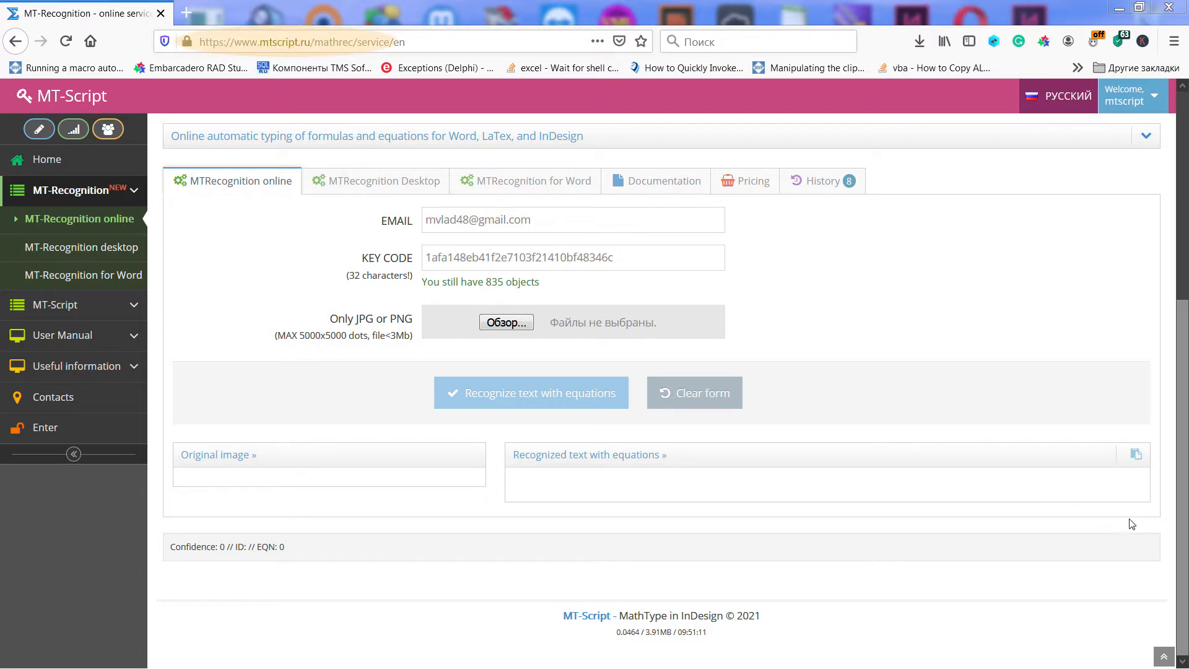
Browse the MT-Recognition desktop page on mtscript.ru and download MTRecognition.zip
click(383, 181)
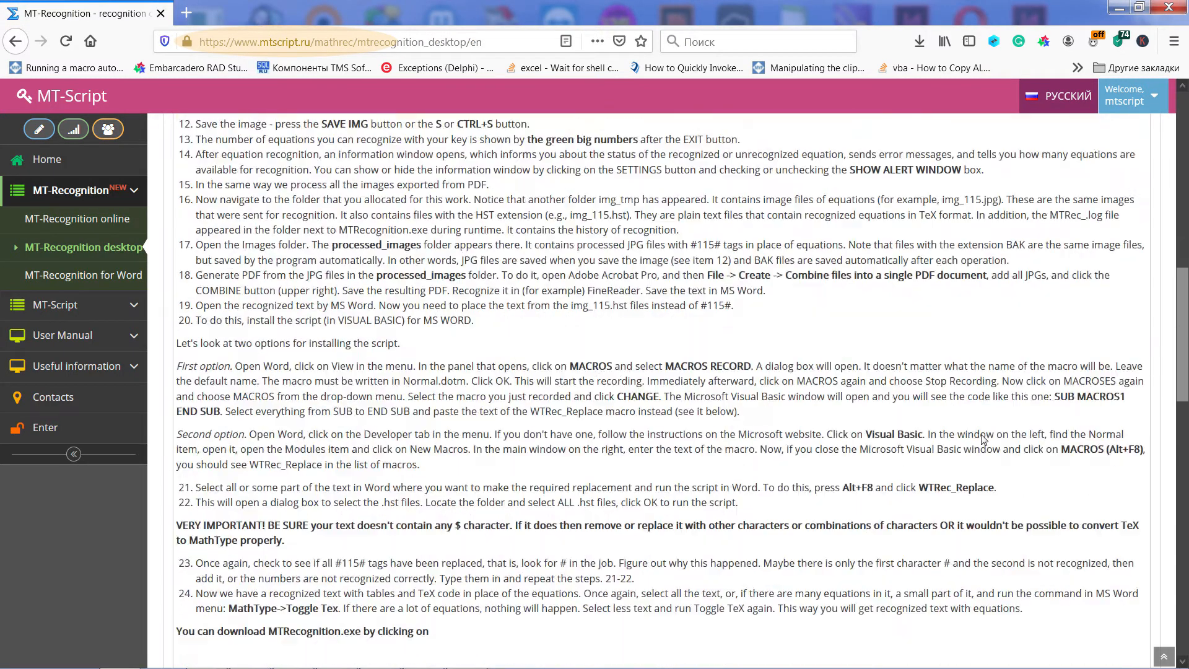
scroll(down, 3)
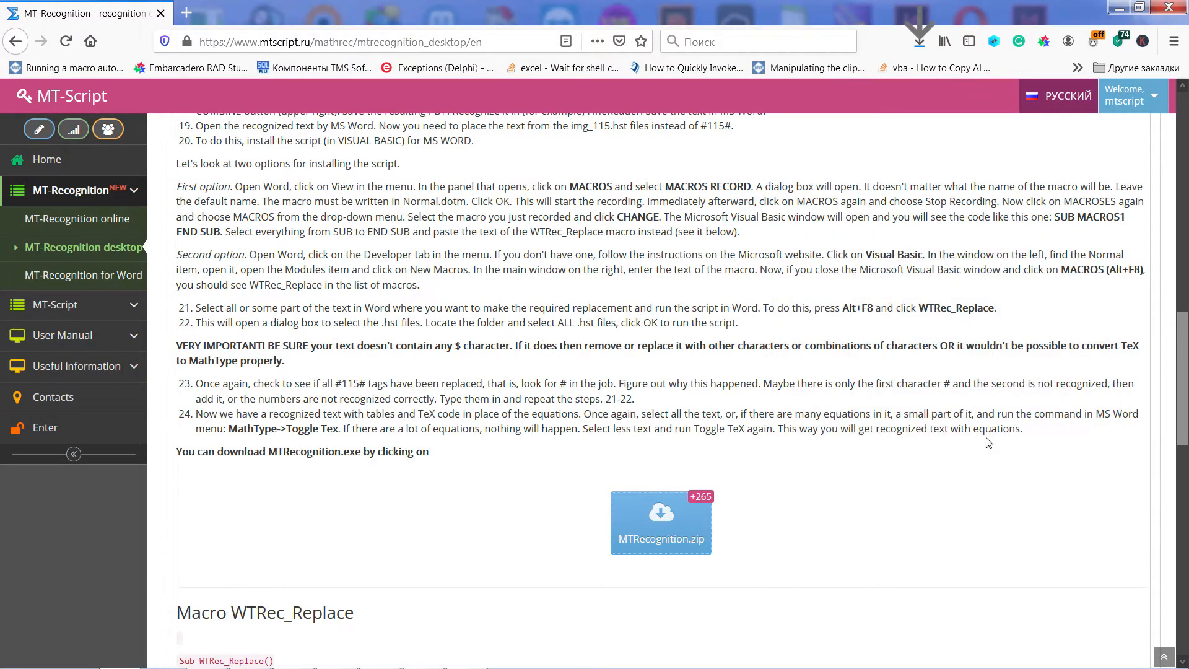
mouse_move(415, 635)
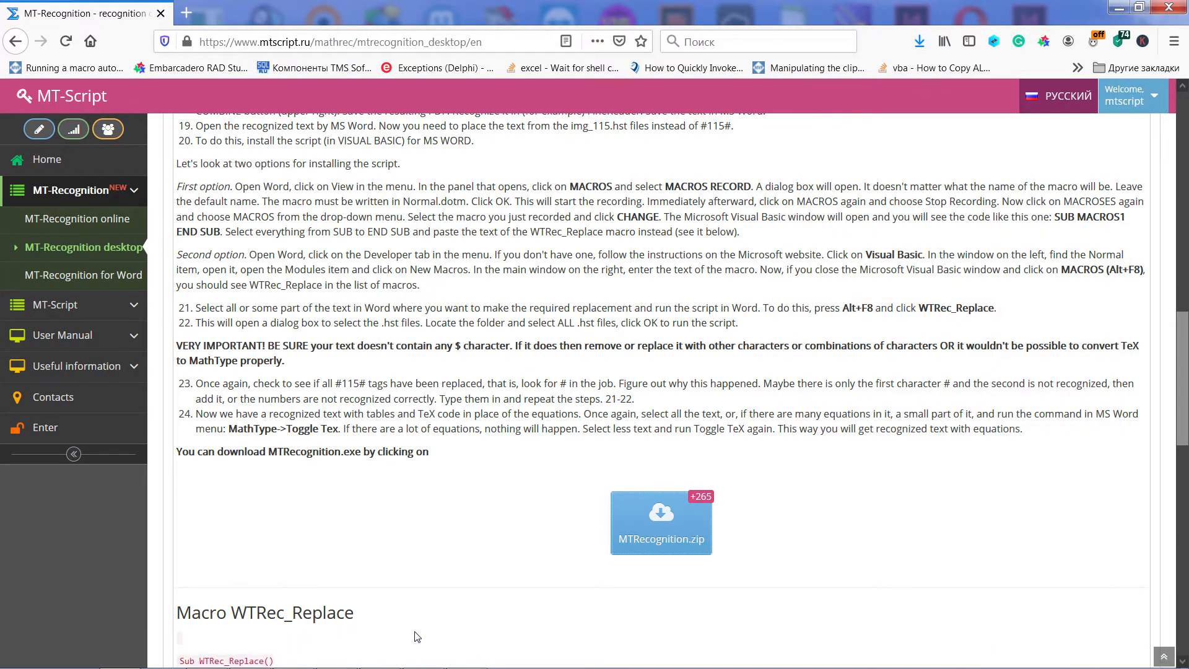
click(920, 41)
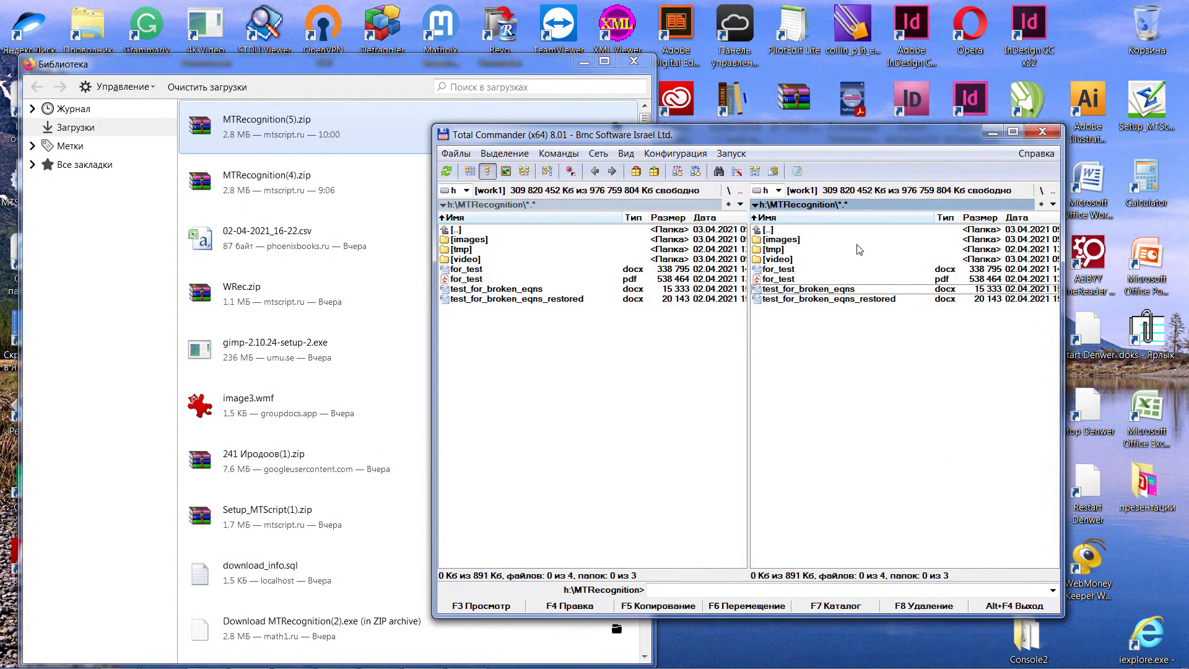
mouse_move(537, 312)
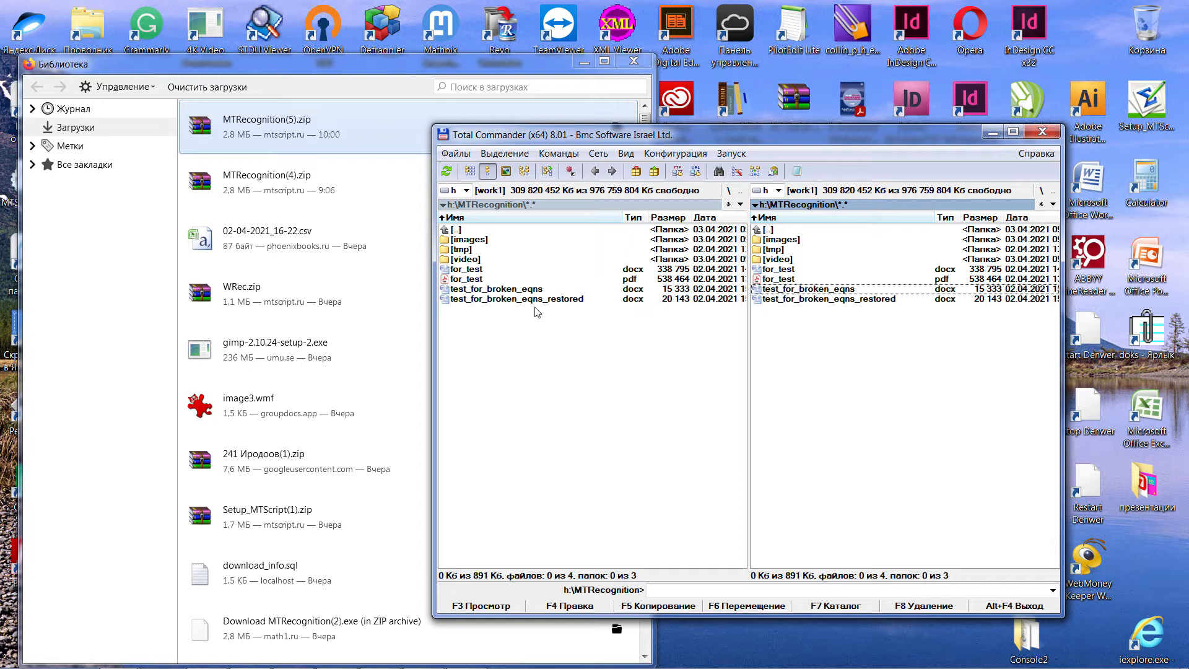
Extract MTRecognition.exe from the zip into h:\MTRecognition and launch it
double_click(267, 119)
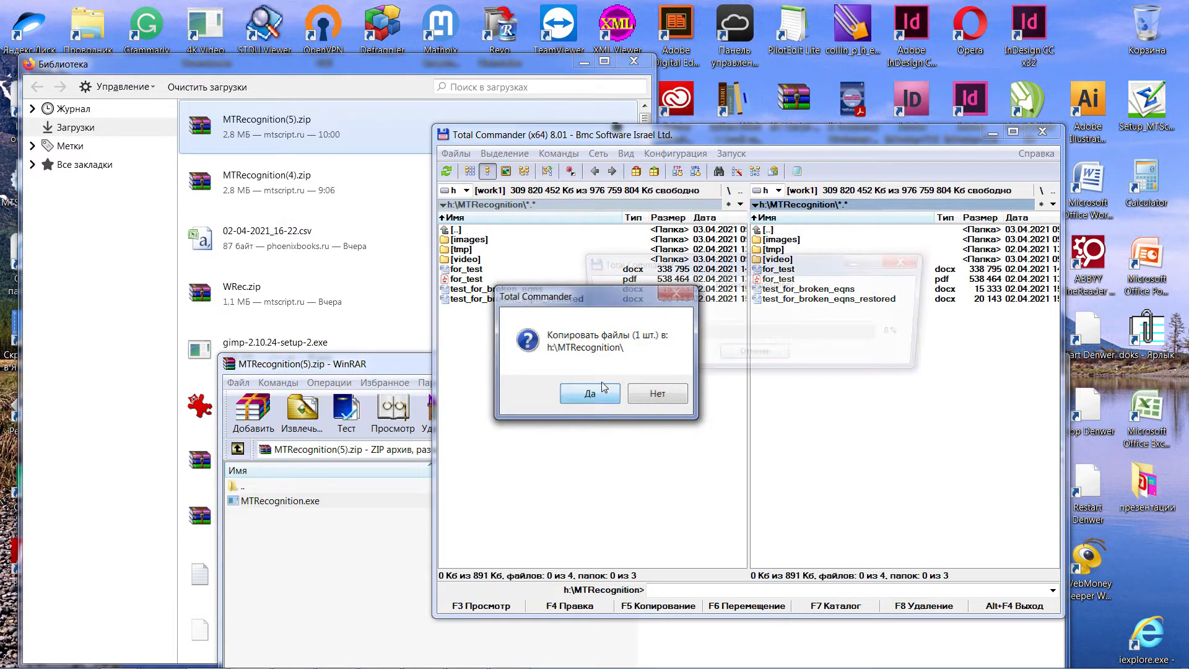
click(590, 392)
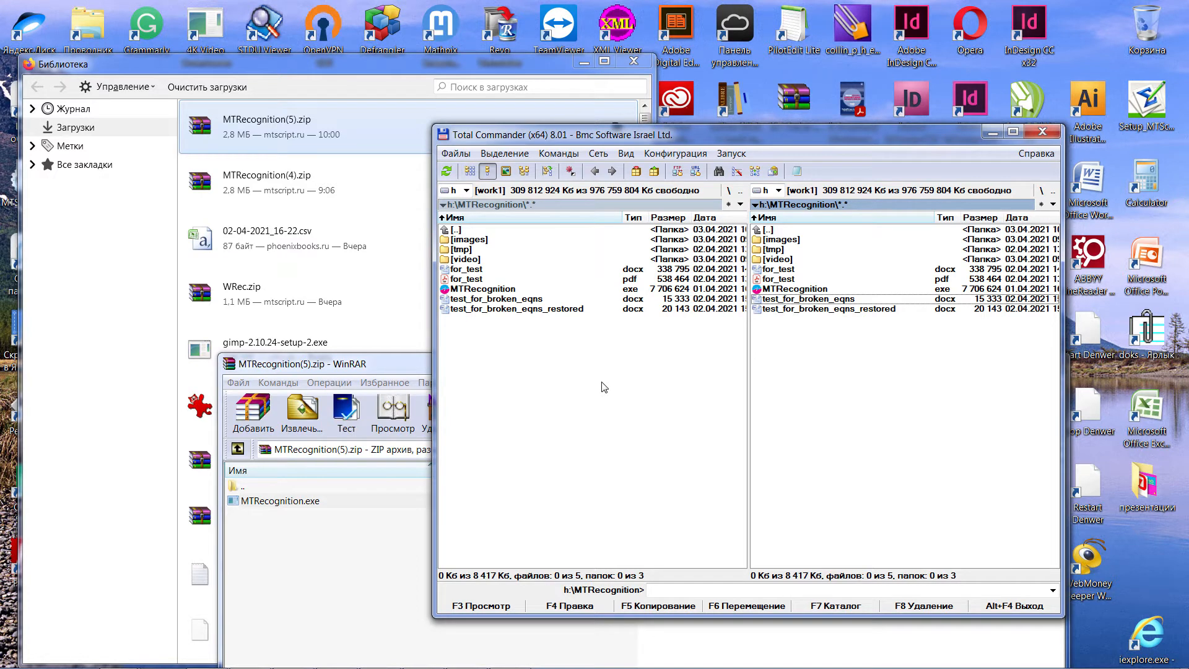
click(797, 289)
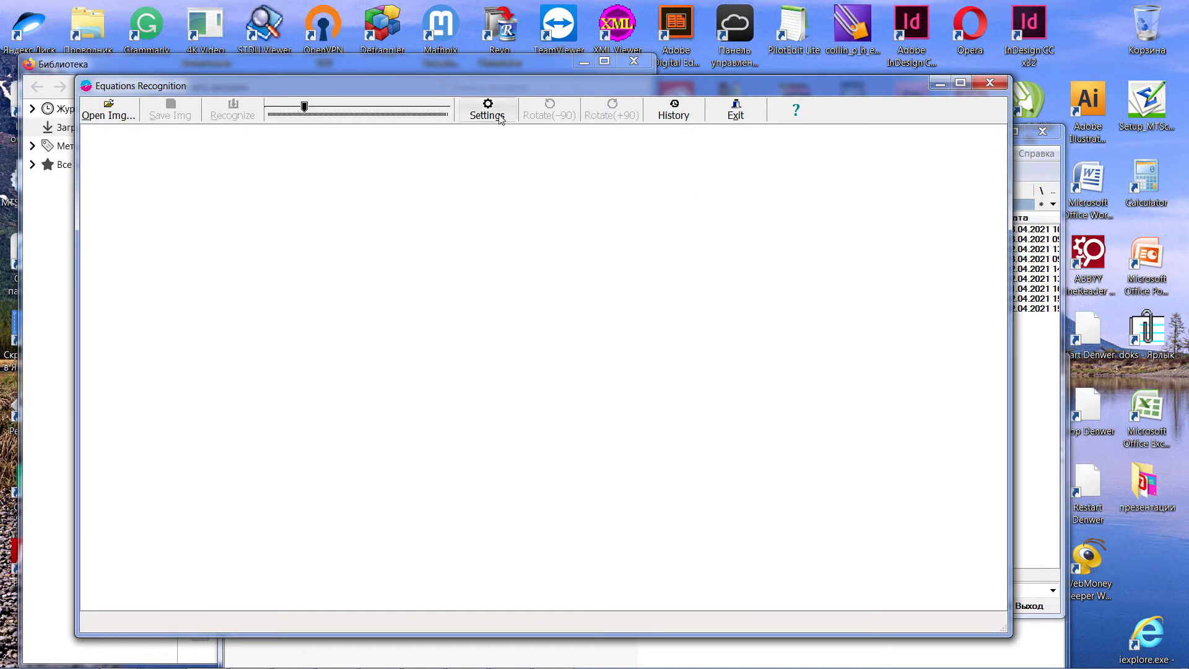
Enter the account email as ID, the access key as Key and FSize 20 in Settings
click(487, 109)
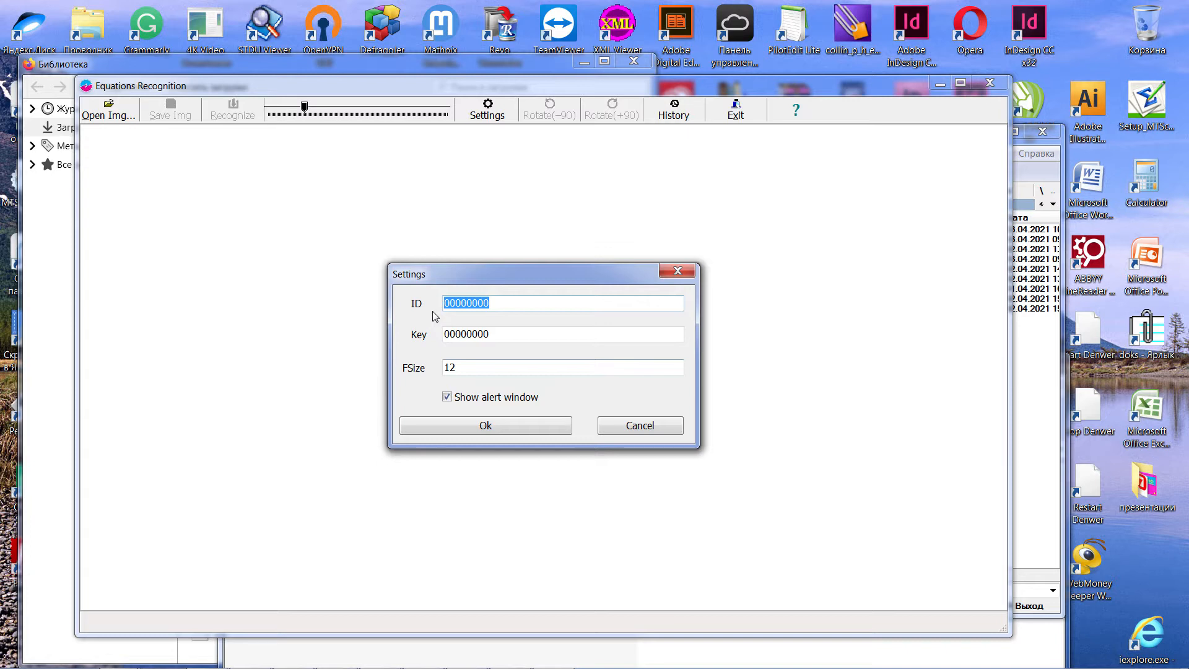
mouse_move(599, 399)
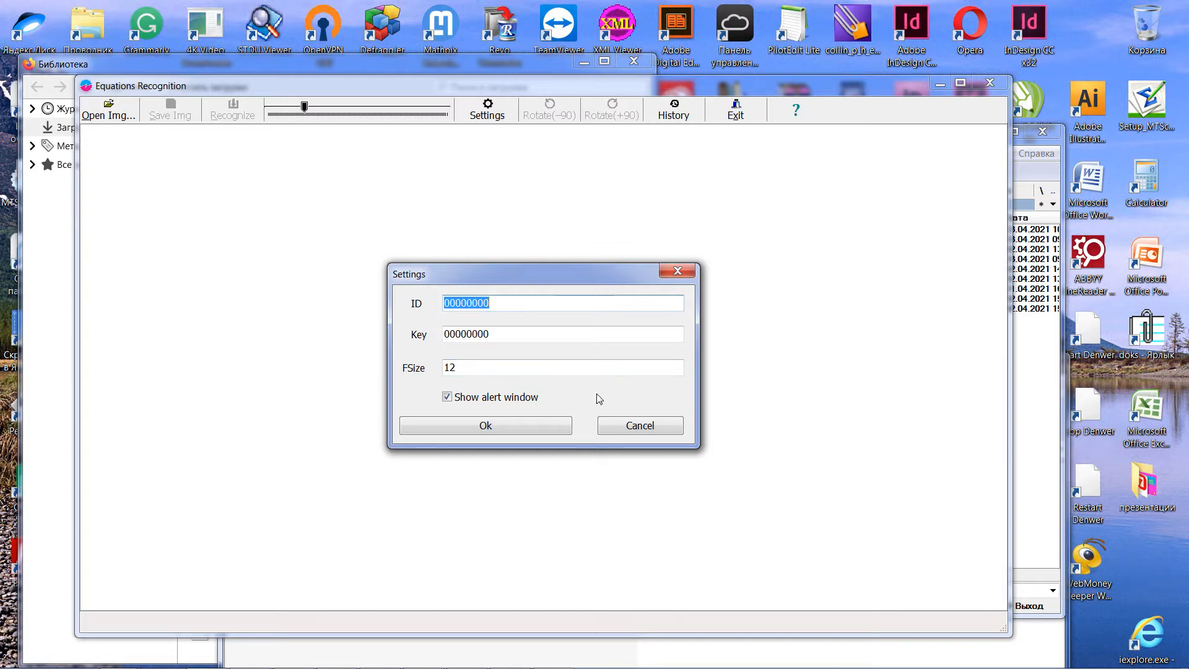
mouse_move(273, 479)
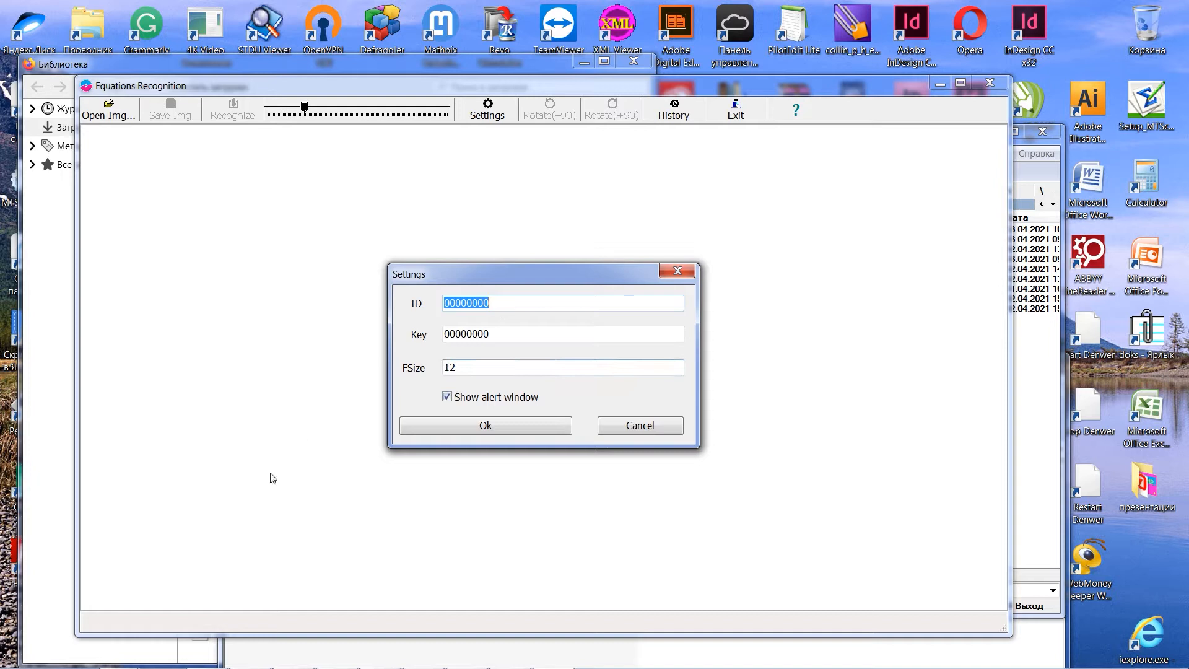
mouse_move(117, 653)
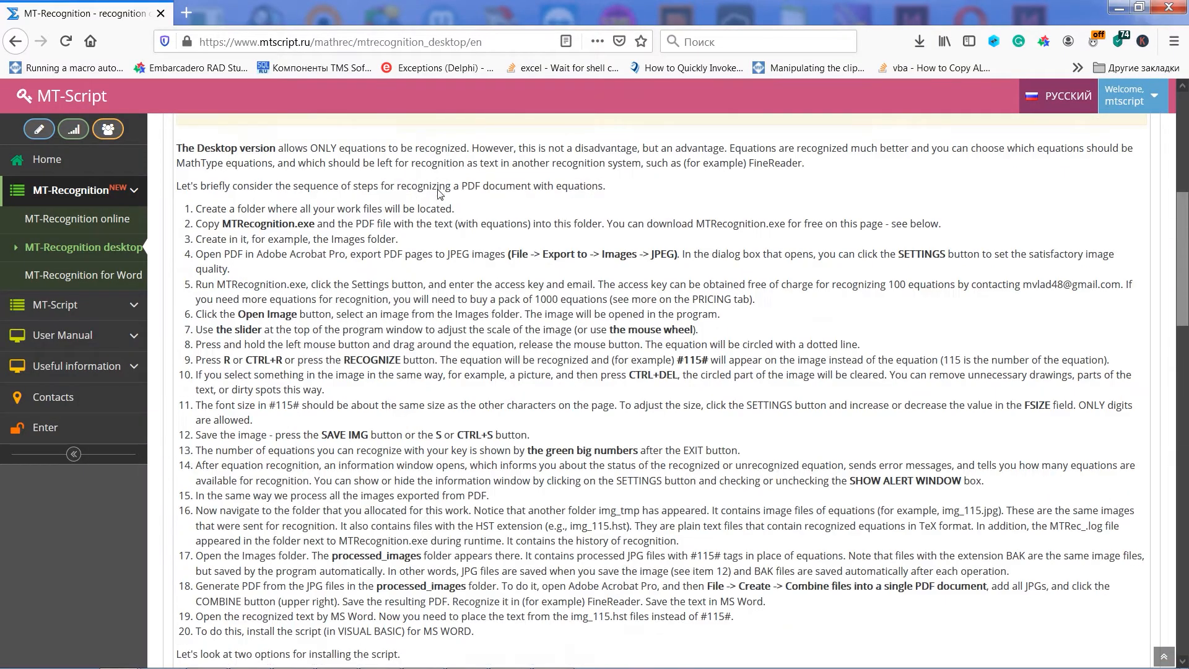
scroll(up, 3)
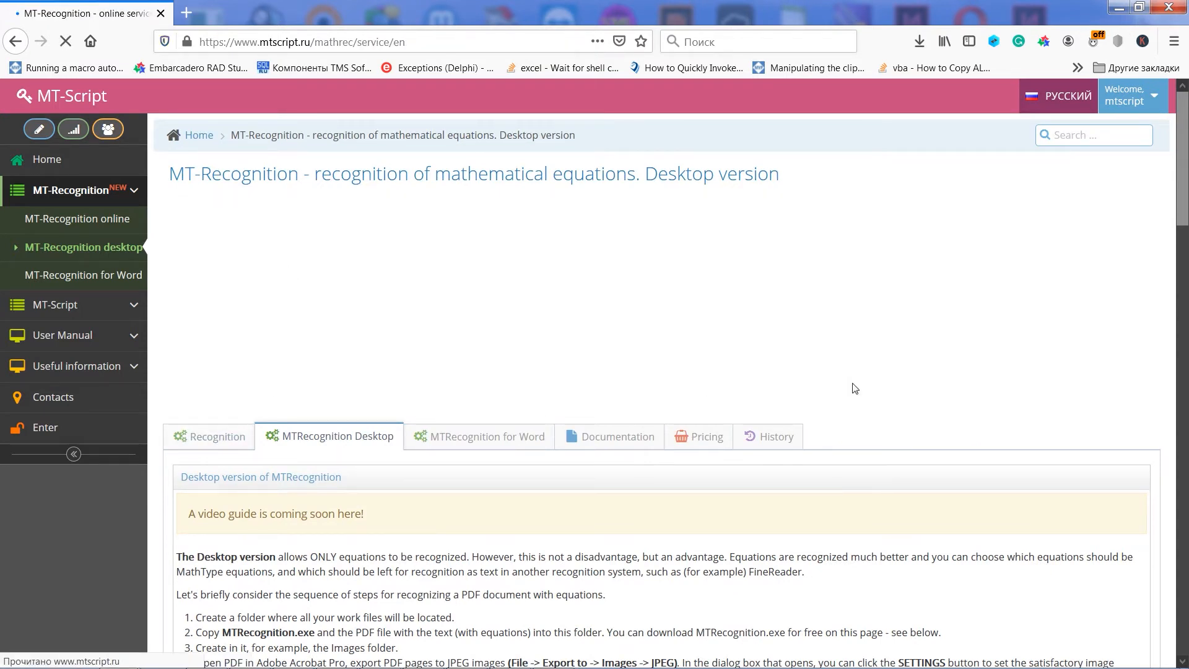
click(79, 218)
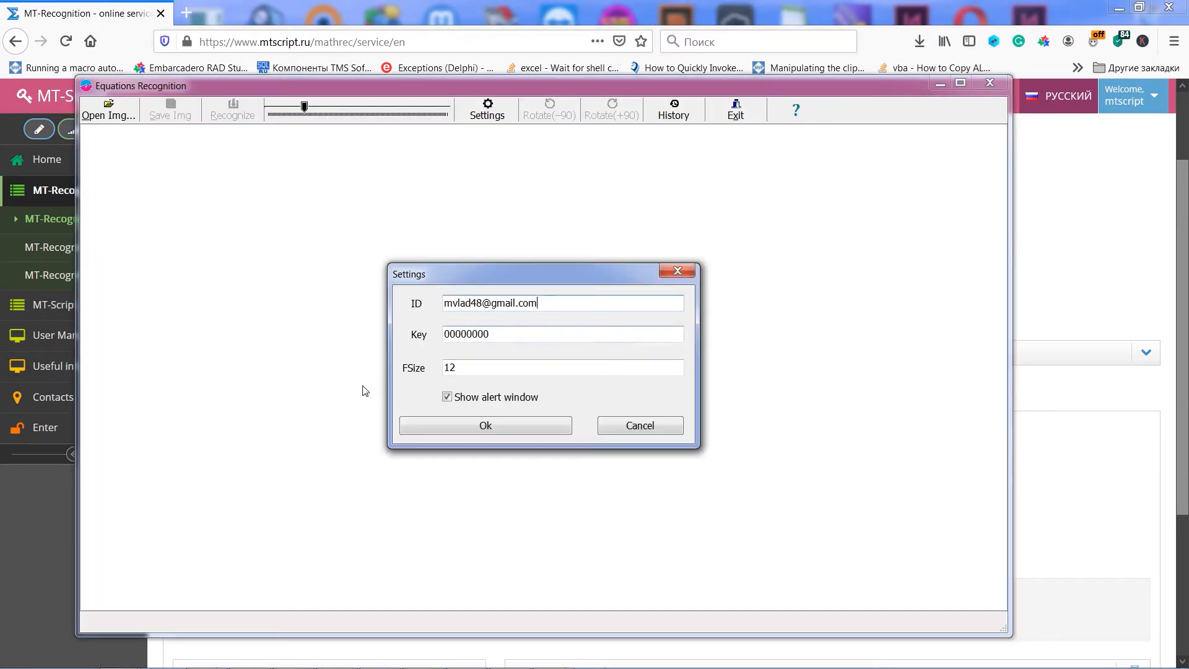
mouse_move(478, 342)
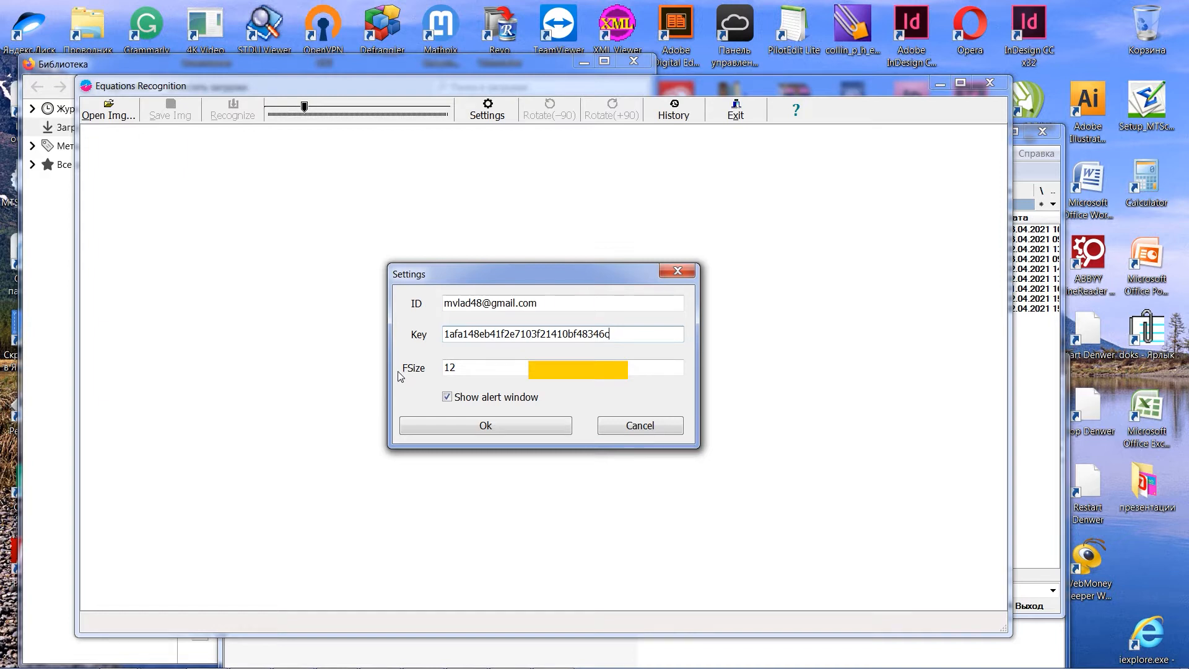
mouse_move(448, 358)
text(20)
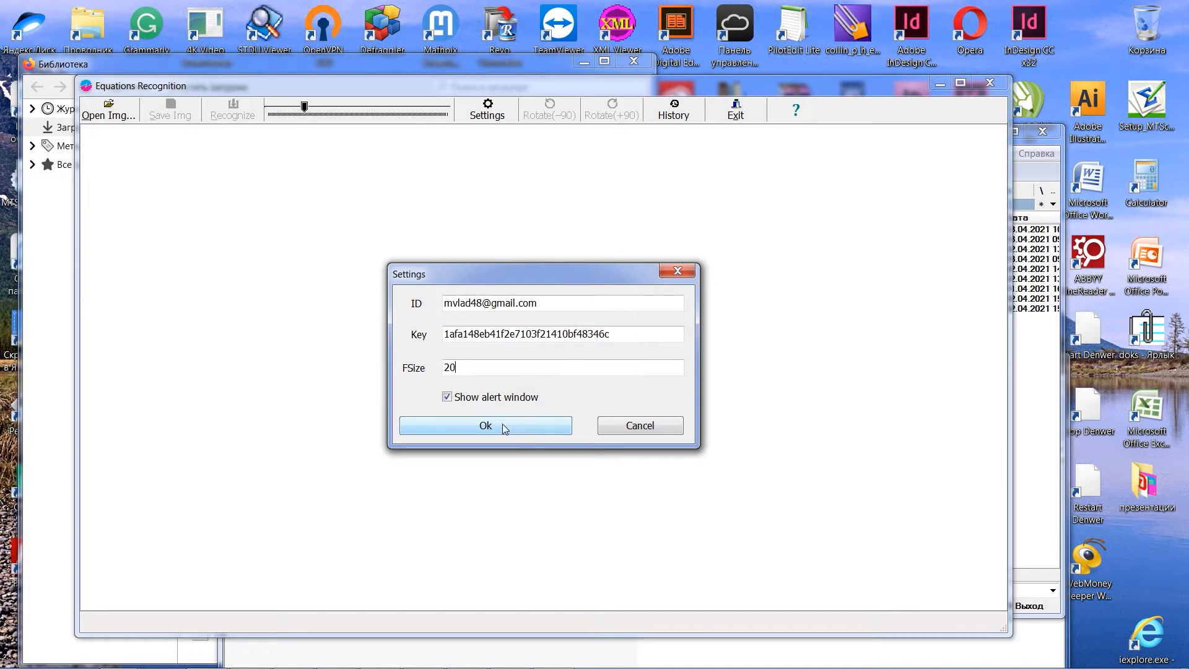
click(484, 425)
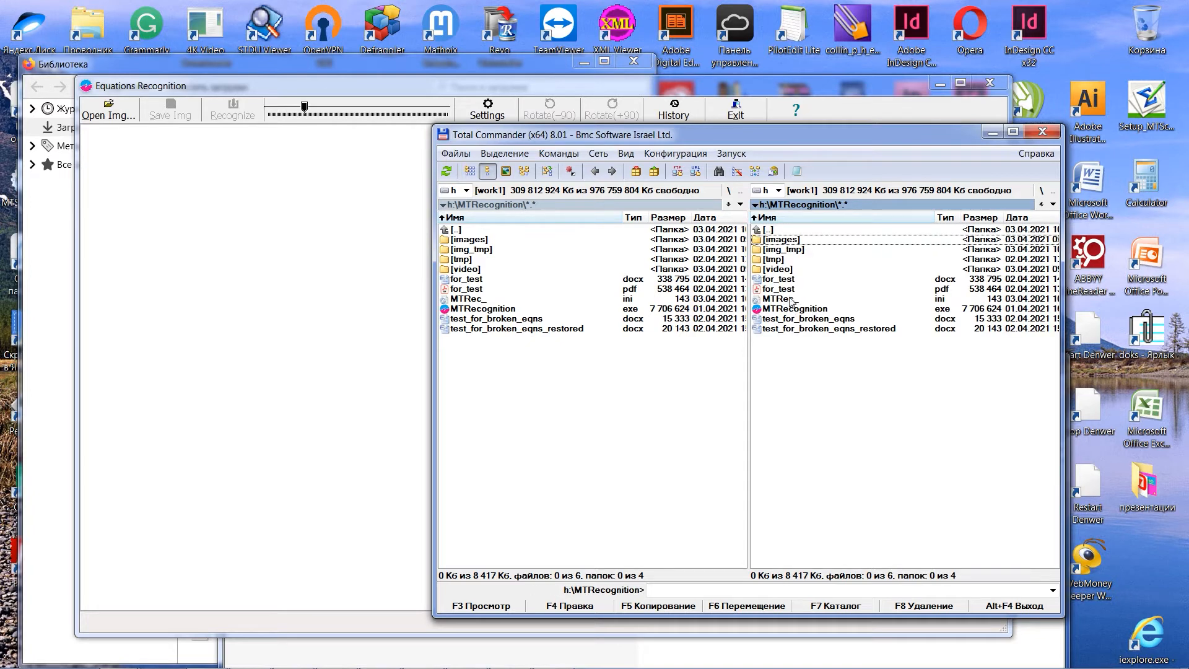
Load for_test.pdf and start a JPEG image export into the images folder
click(778, 289)
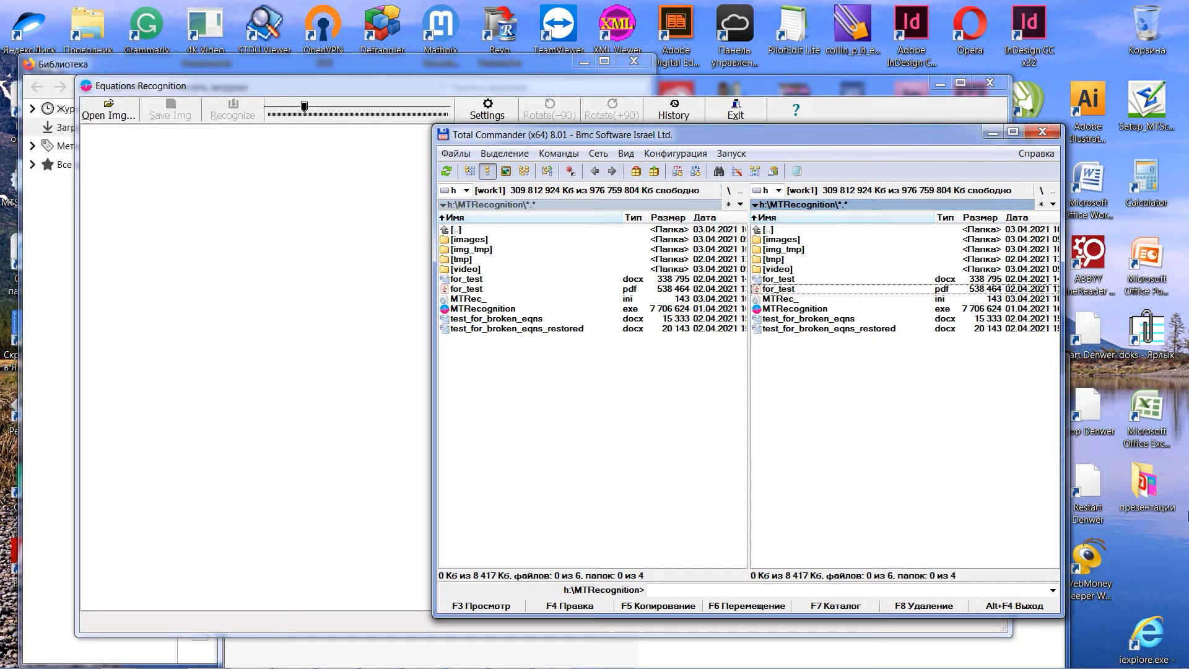
mouse_move(887, 398)
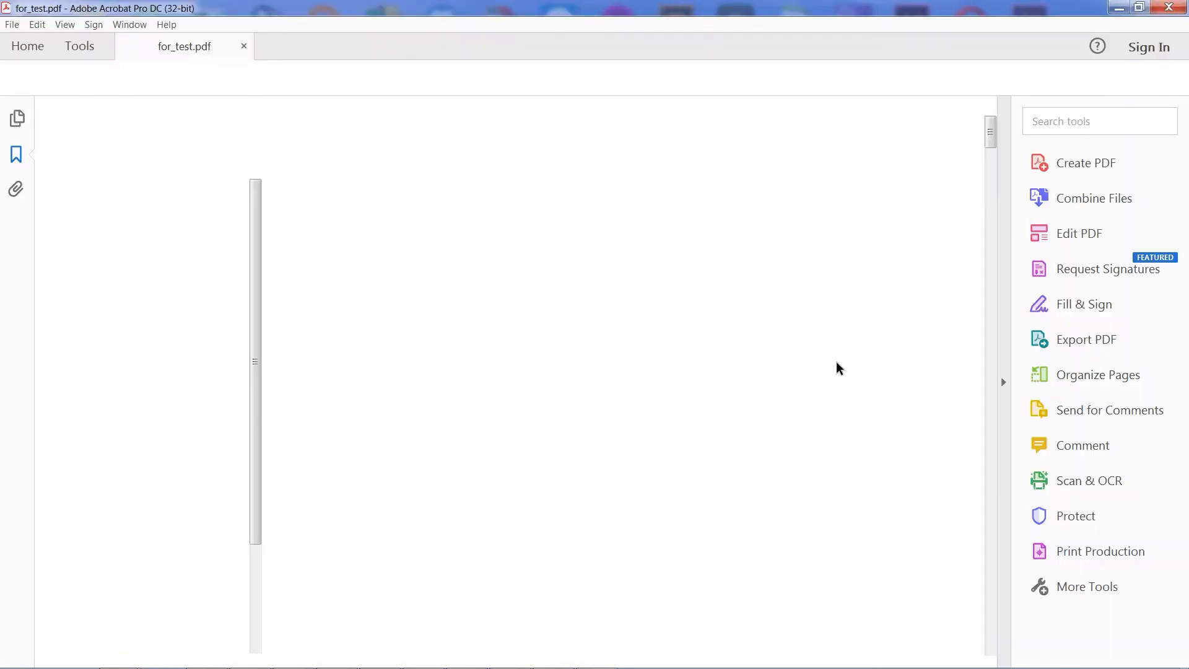
click(16, 154)
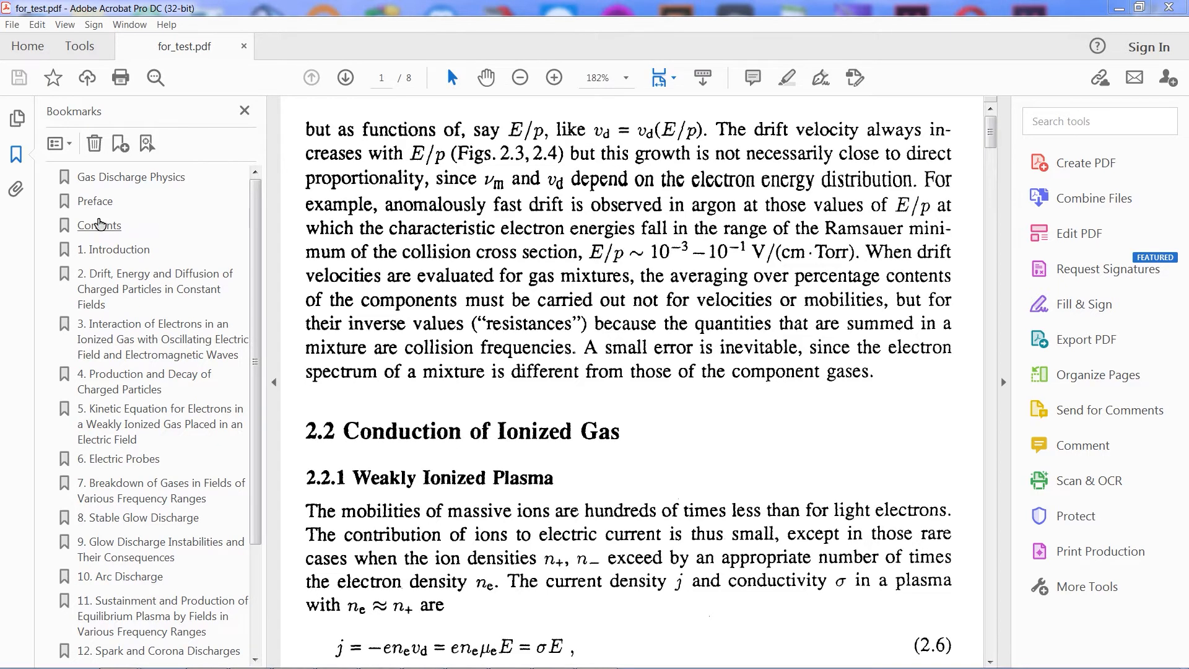
click(12, 25)
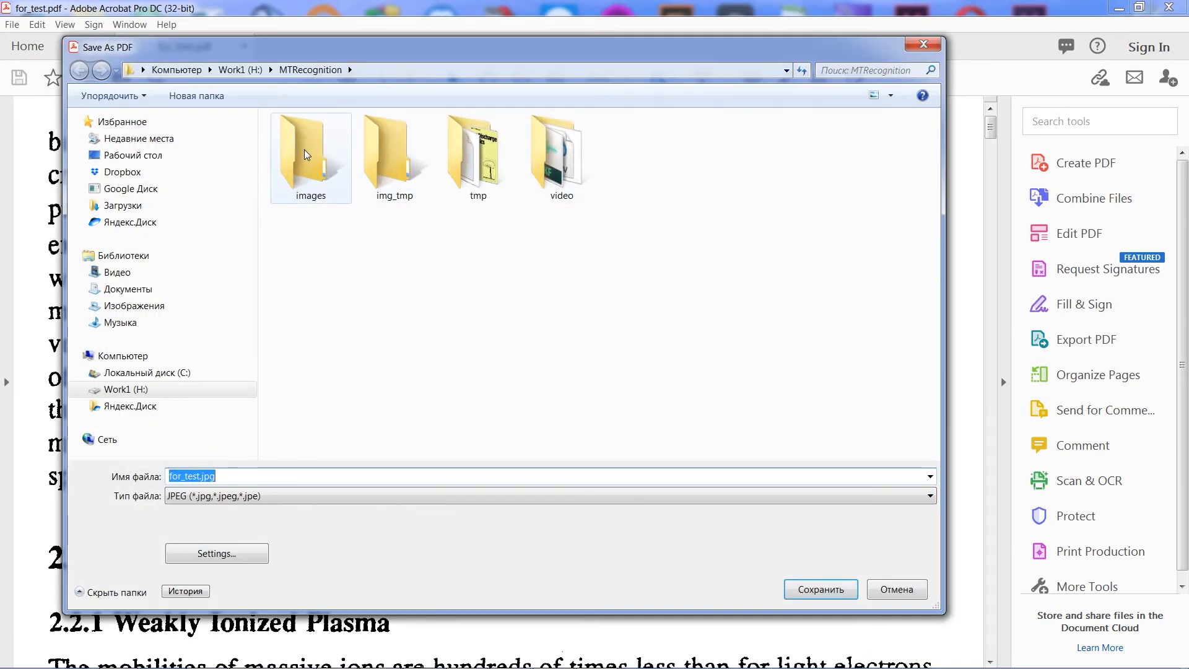
double_click(310, 151)
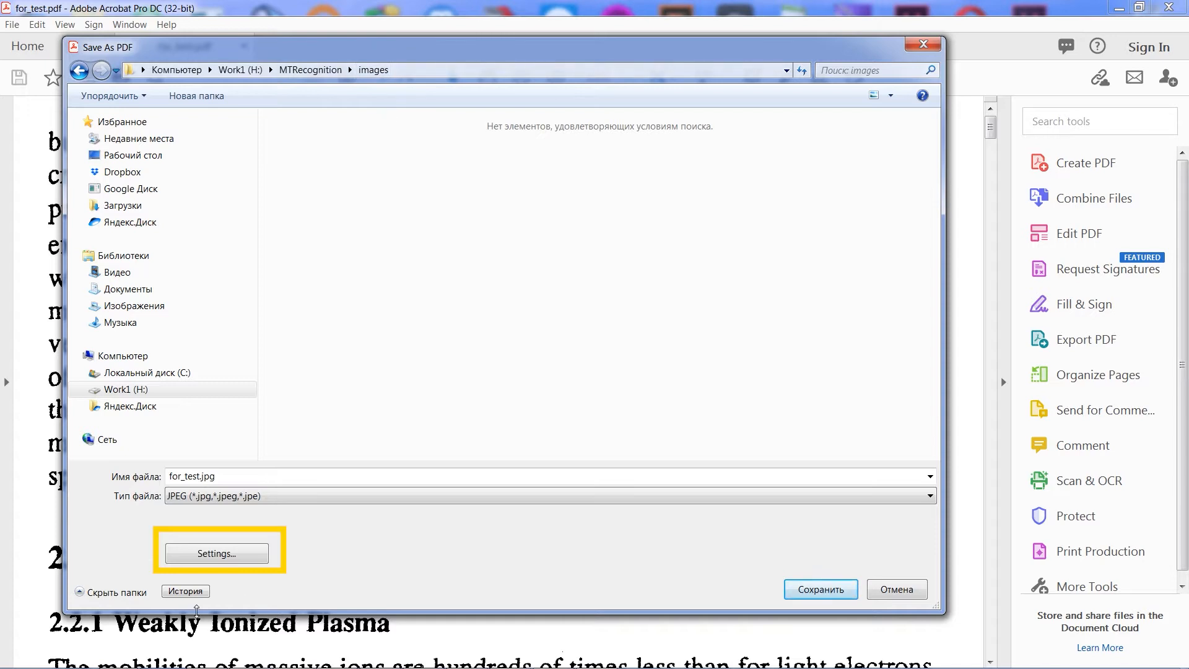
Confirm maximum quality, grayscale, 300 ppi JPEG settings and save the pages
click(215, 552)
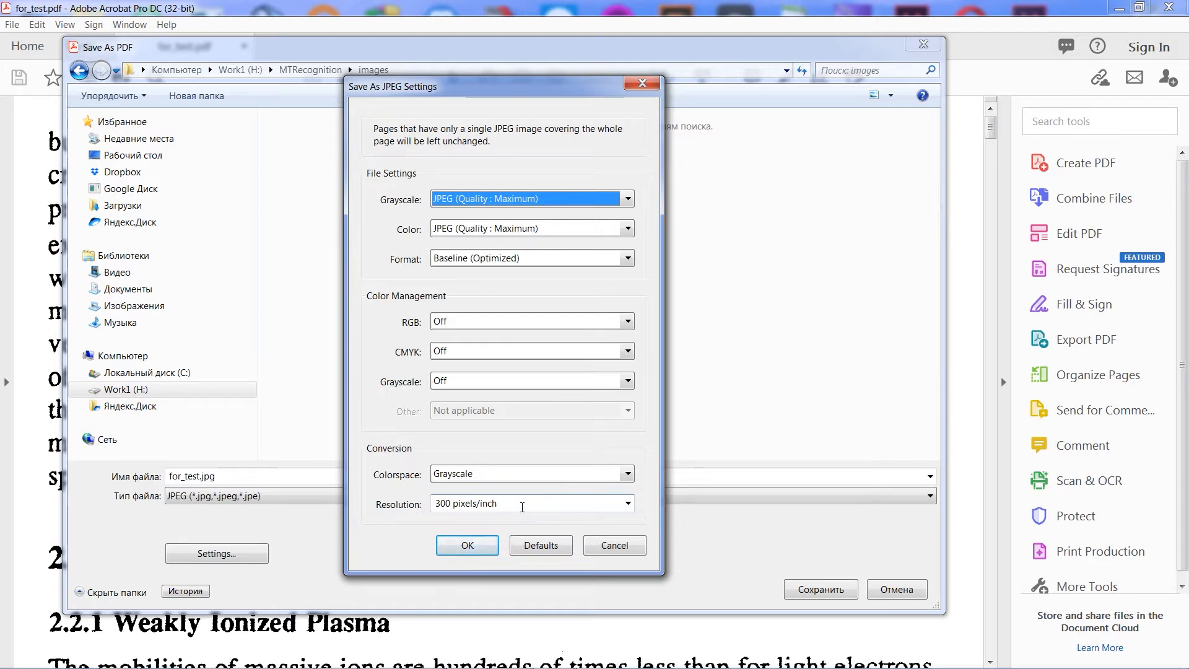
mouse_move(497, 462)
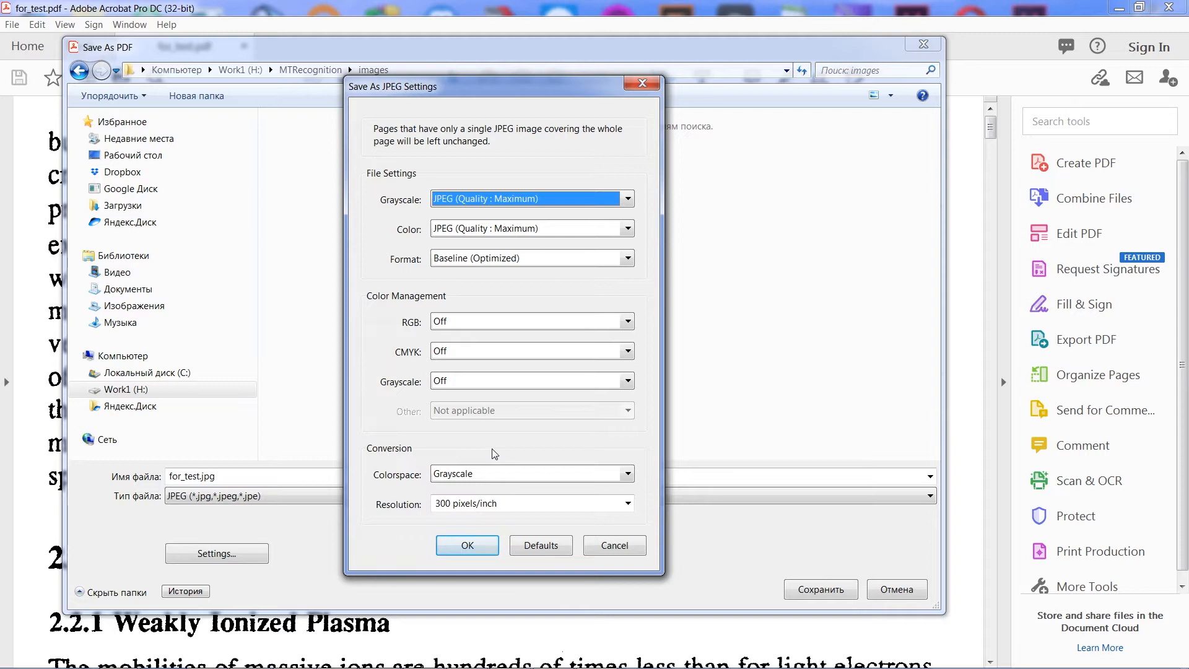
mouse_move(509, 443)
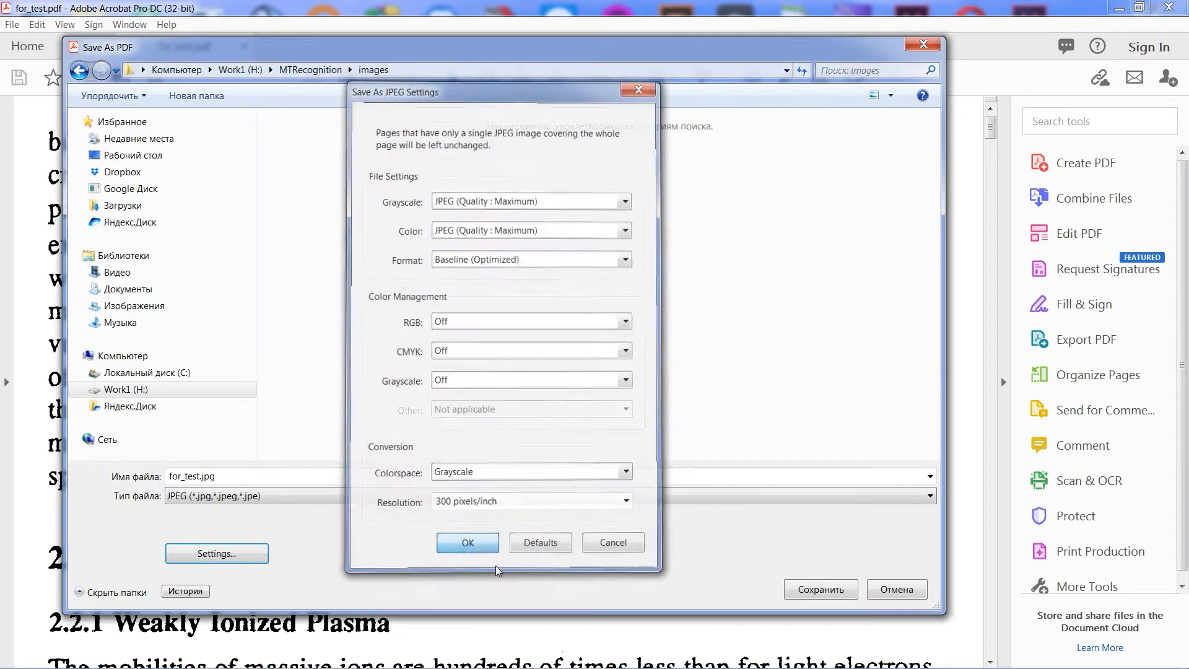
click(467, 543)
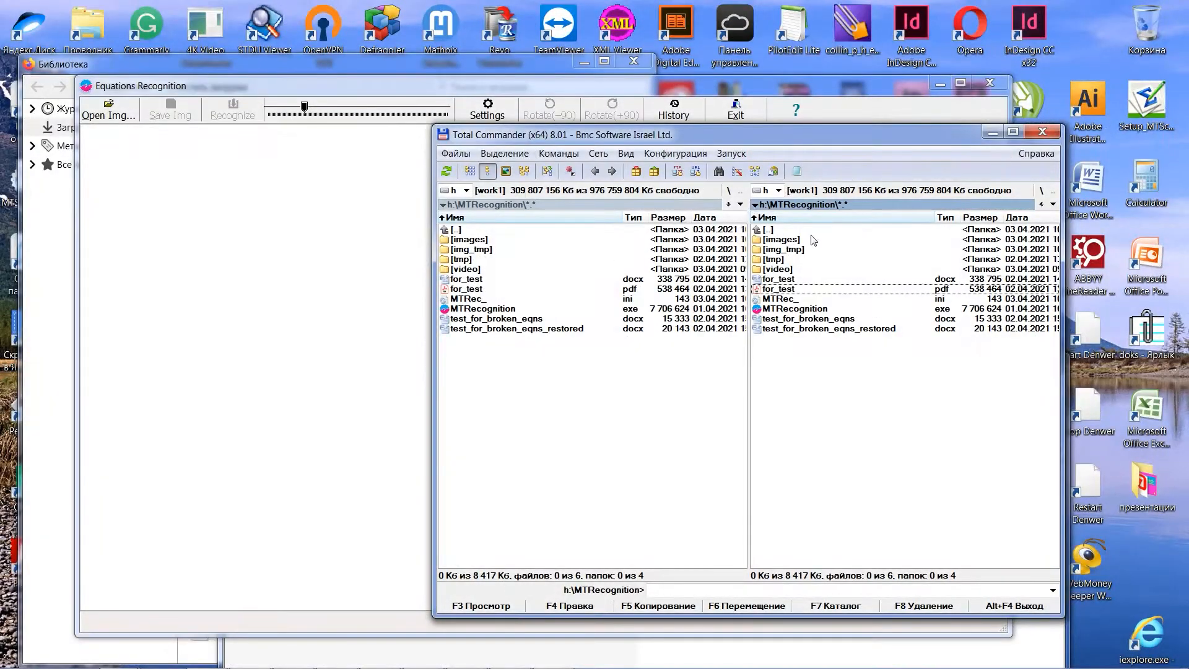
double_click(777, 239)
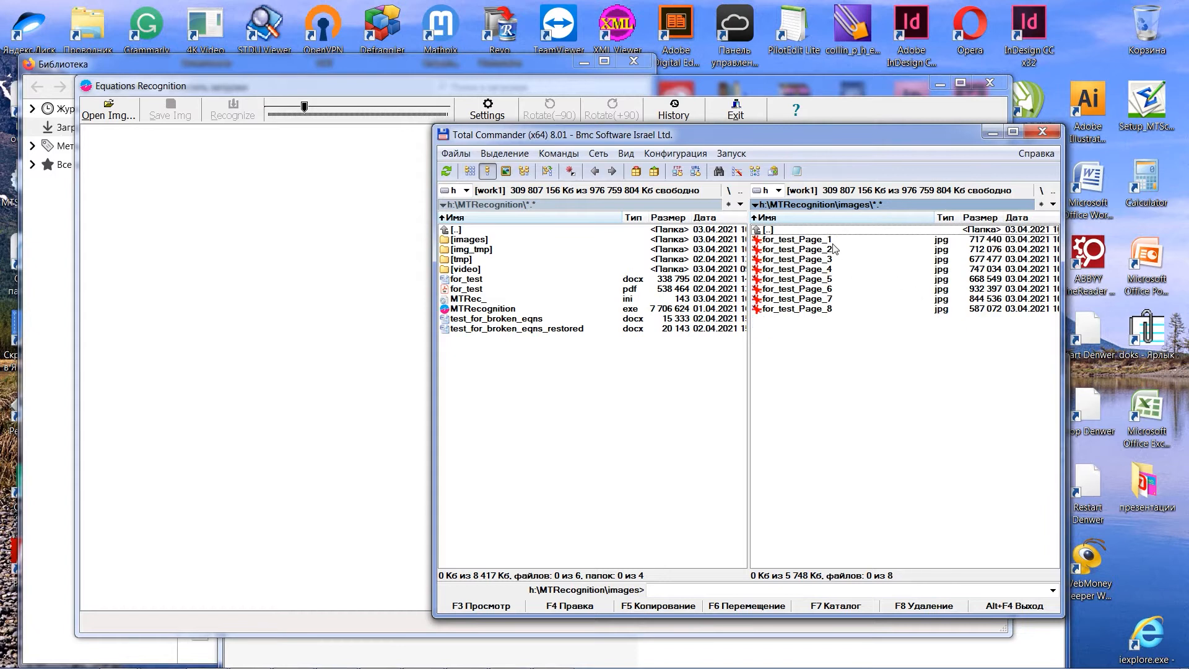
double_click(796, 279)
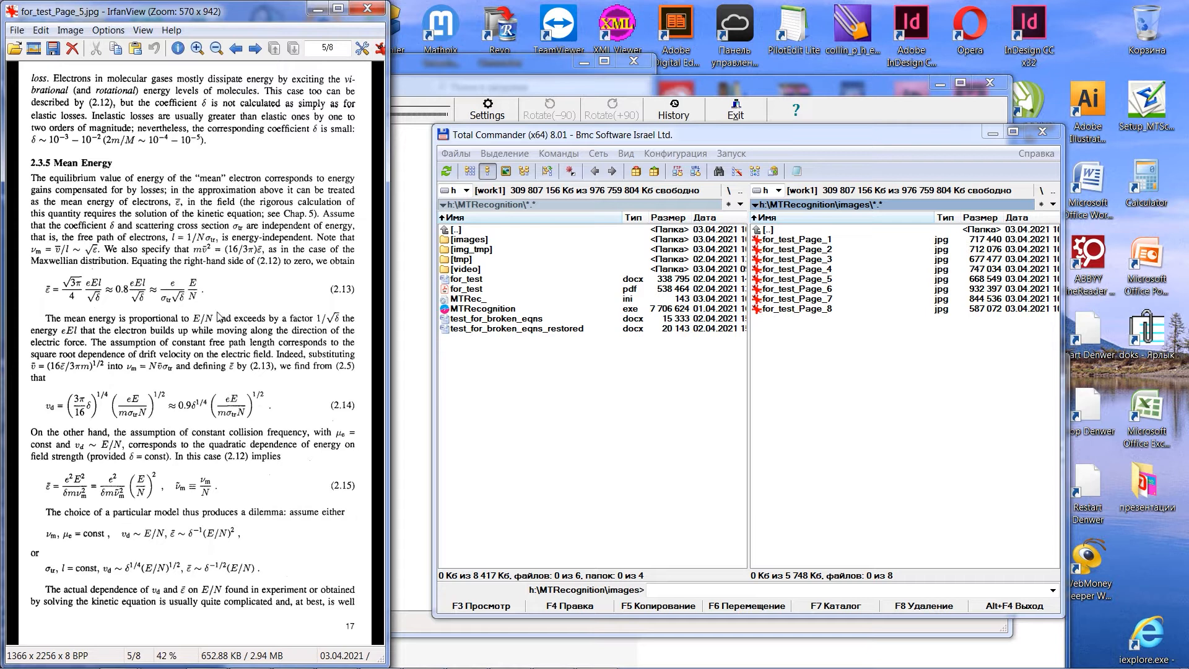
mouse_move(413, 5)
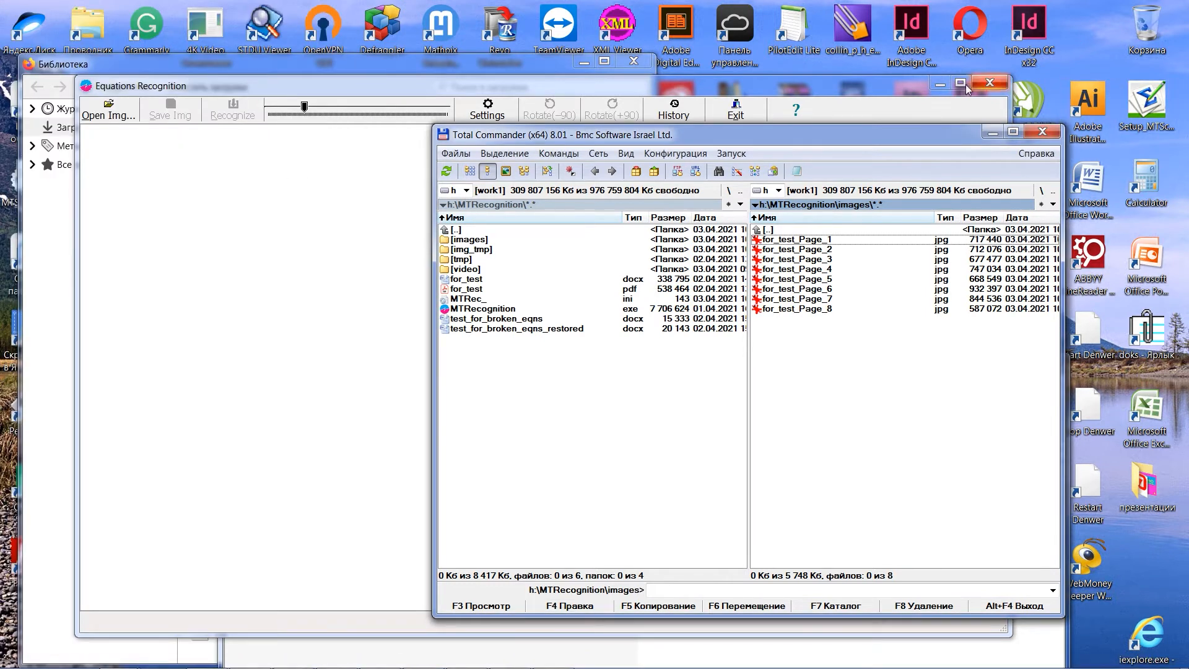
Load the for_test_Page_5.jpg scan into the recognizer full screen
click(962, 83)
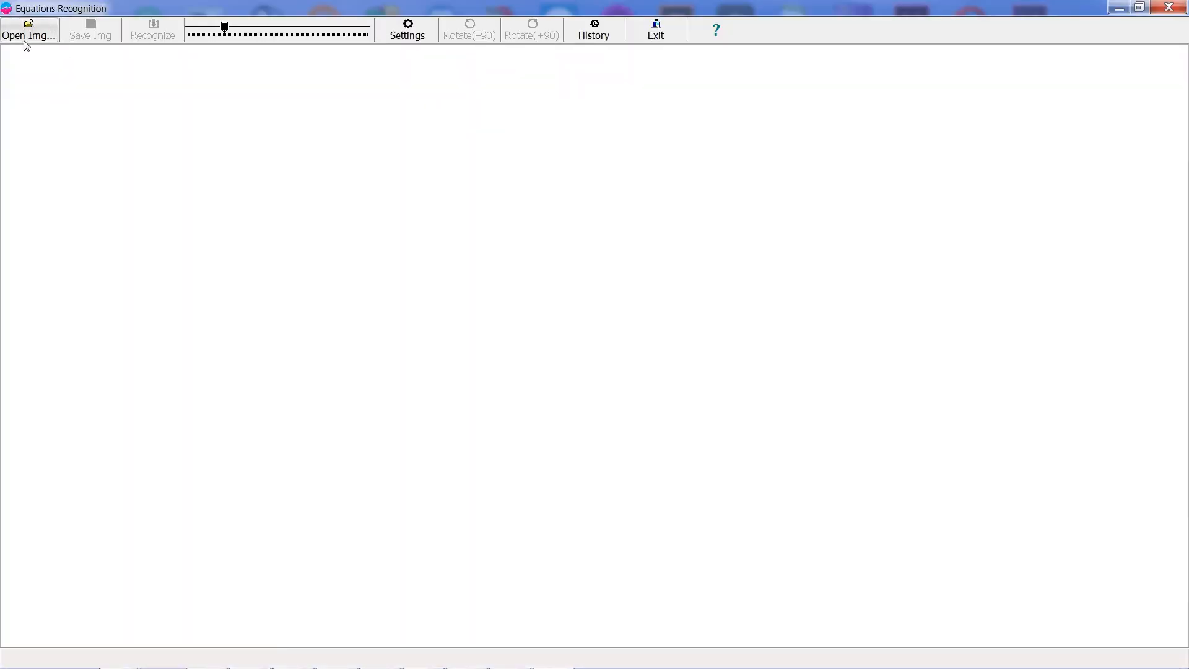
click(29, 35)
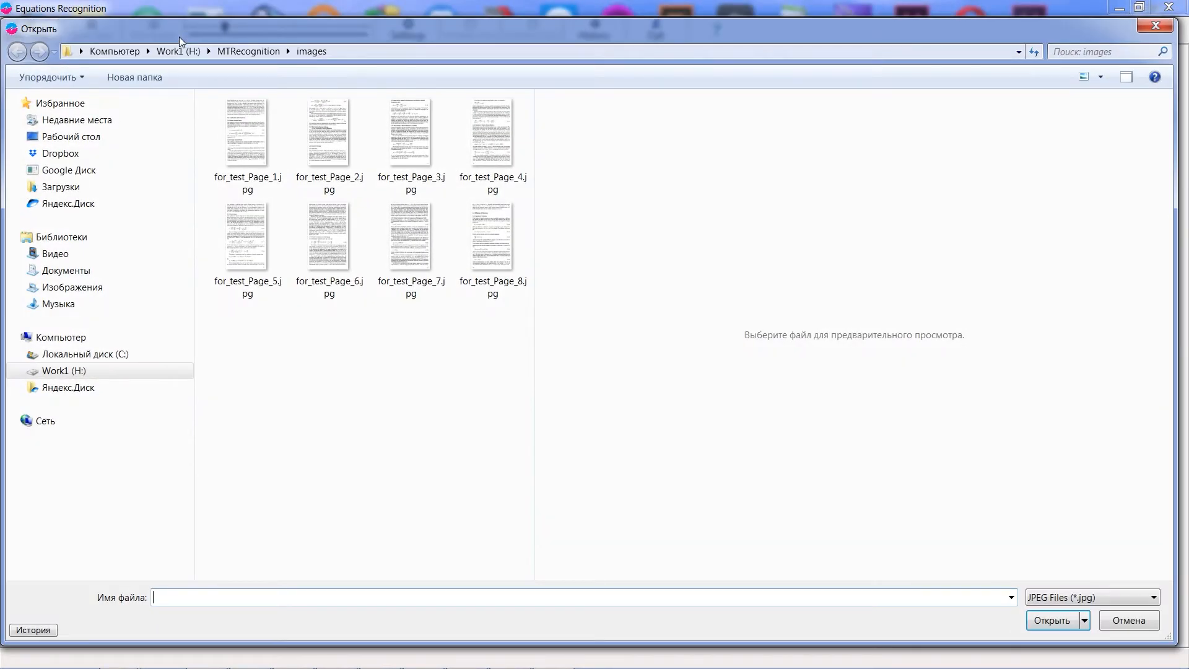
click(491, 238)
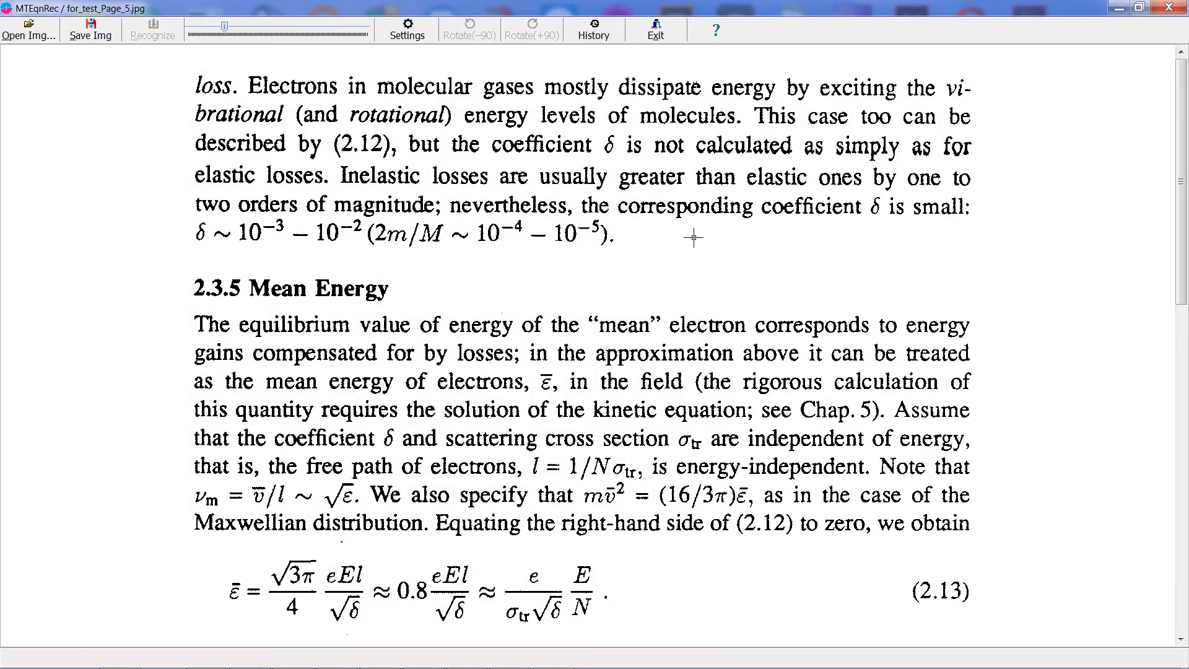
mouse_move(205, 229)
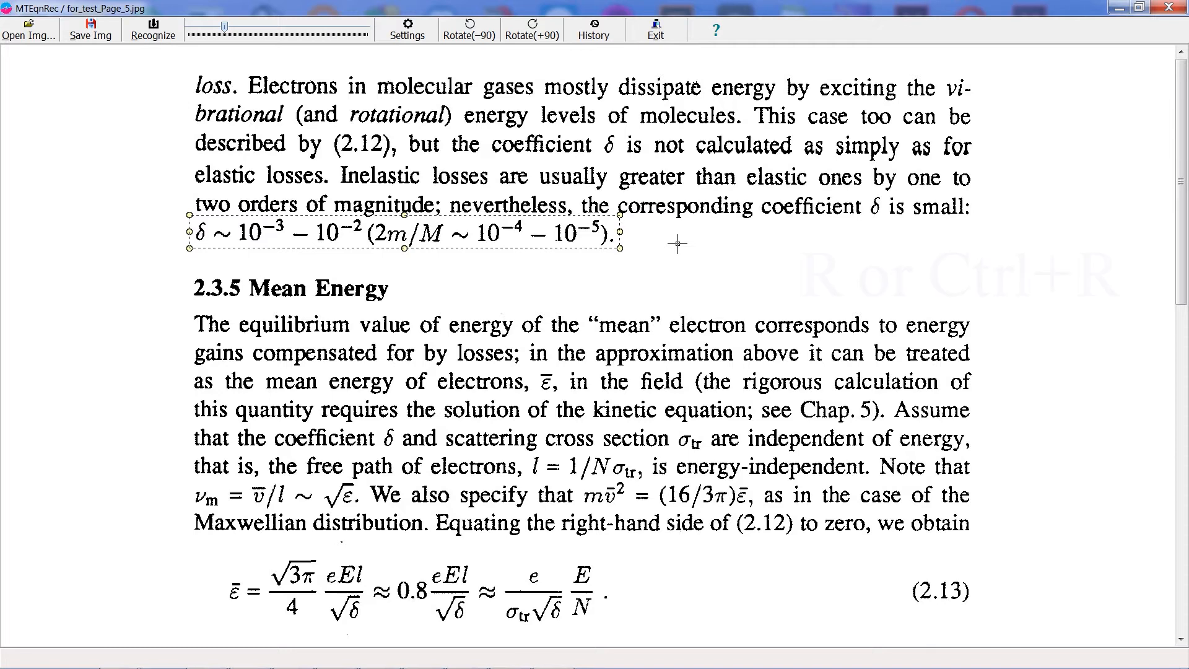
Recognize the boxed δ ~ 10^-3 expression so it becomes tag #1#
click(153, 30)
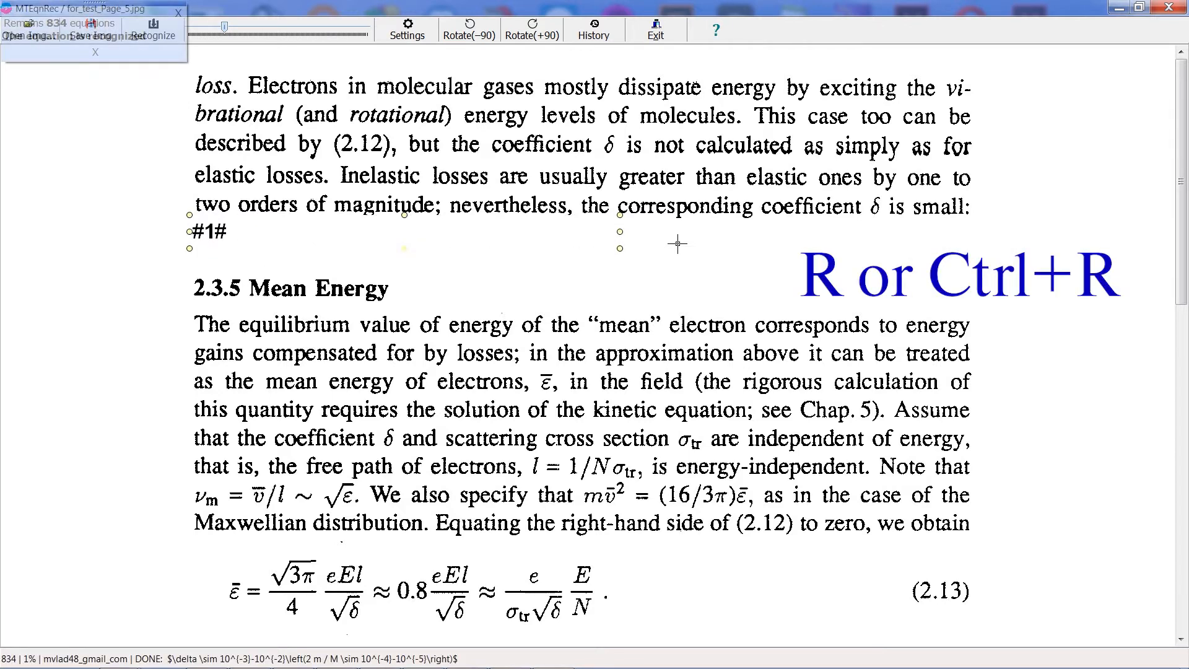
key(r)
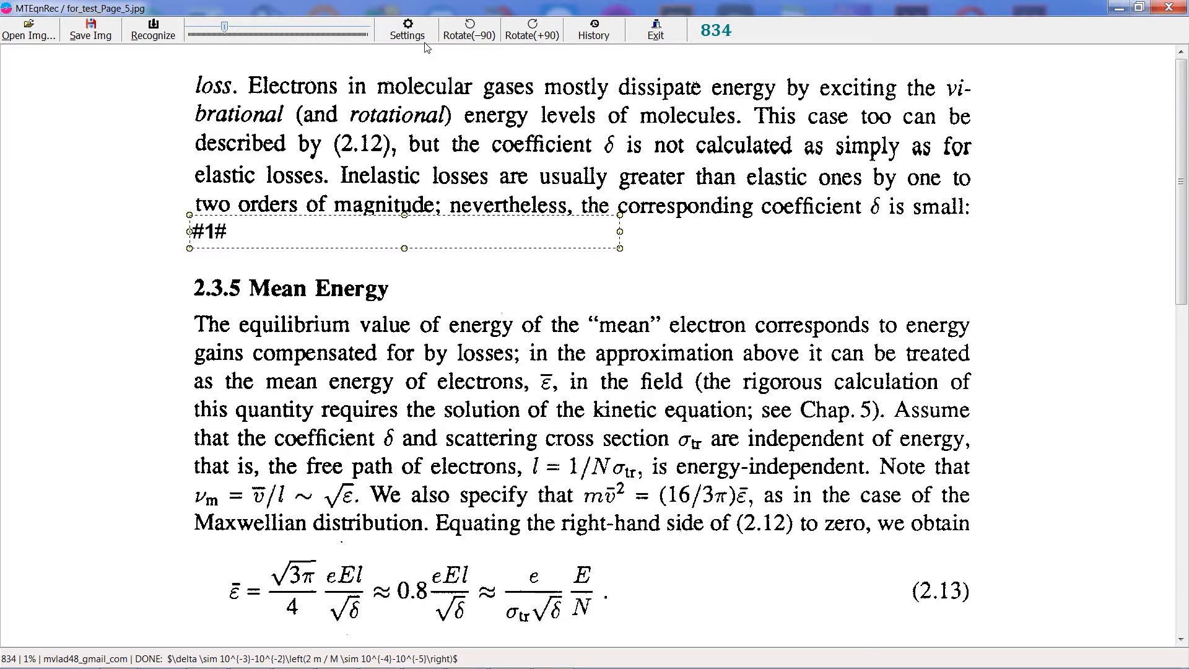
Raise the tag font size FSize in Settings and apply it
click(406, 28)
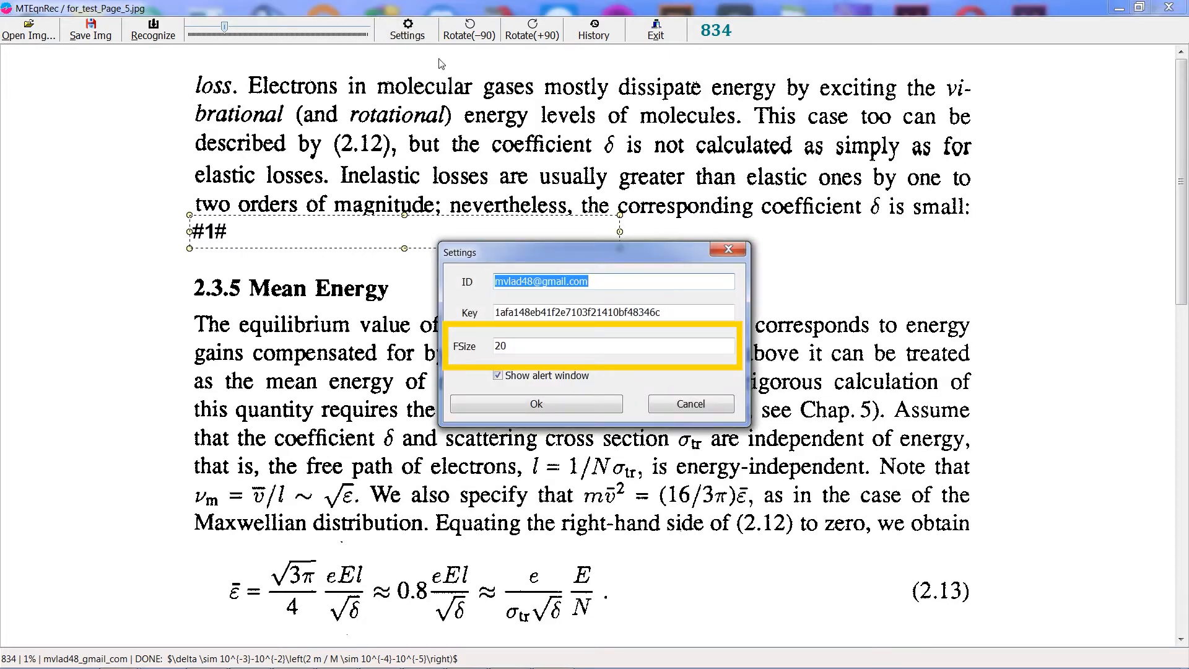
mouse_move(458, 351)
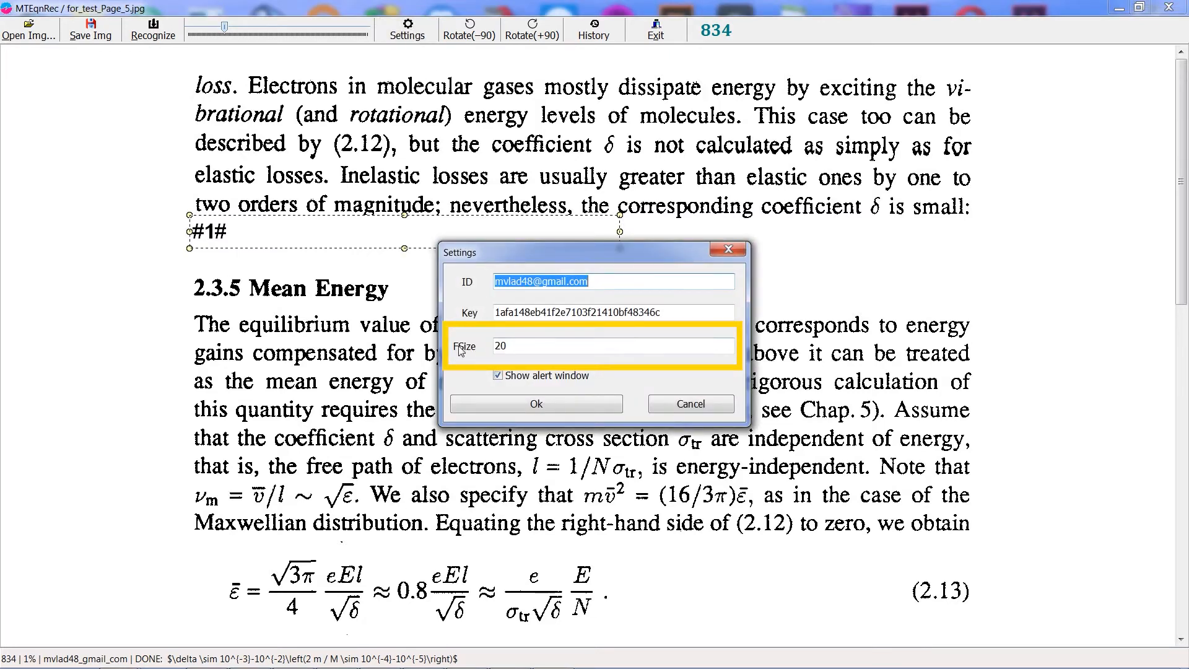
key(BackSpace)
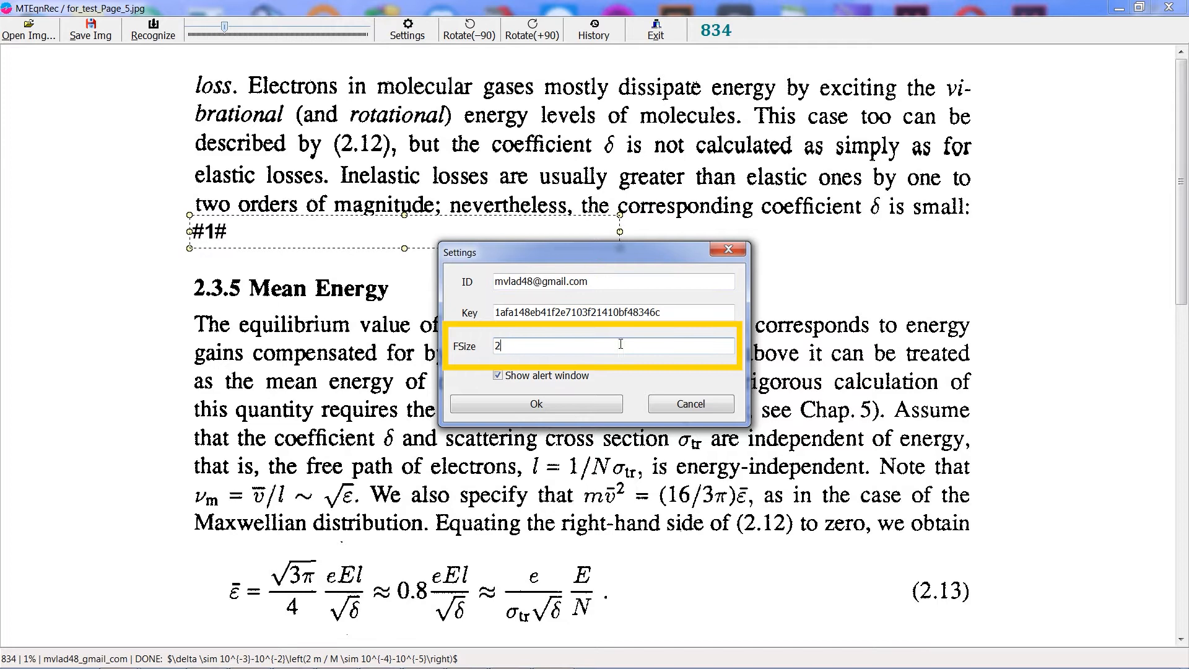
click(535, 403)
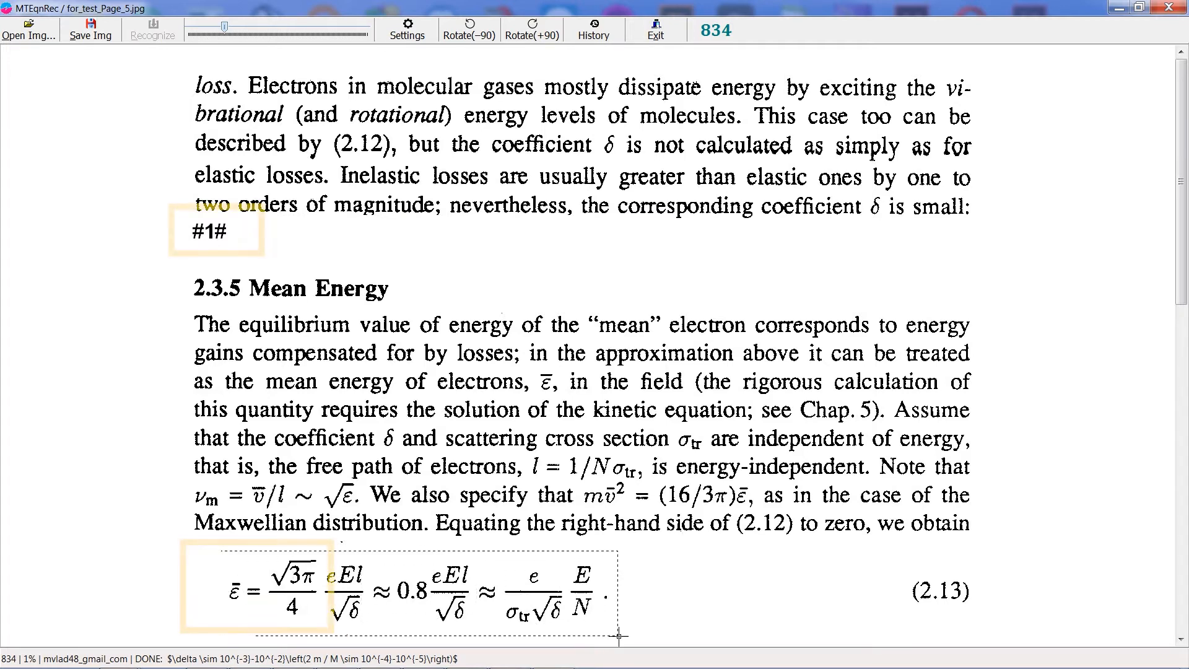
Recognize equation (2.13) as #2# and then the boxed ν_m expression
click(152, 30)
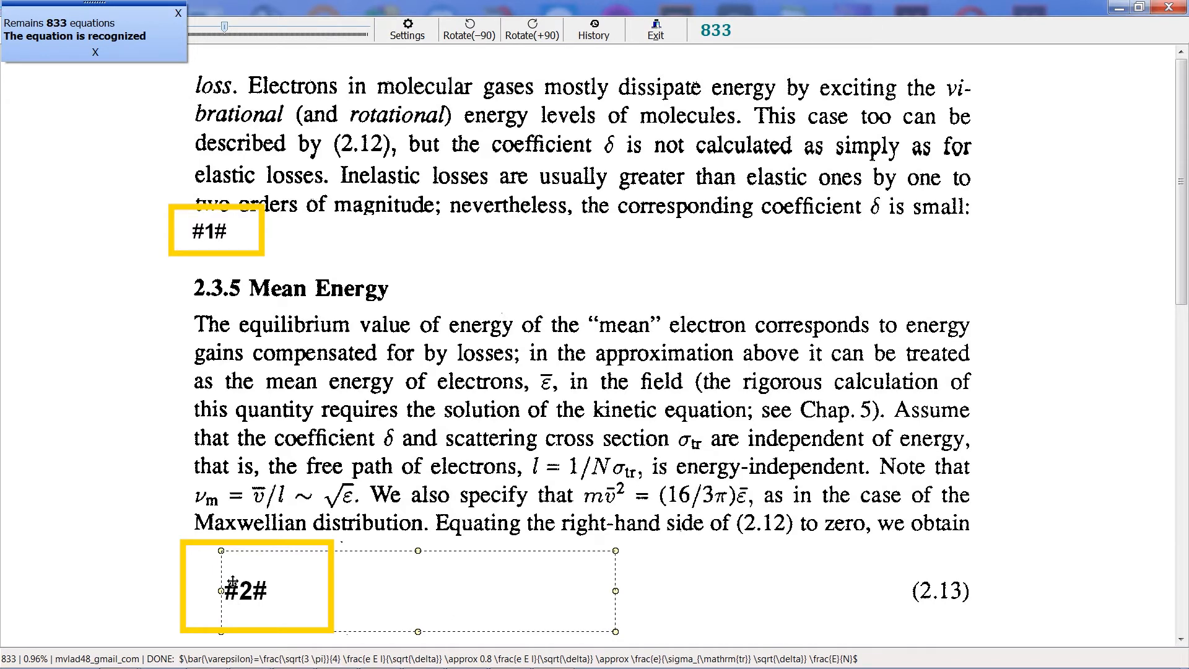
click(95, 53)
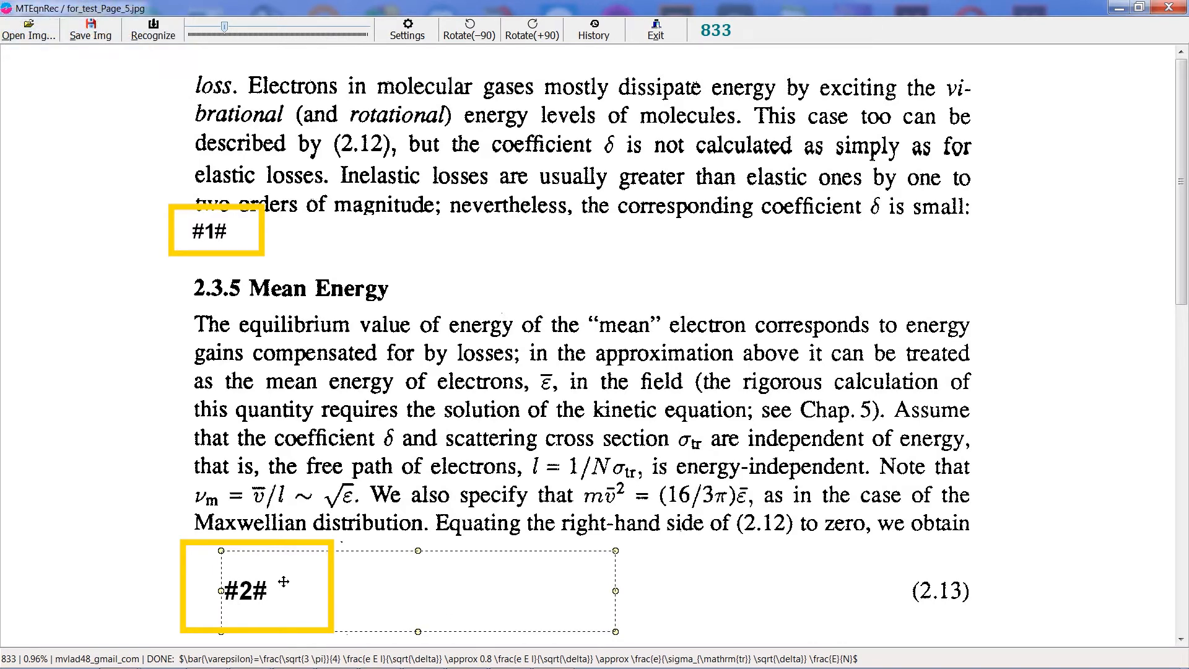
mouse_move(144, 220)
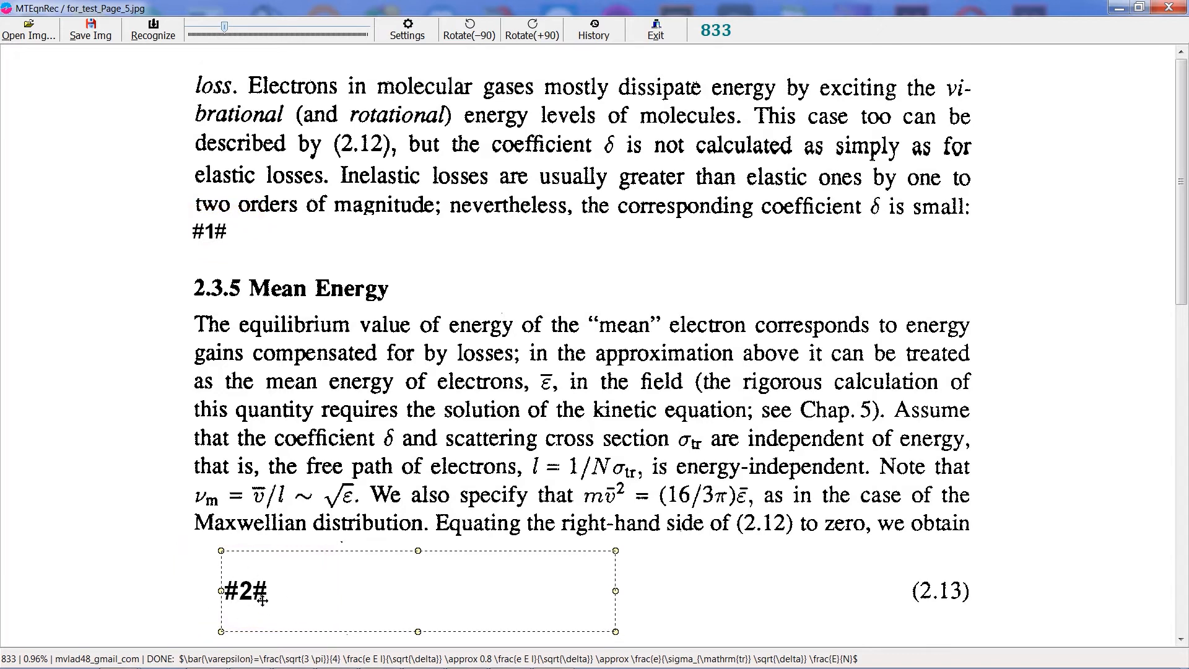
mouse_move(543, 550)
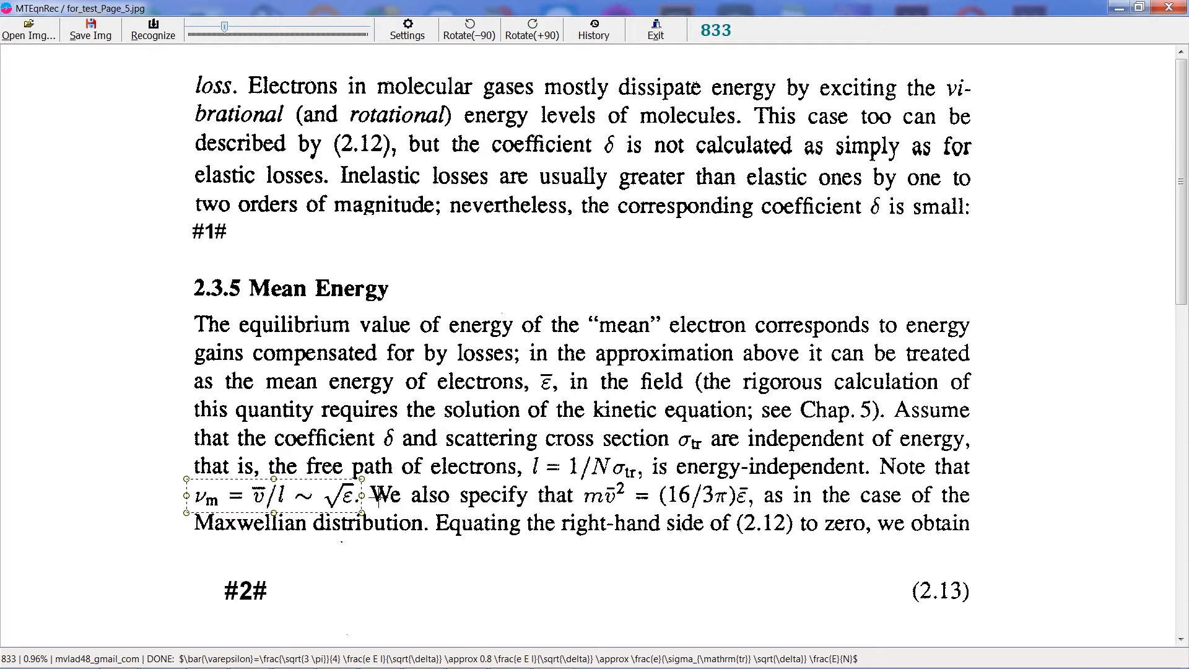
click(153, 30)
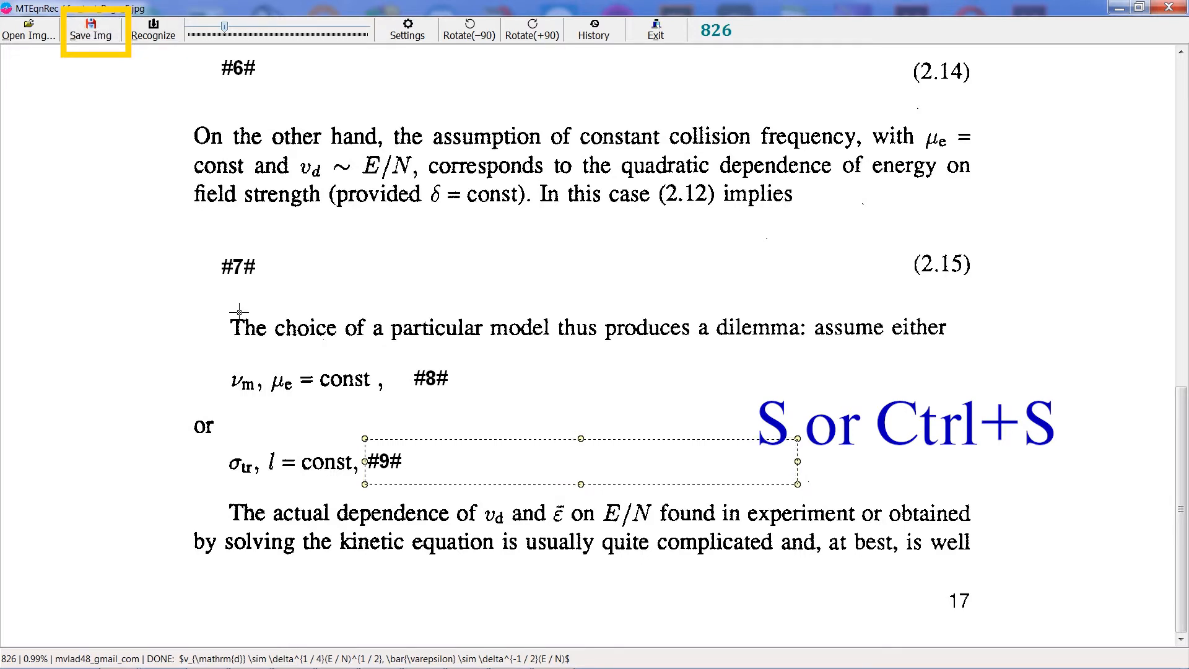
mouse_move(115, 259)
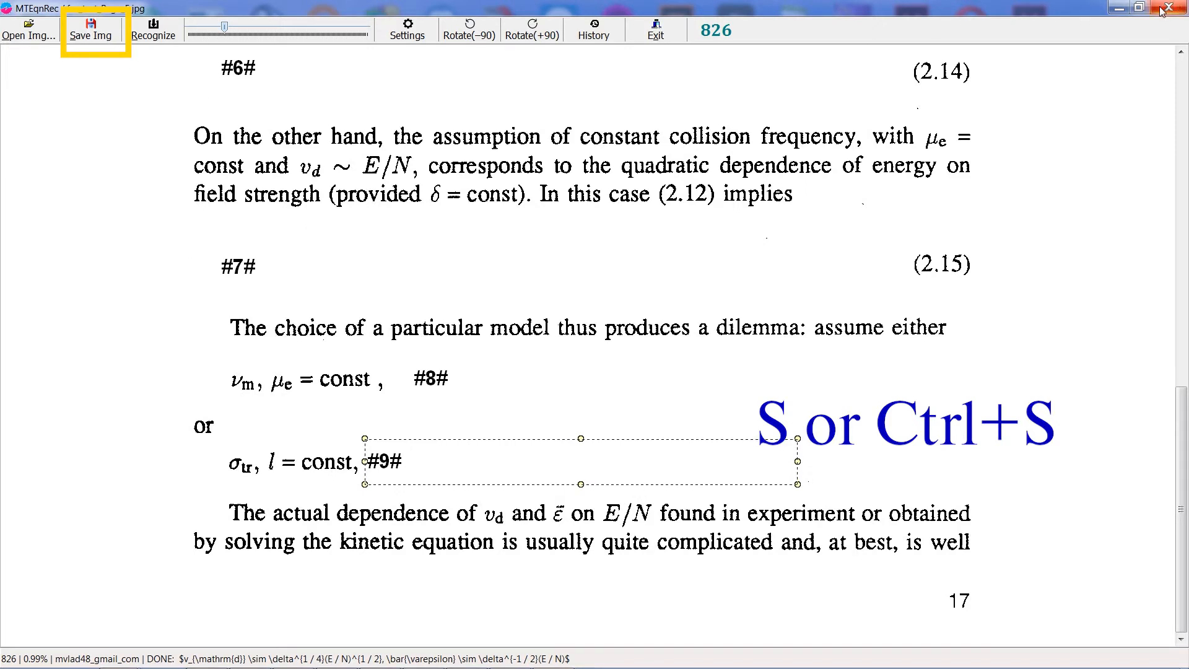
Save the page image with its equations replaced by tags #1# through #9#
click(91, 29)
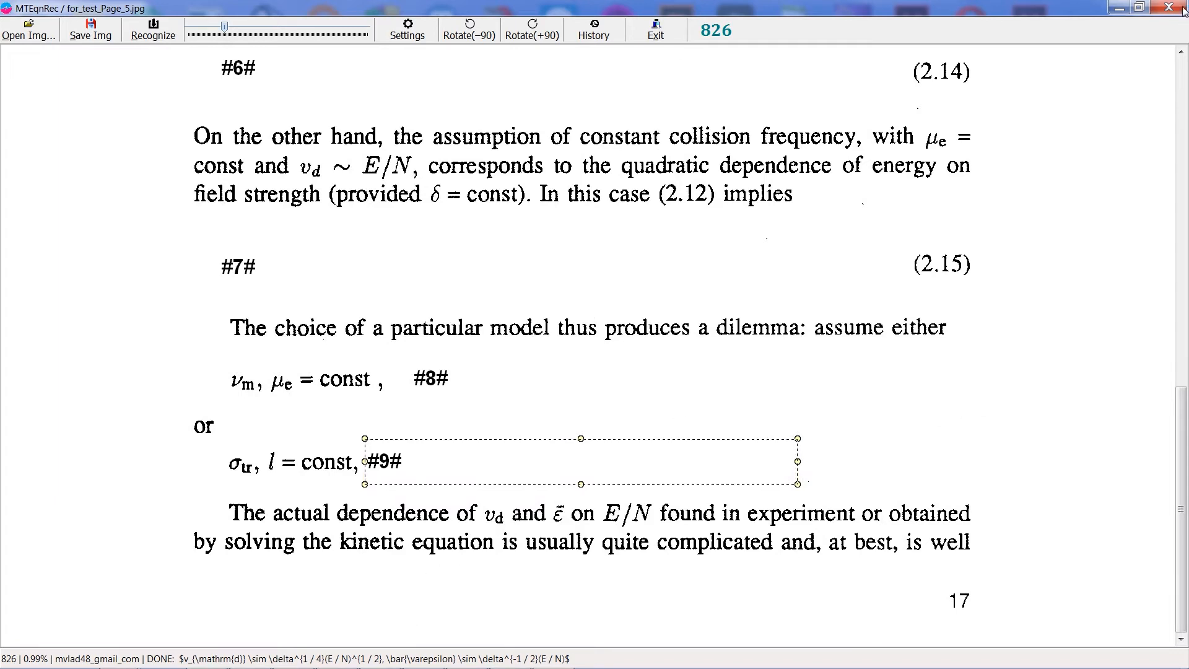
mouse_move(1177, 9)
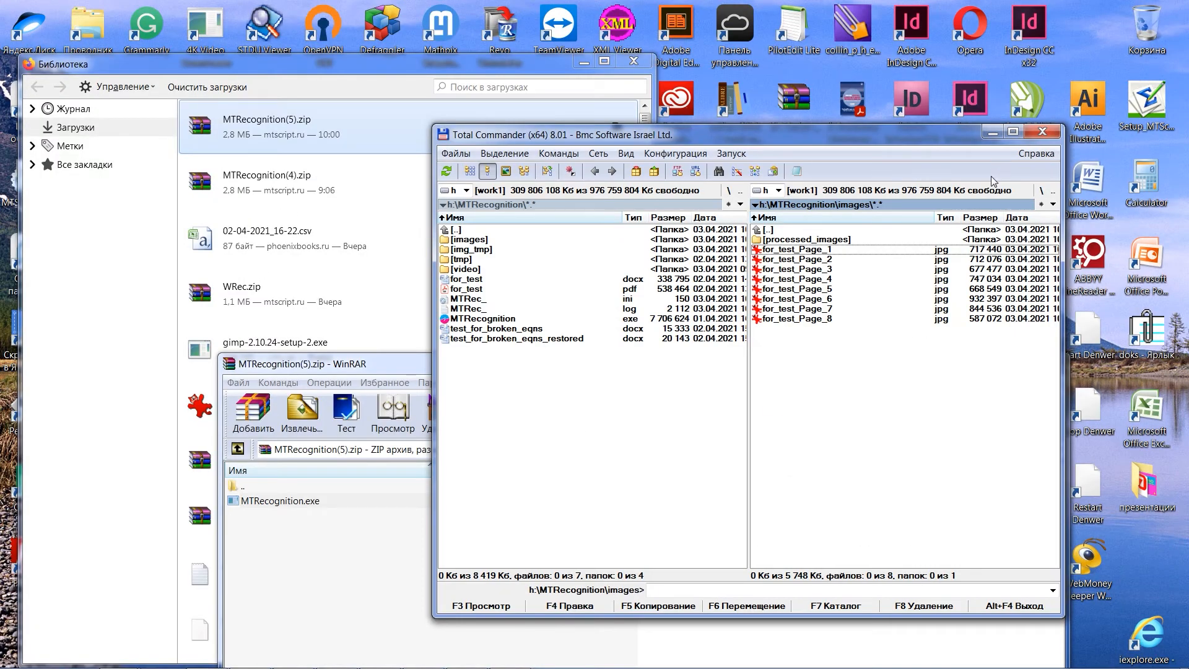
mouse_move(881, 314)
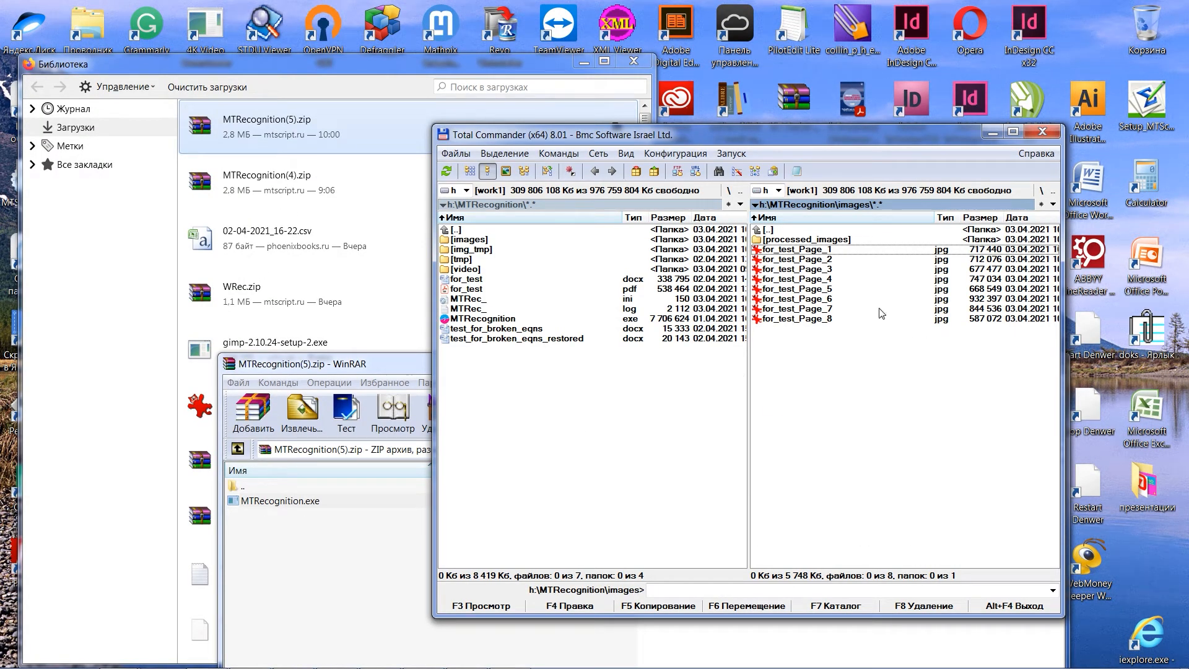
Open for_test_Page_5.jpg_92776789.jpg from processed_images after a quick preview
click(801, 240)
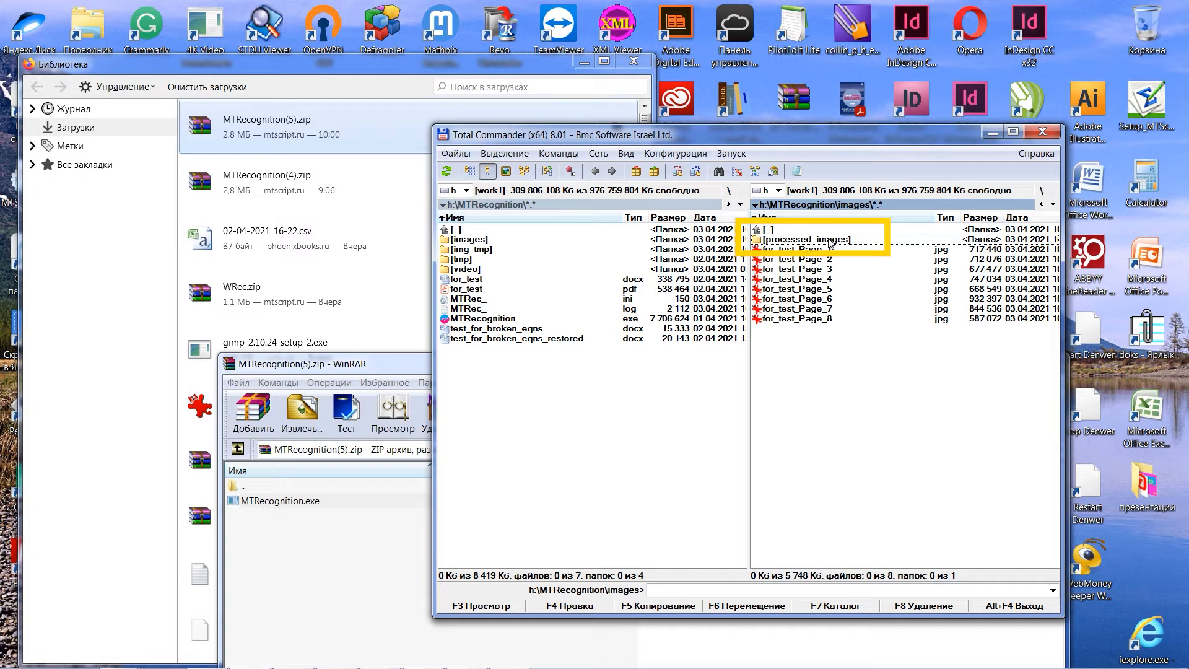
double_click(810, 238)
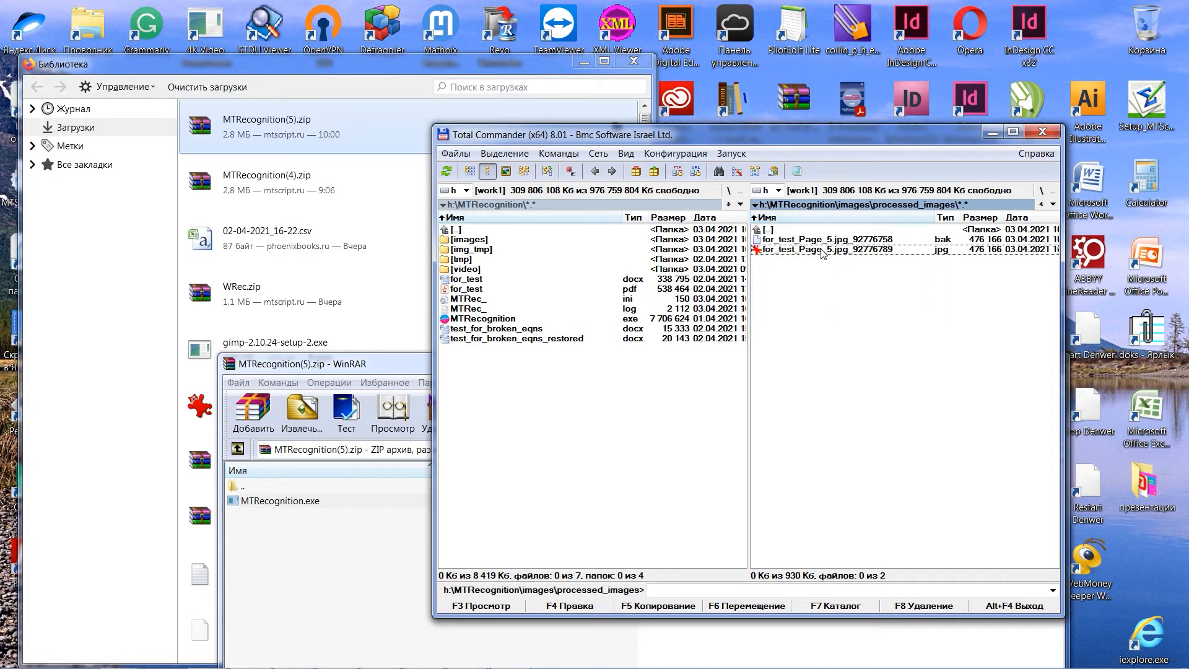
double_click(826, 249)
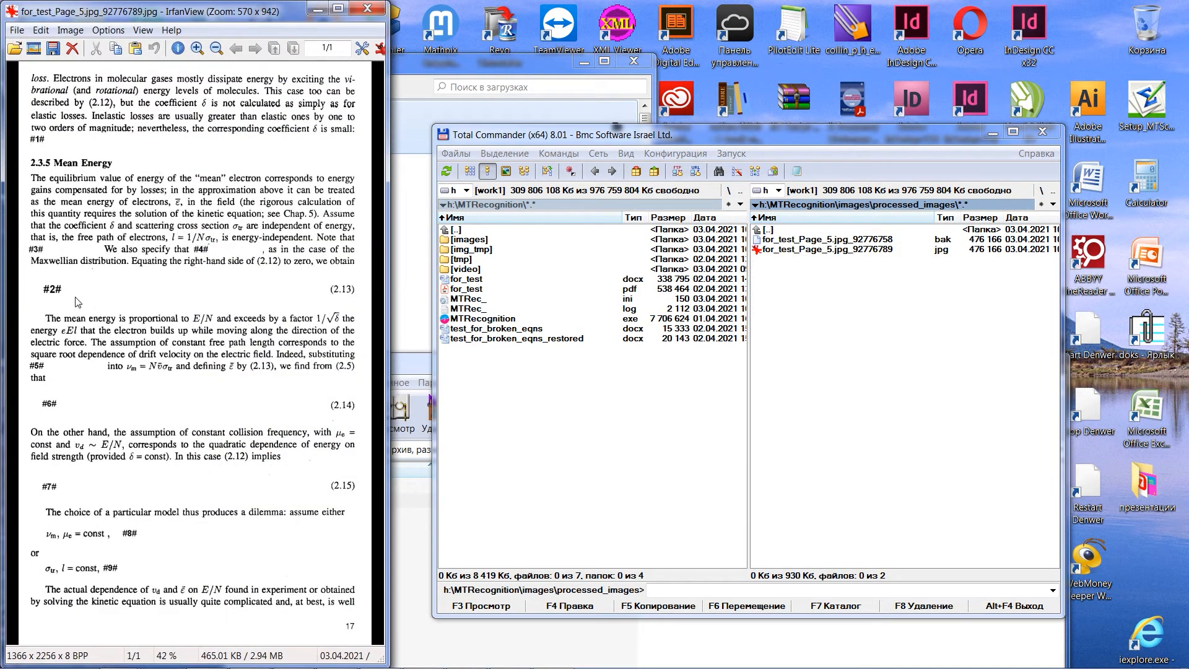
mouse_move(47, 299)
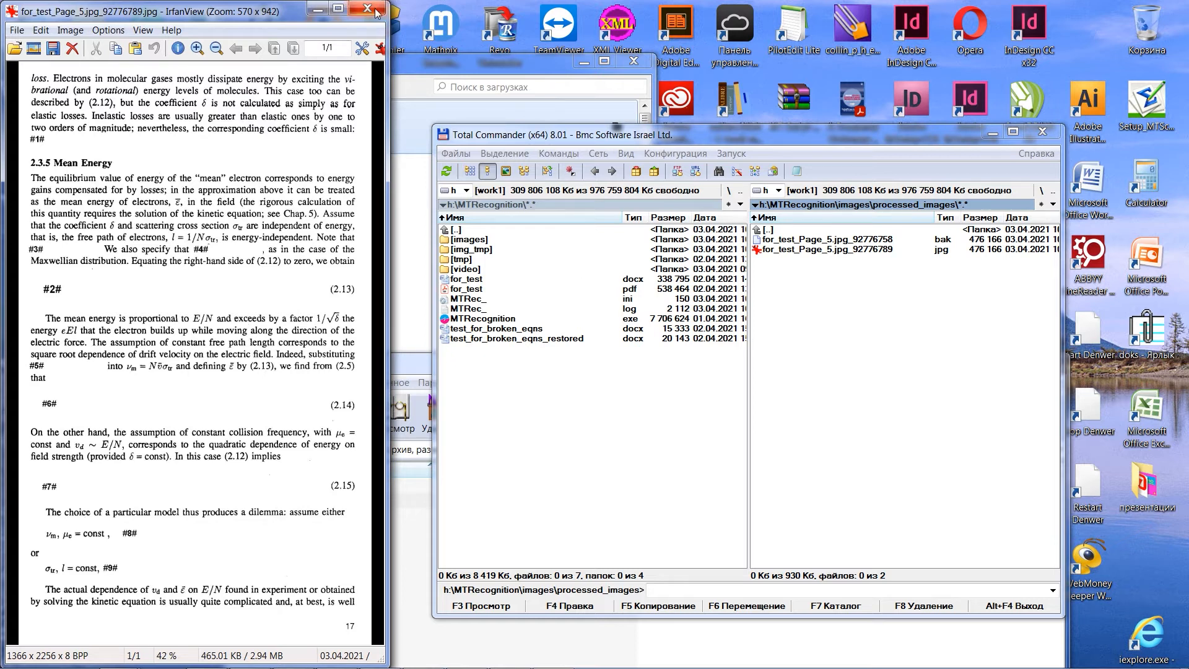
click(366, 9)
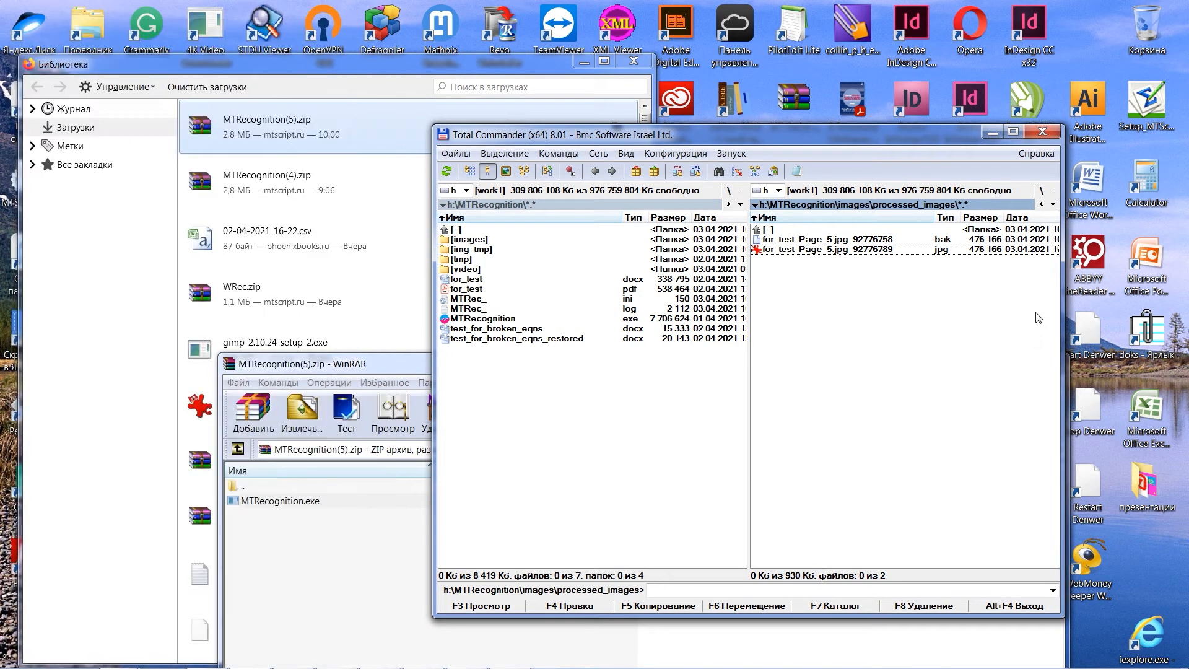
mouse_move(928, 258)
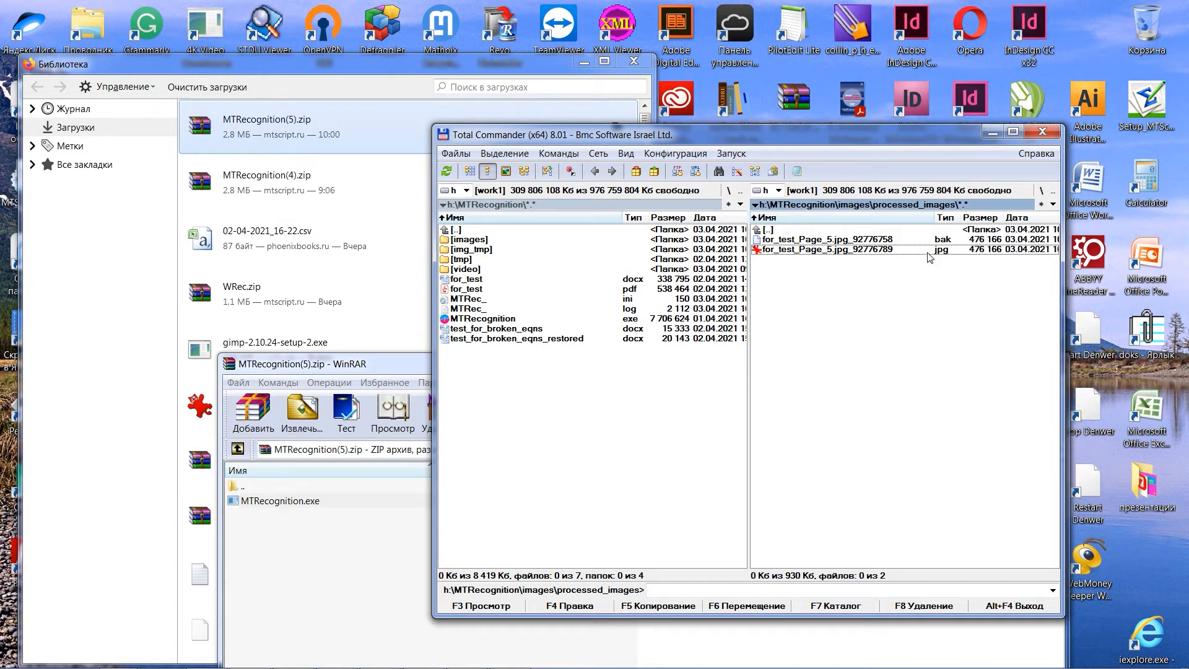
double_click(815, 249)
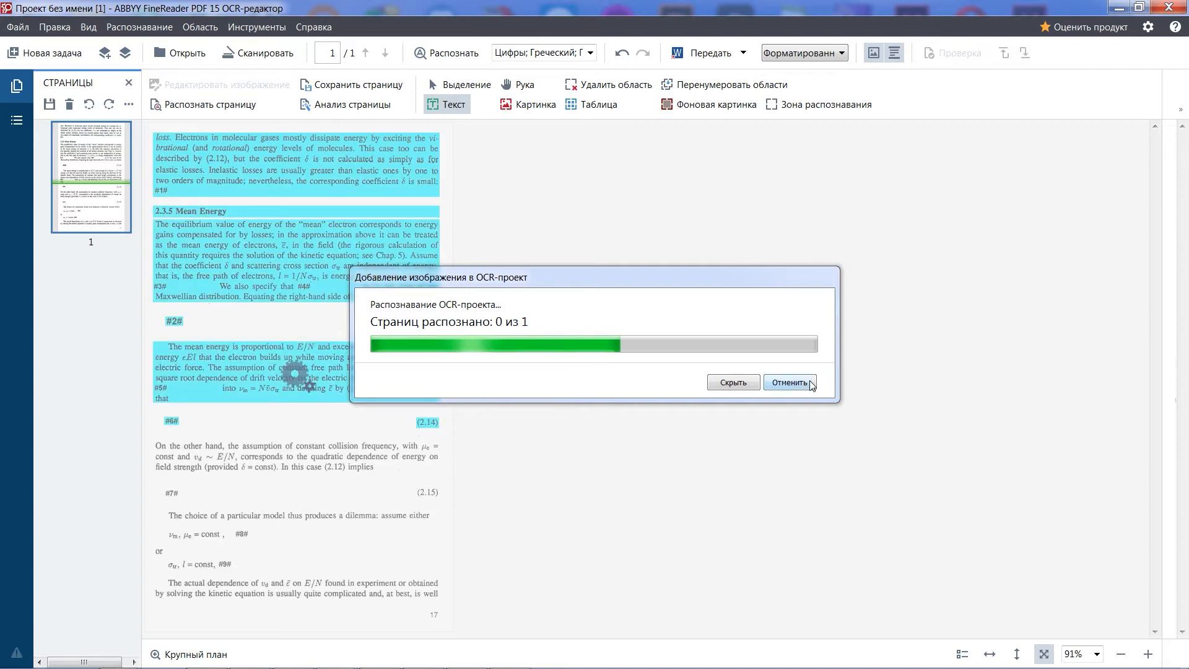
Cancel the running OCR recognition in ABBYY FineReader
click(789, 382)
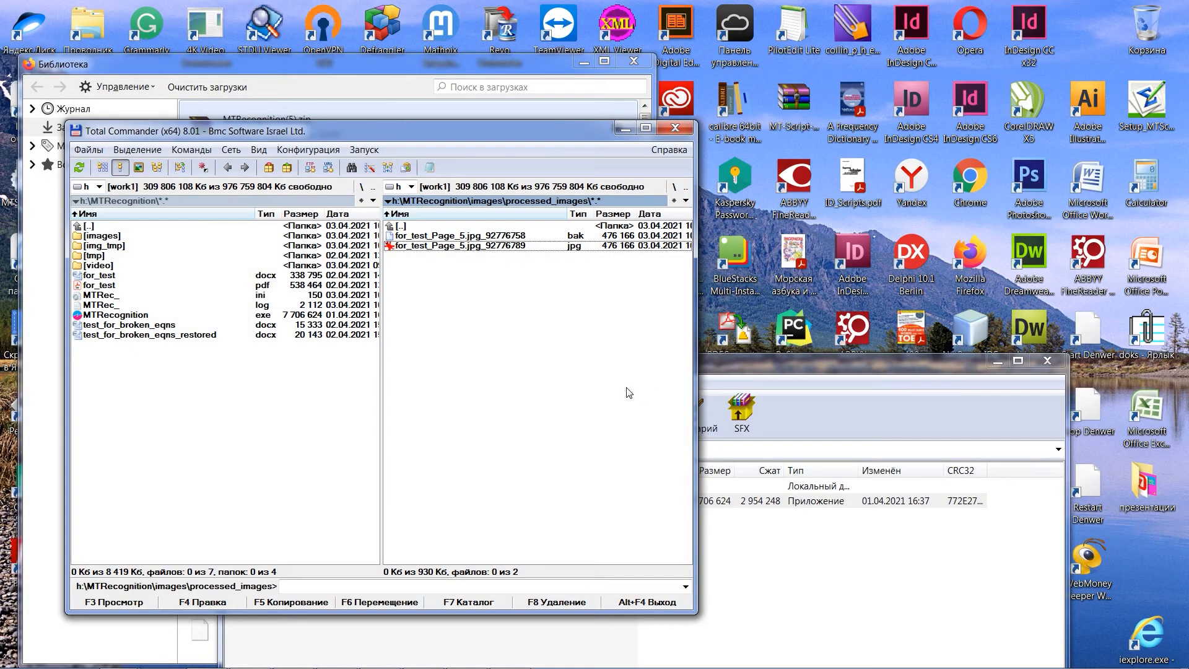
mouse_move(374, 422)
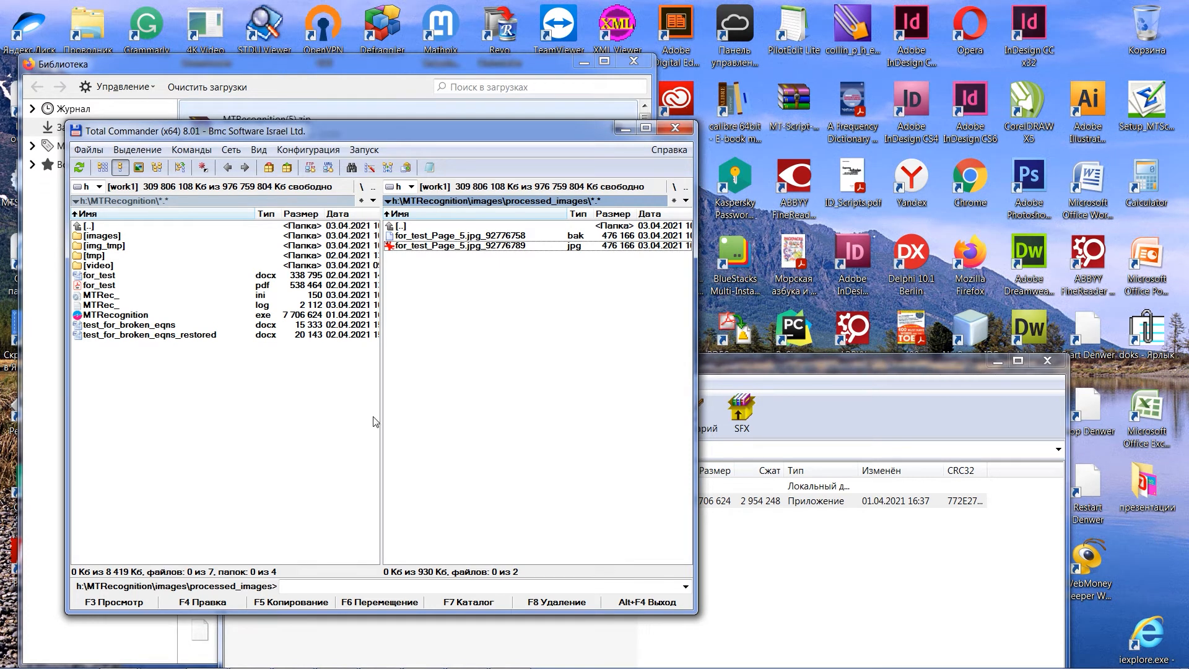
mouse_move(454, 280)
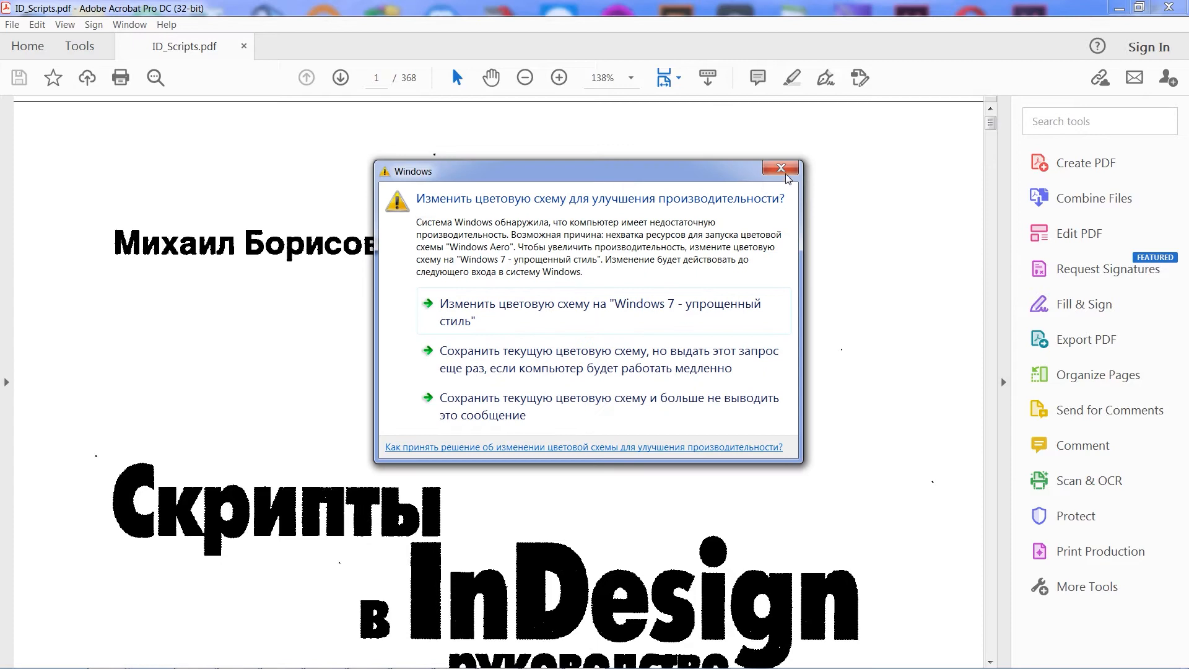
Dismiss the Windows warning and start Combine Files into a Single PDF with Add Files
click(780, 167)
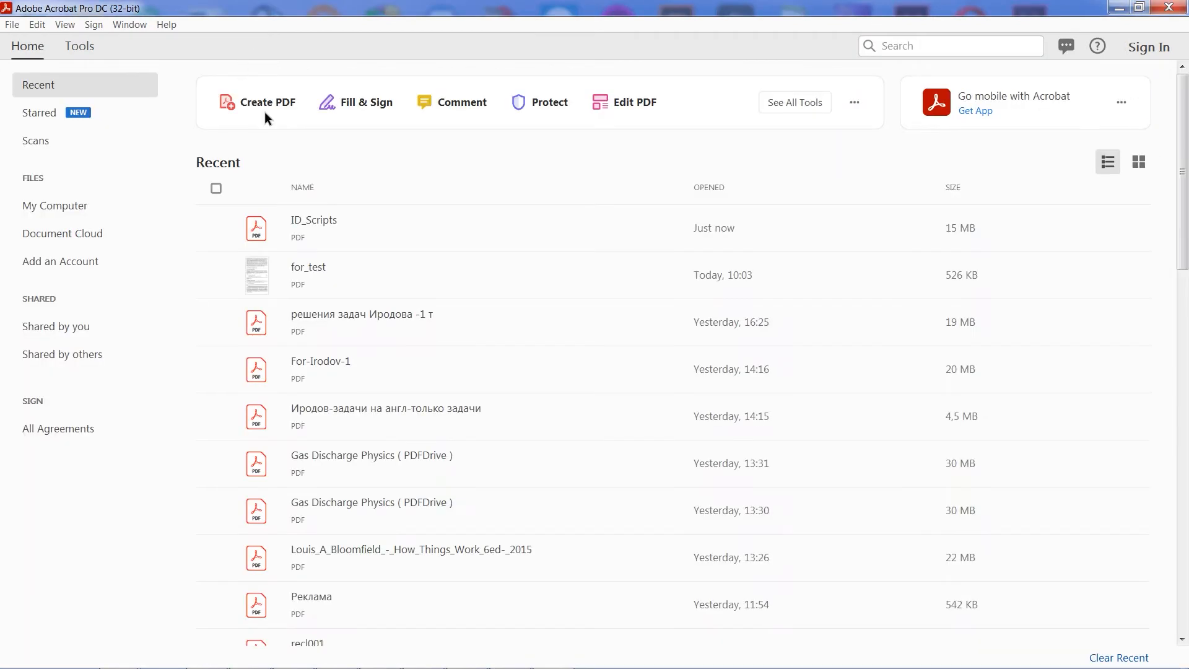
mouse_move(53, 60)
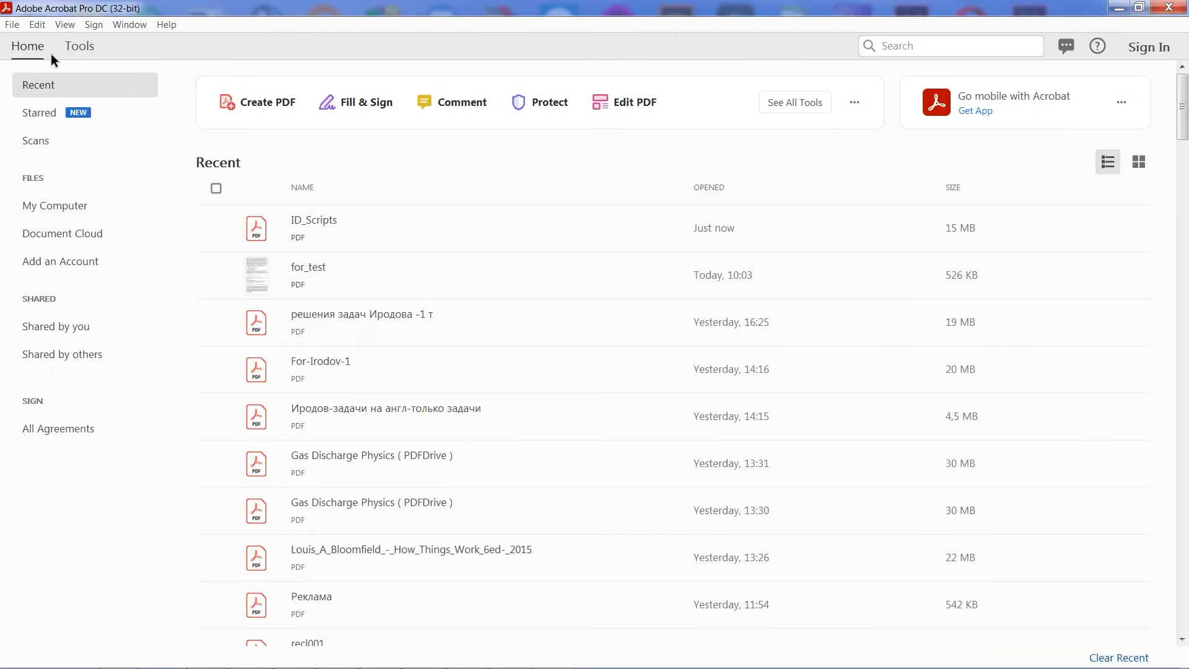
click(11, 25)
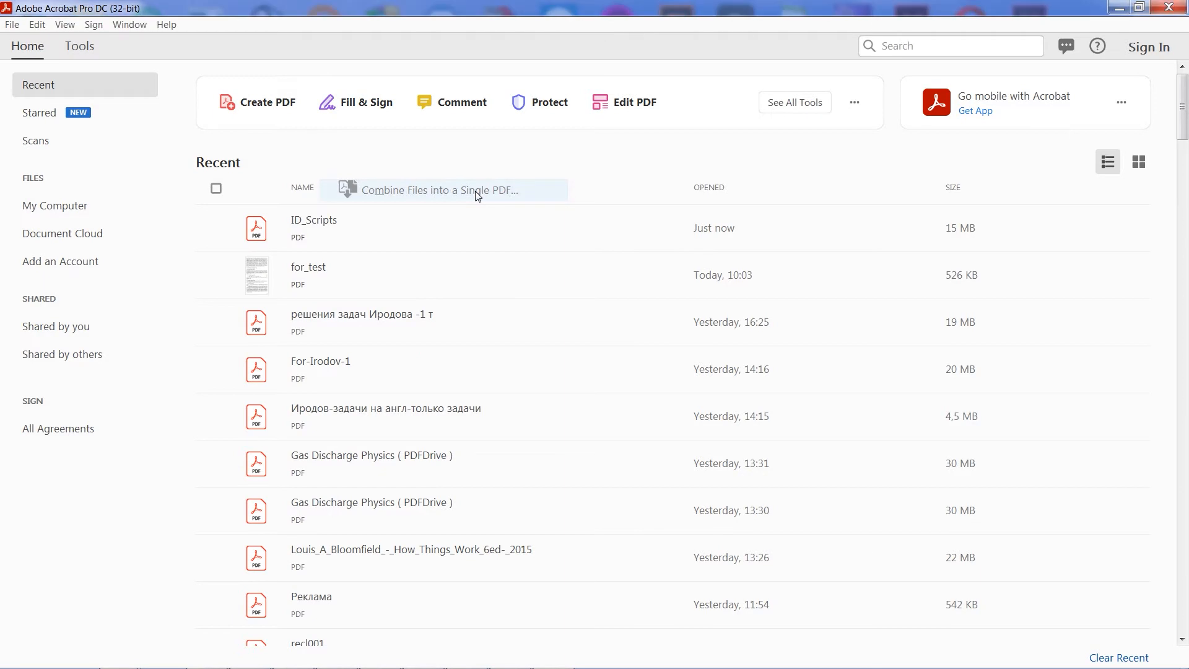
click(450, 189)
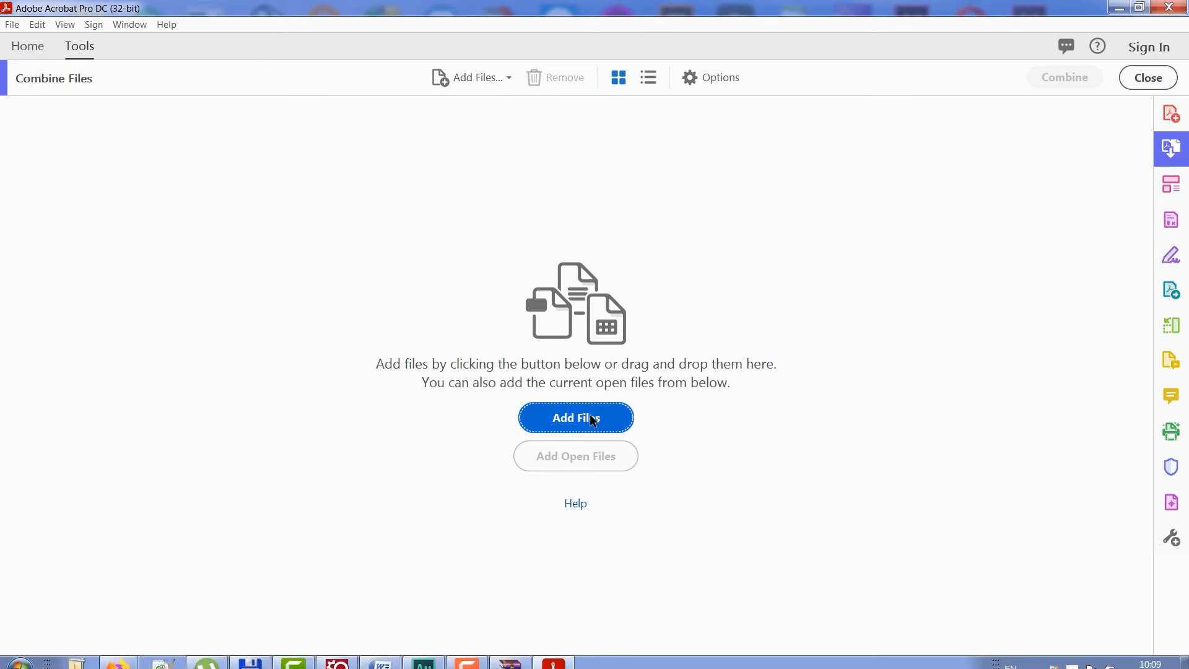
click(575, 417)
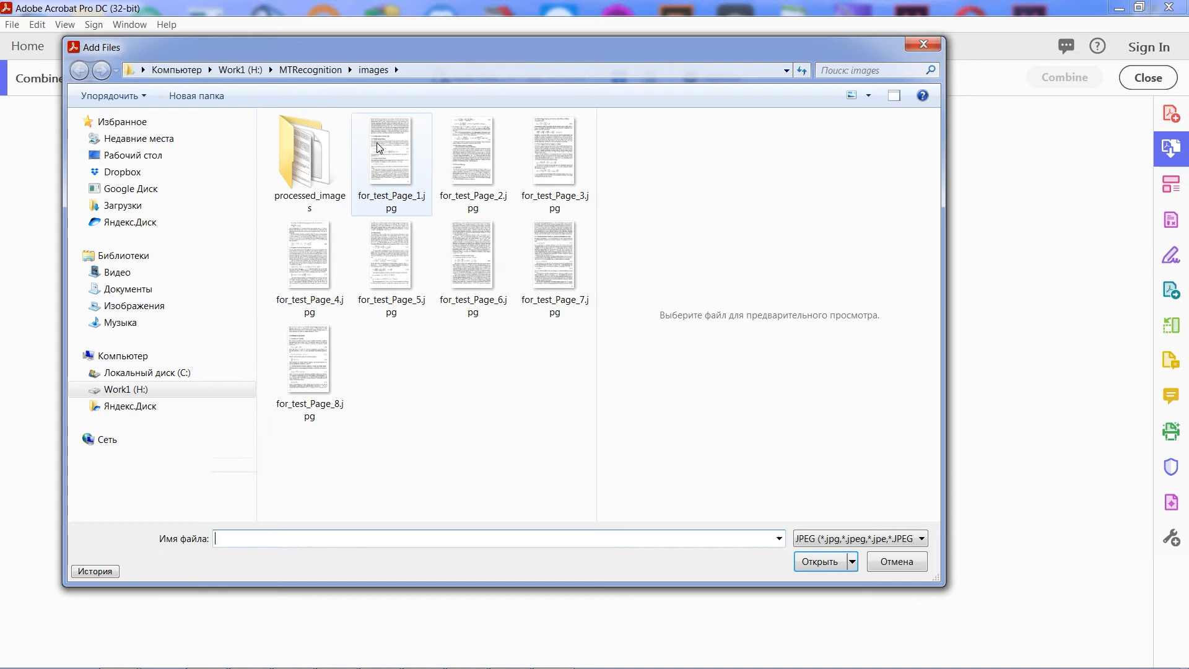
Add the tagged page 5 JPEG from processed_images and combine it into Binder1.pdf
double_click(309, 150)
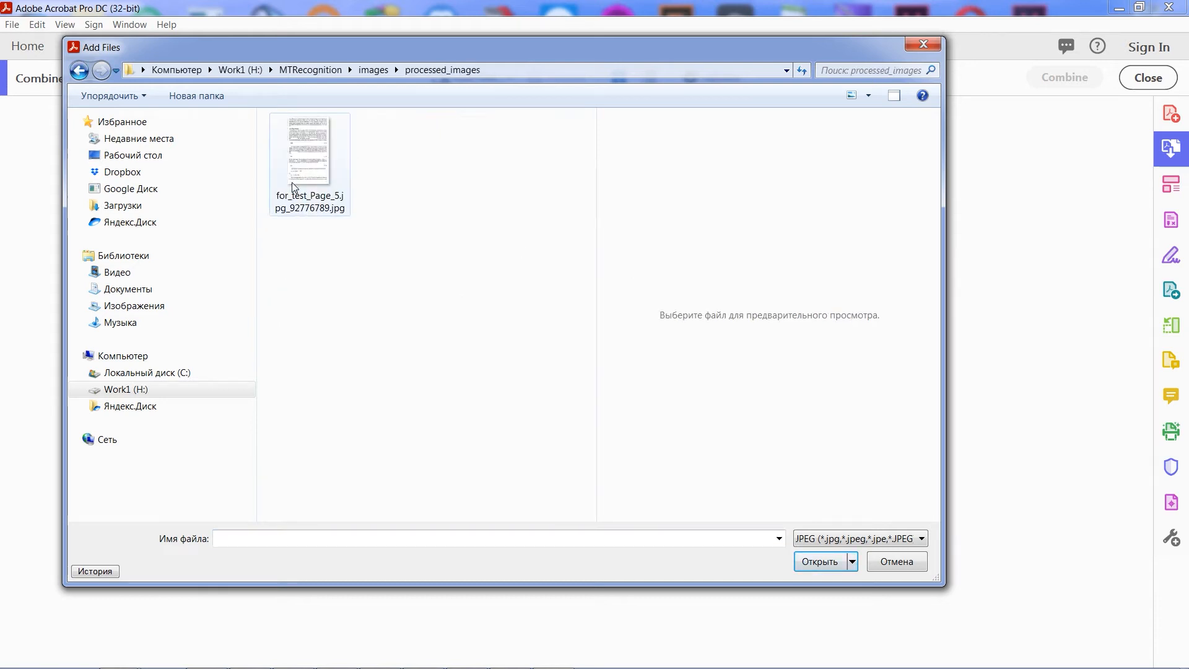
click(309, 150)
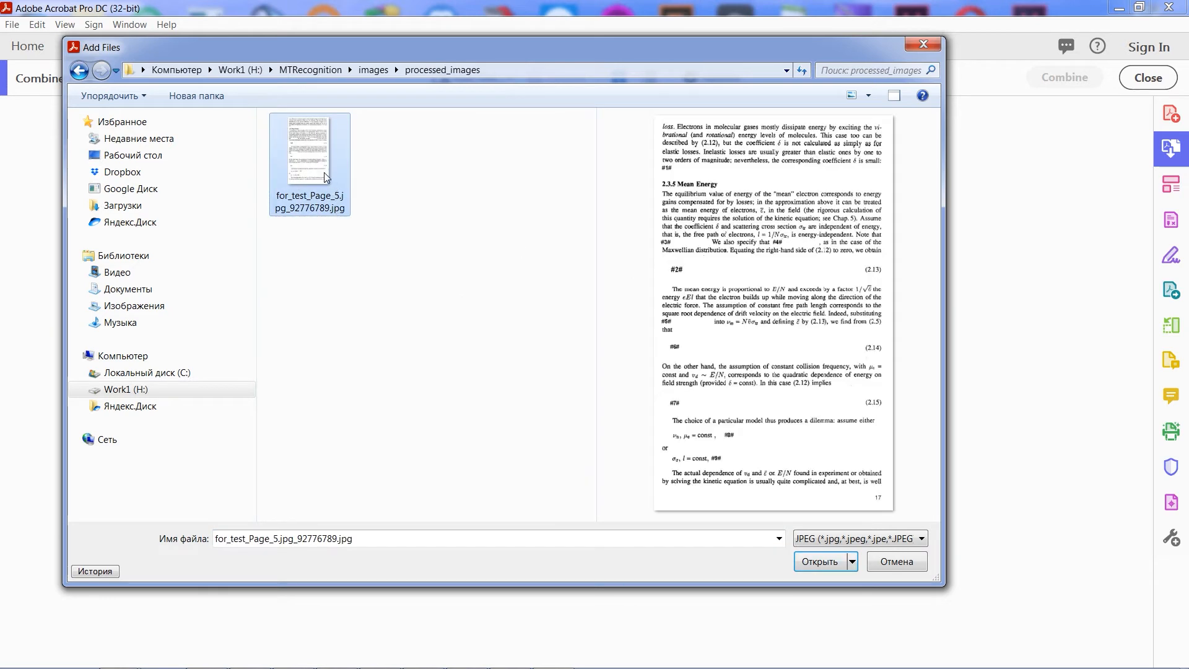
click(819, 561)
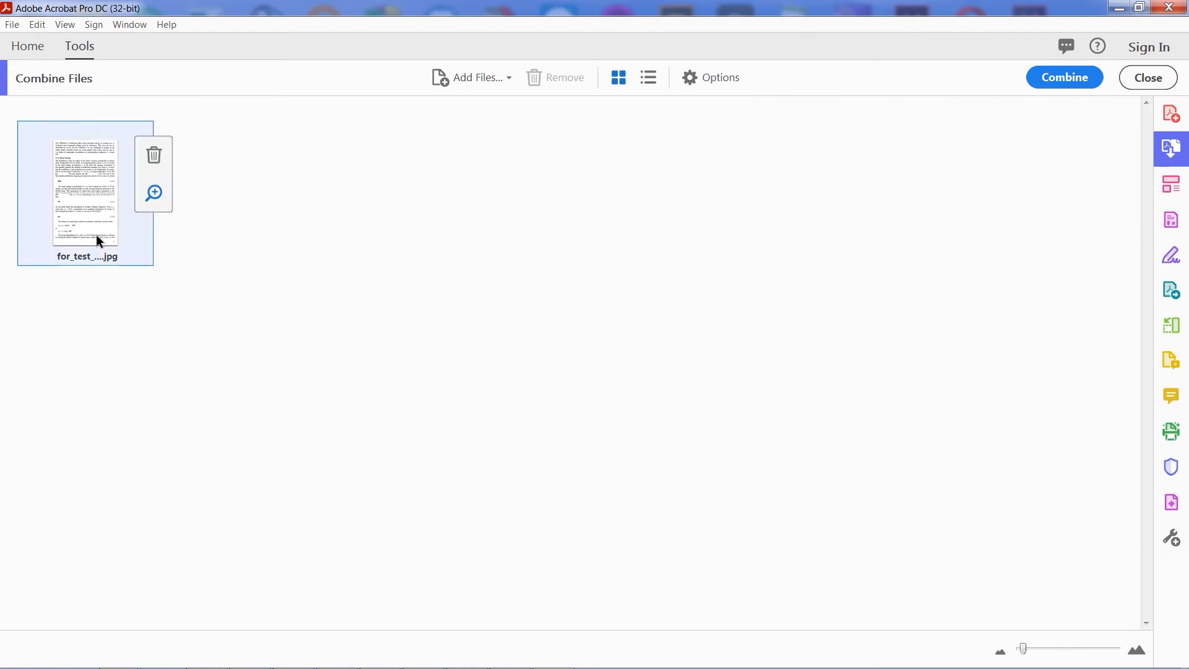
mouse_move(596, 196)
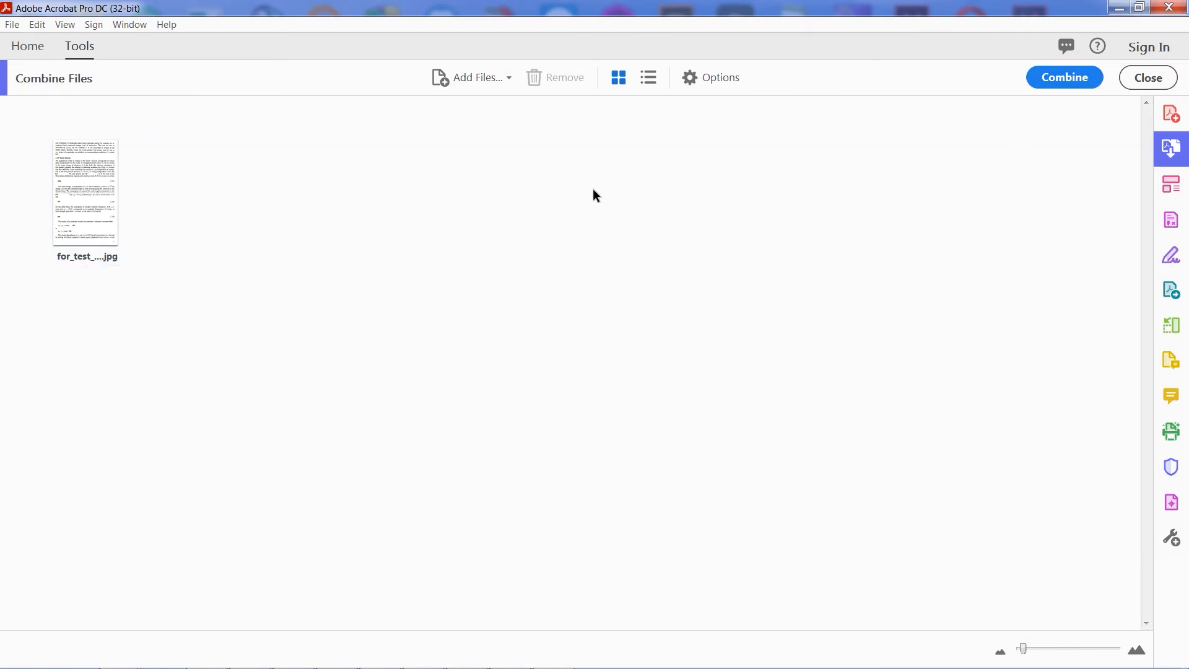
click(1063, 77)
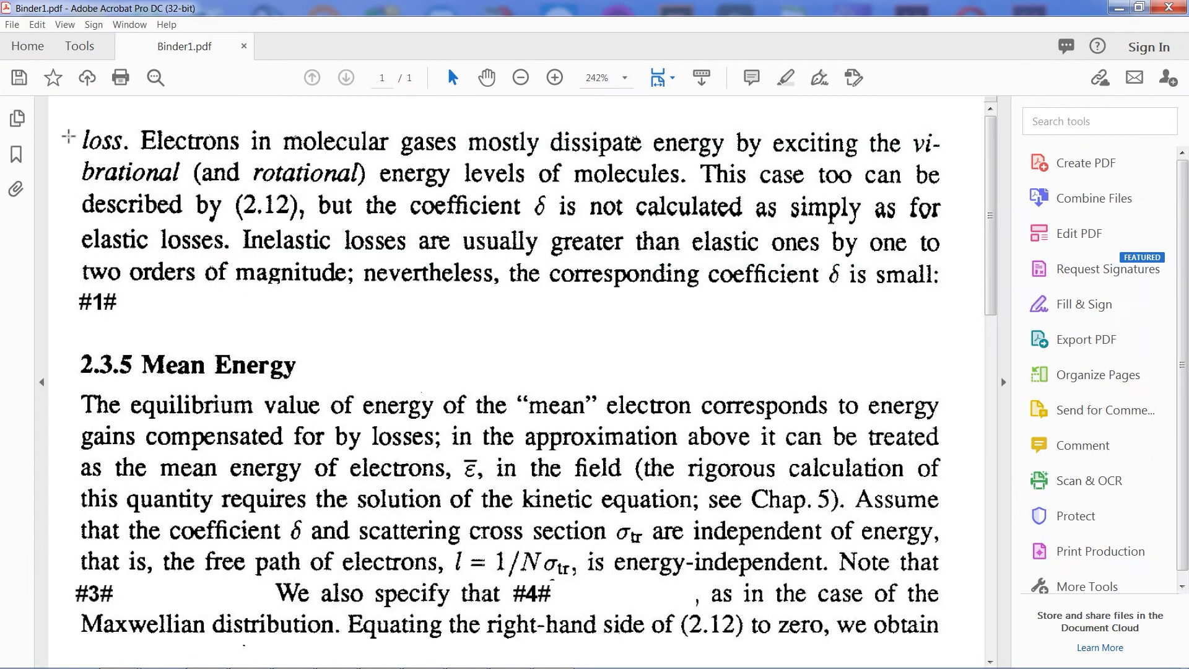
mouse_move(325, 85)
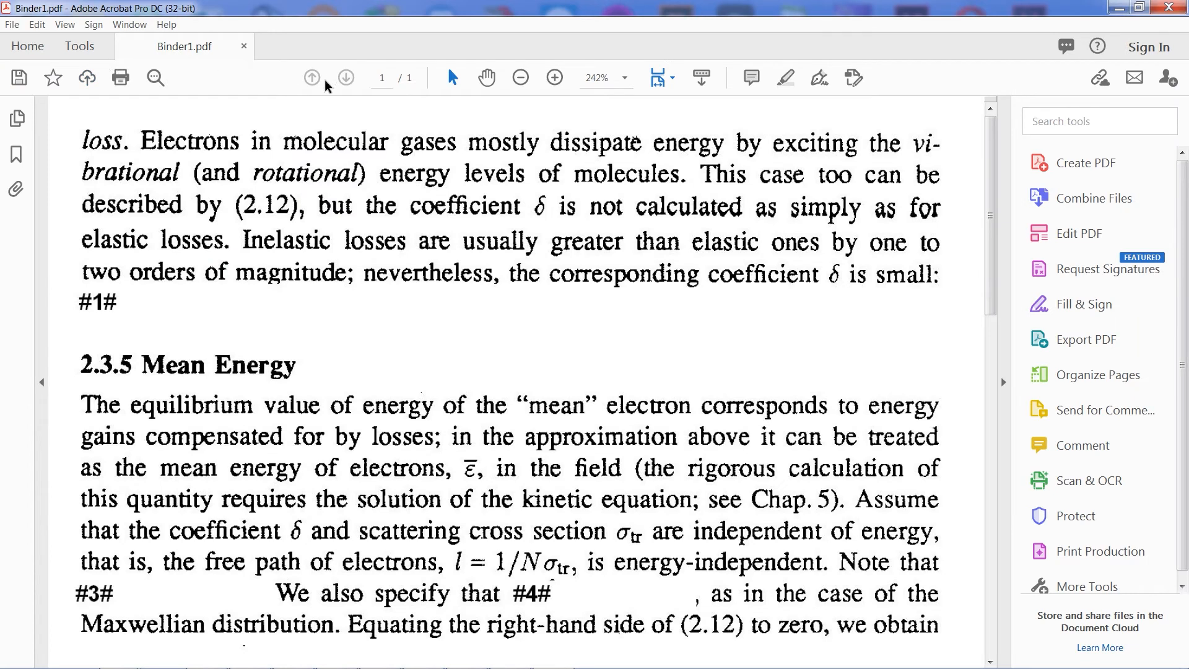
mouse_move(541, 148)
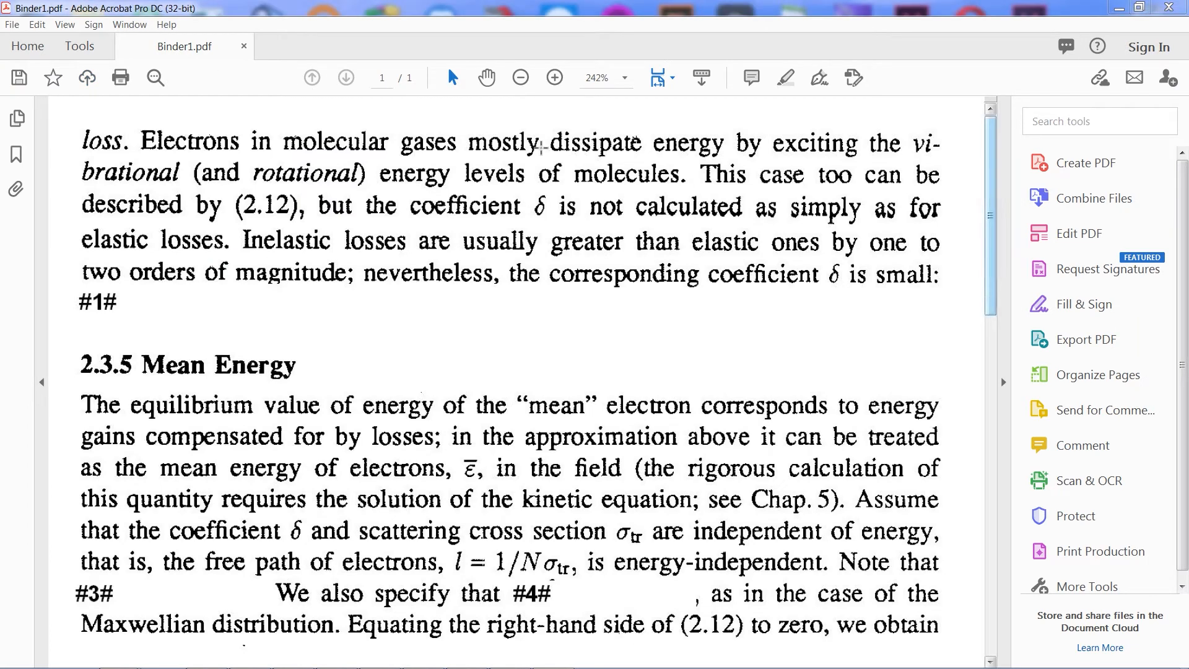
Save the tagged page as a new PDF in the MTRecognition folder with an edited file name
click(11, 24)
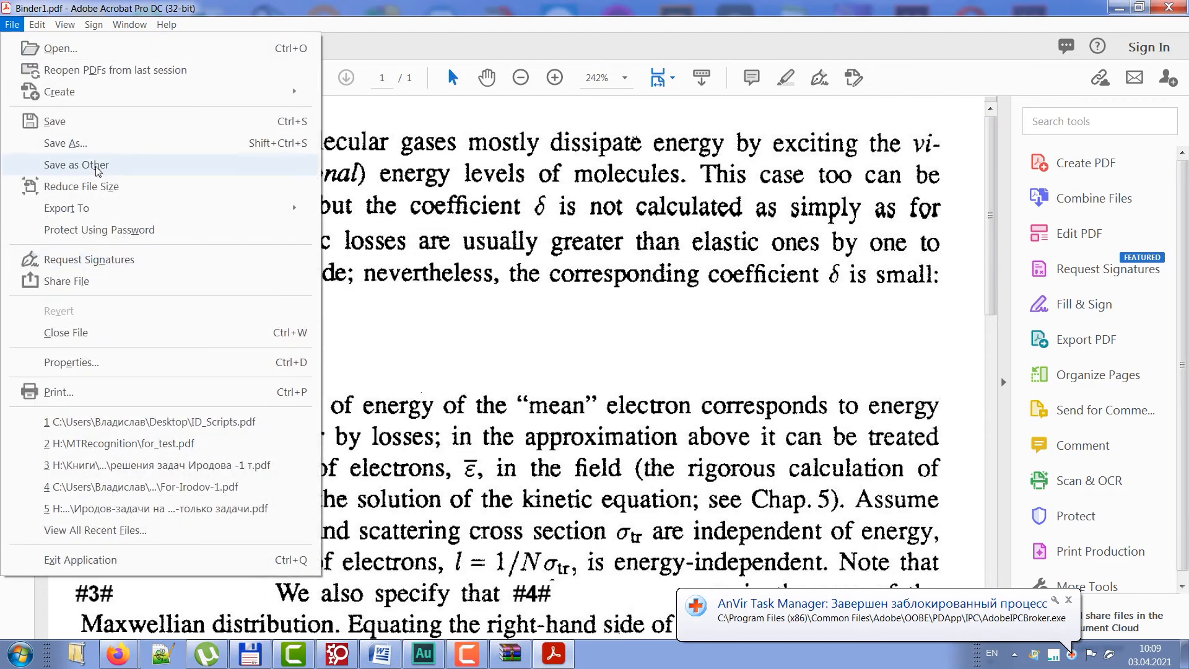
click(75, 164)
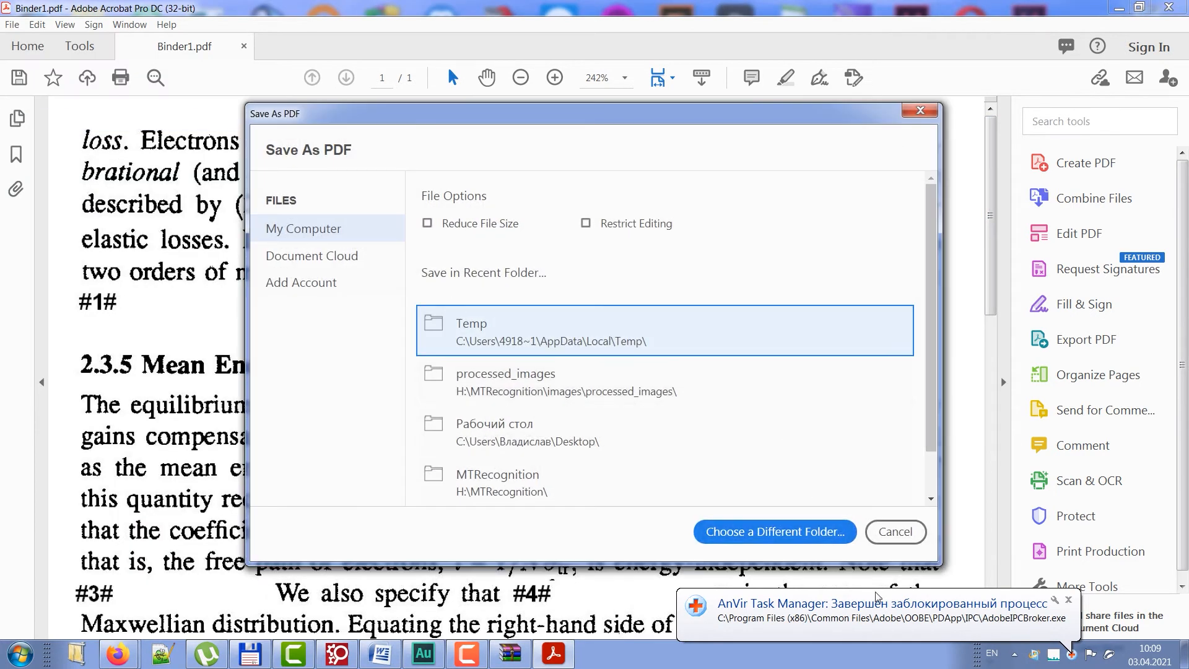
mouse_move(606, 443)
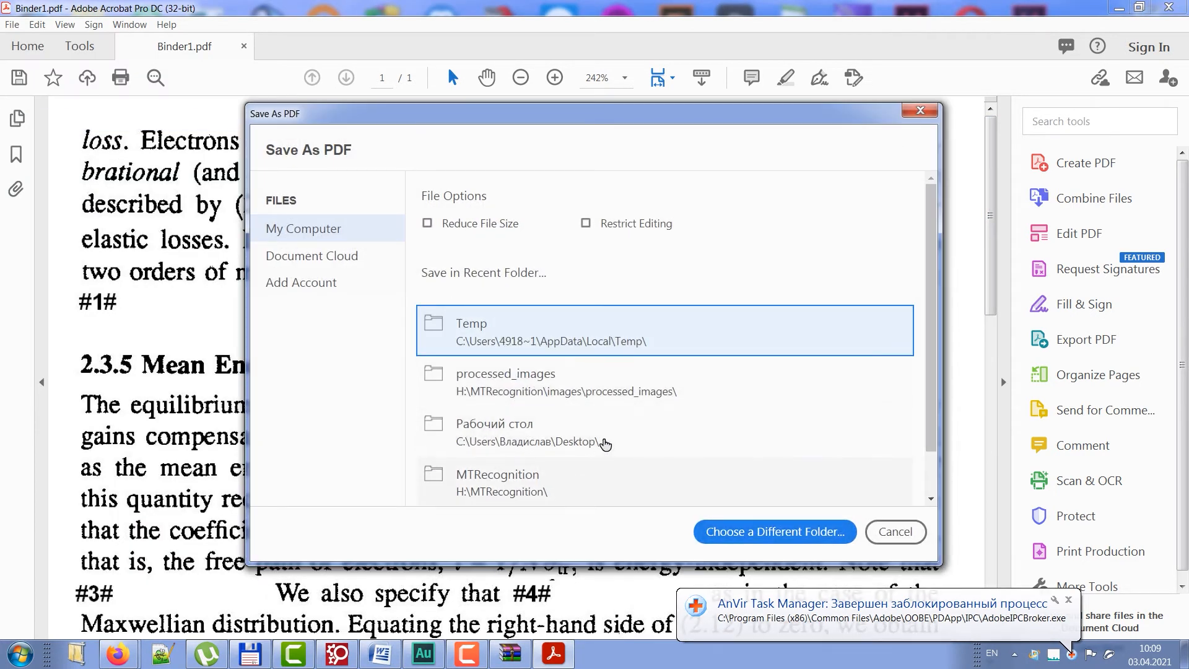
mouse_move(582, 389)
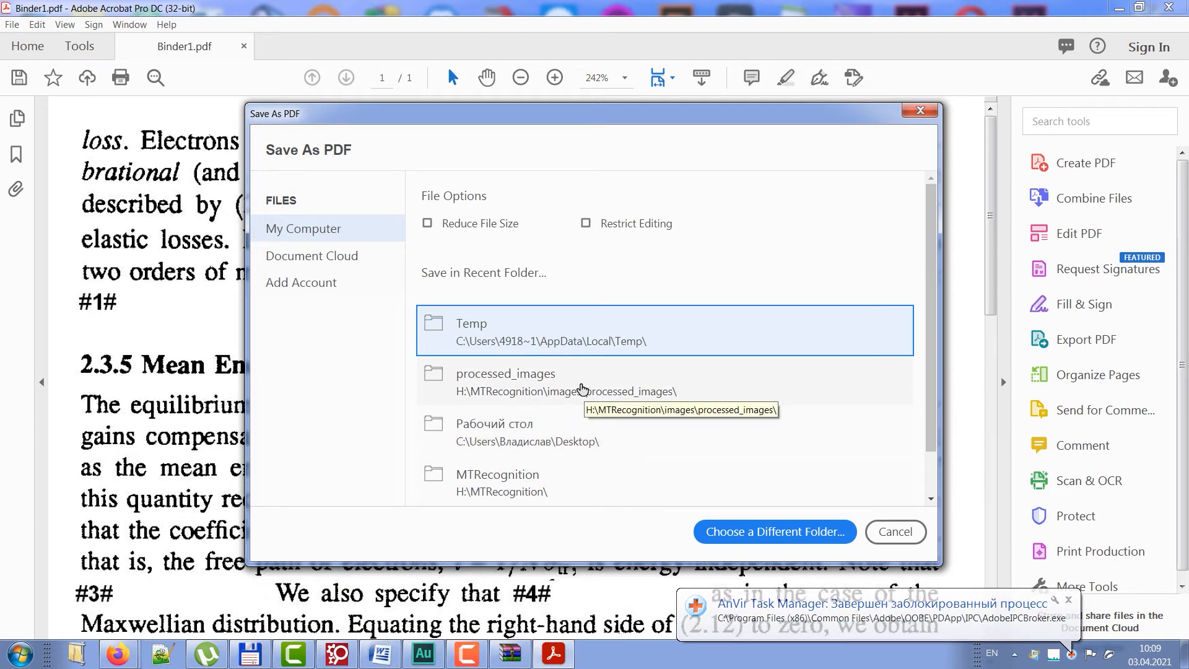
mouse_move(558, 385)
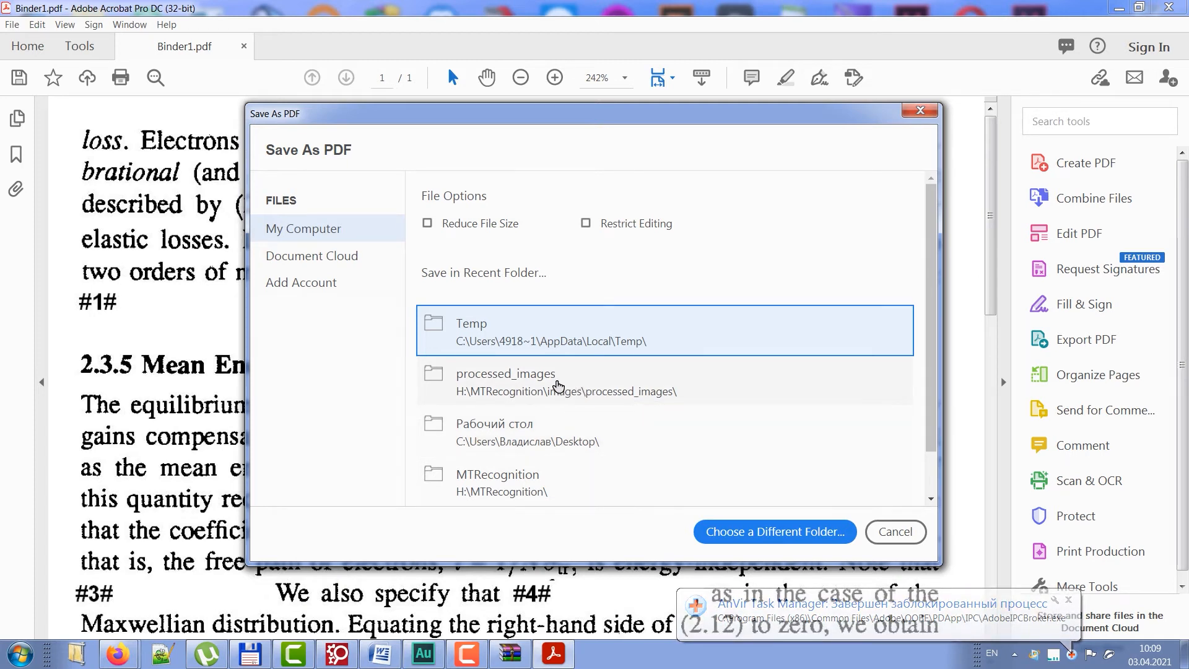
click(773, 531)
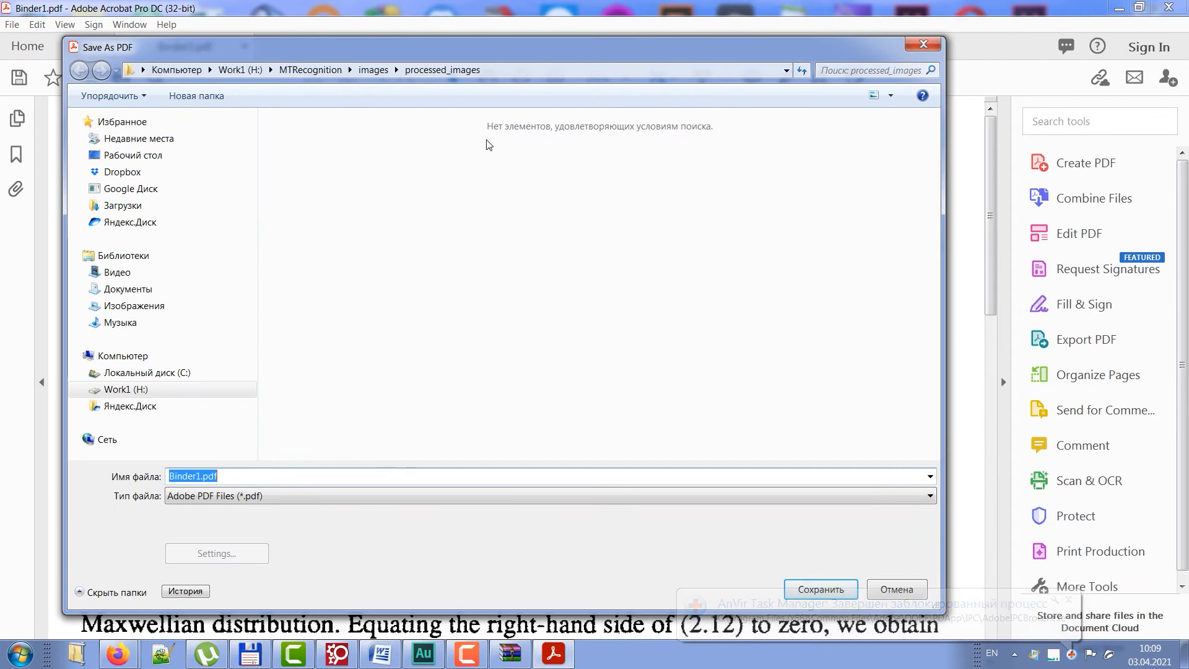
click(80, 69)
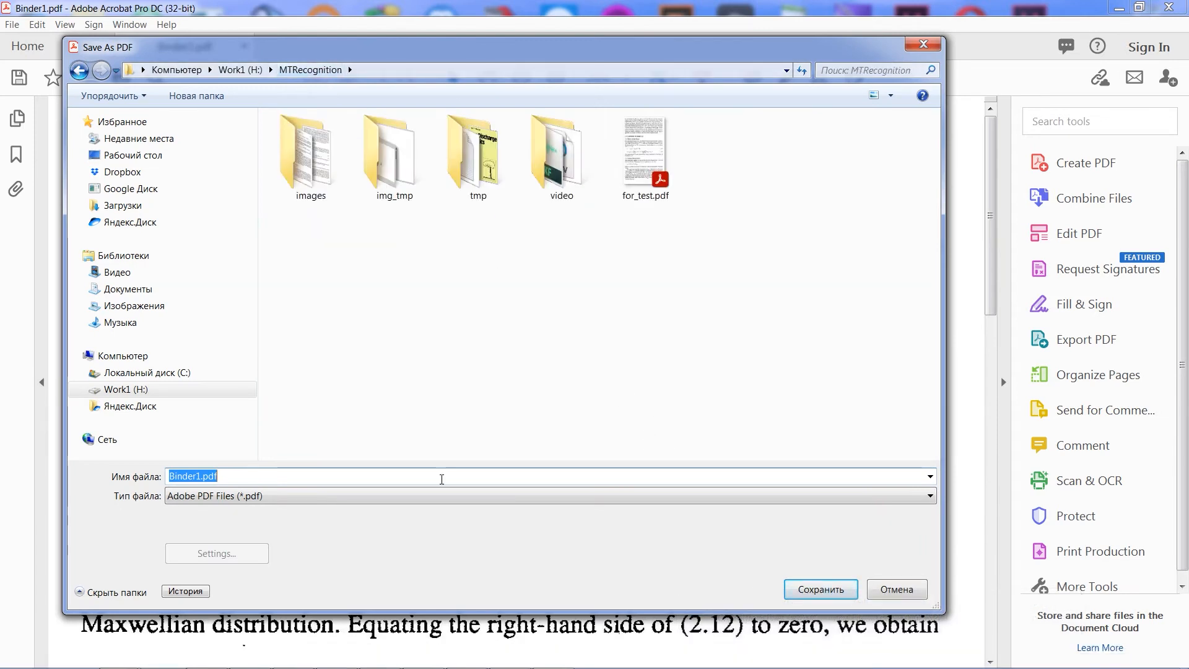
click(820, 590)
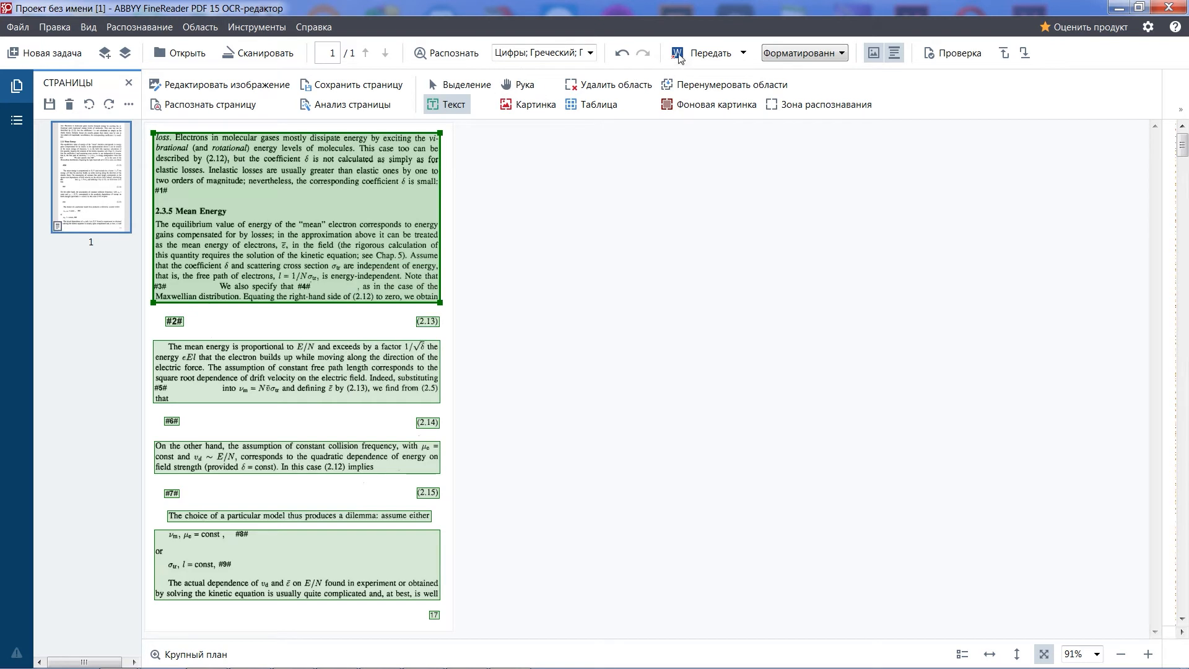
Send the recognized page from FineReader to Word and save it as loss.docx
click(701, 52)
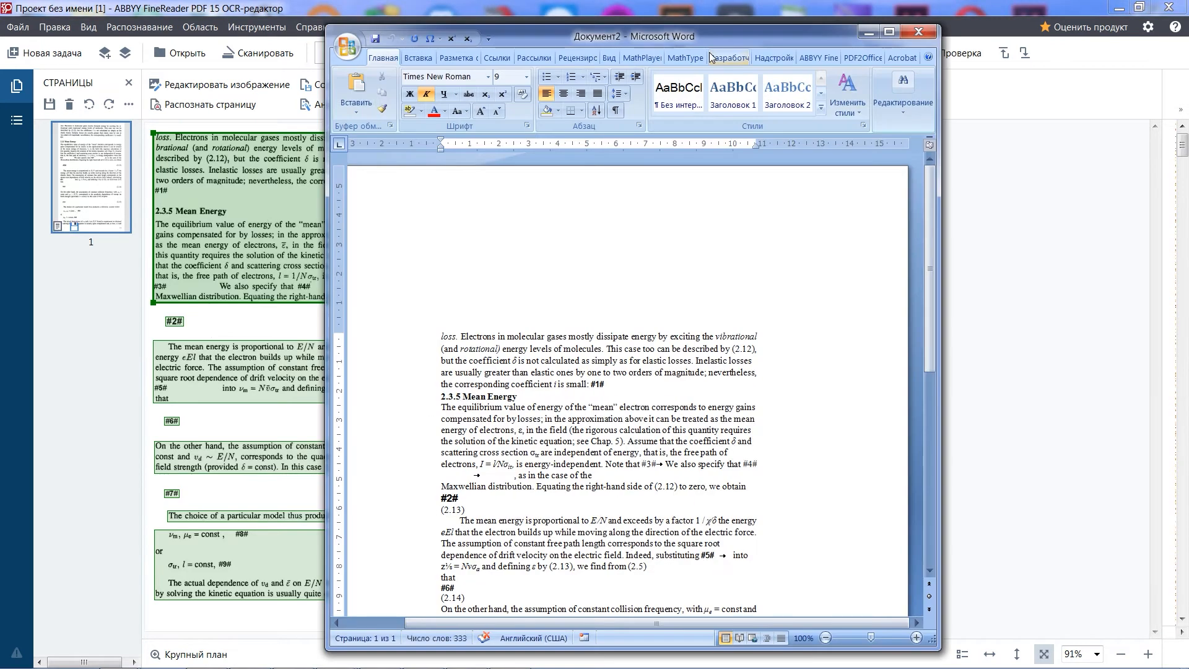
click(887, 31)
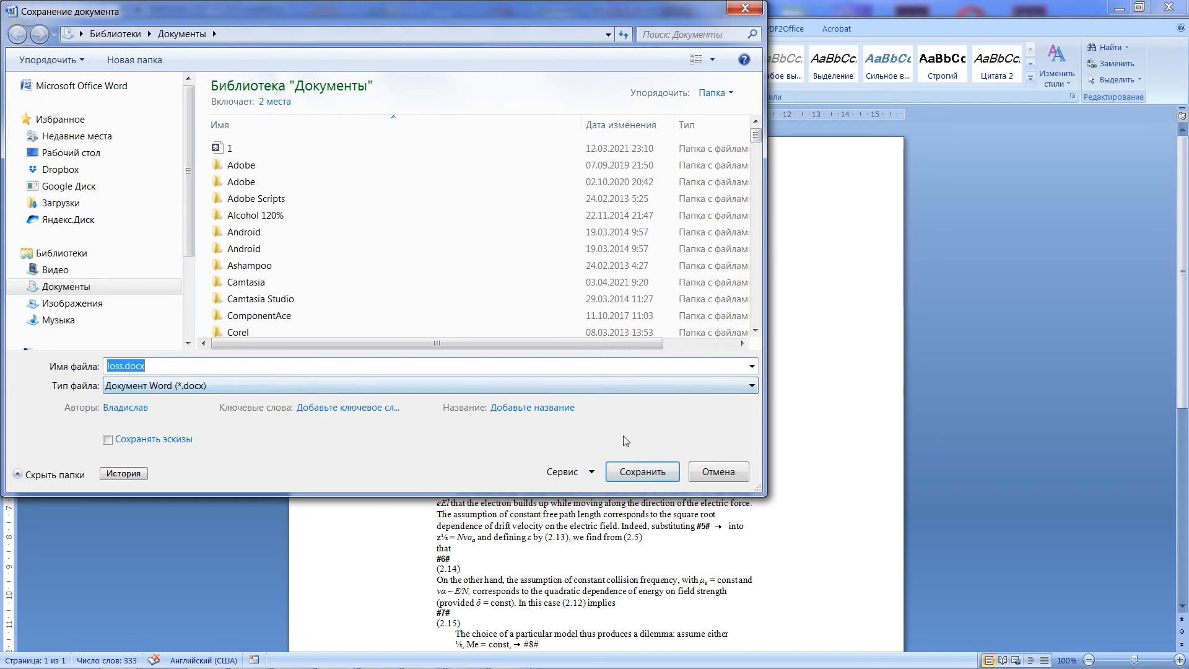
mouse_move(225, 82)
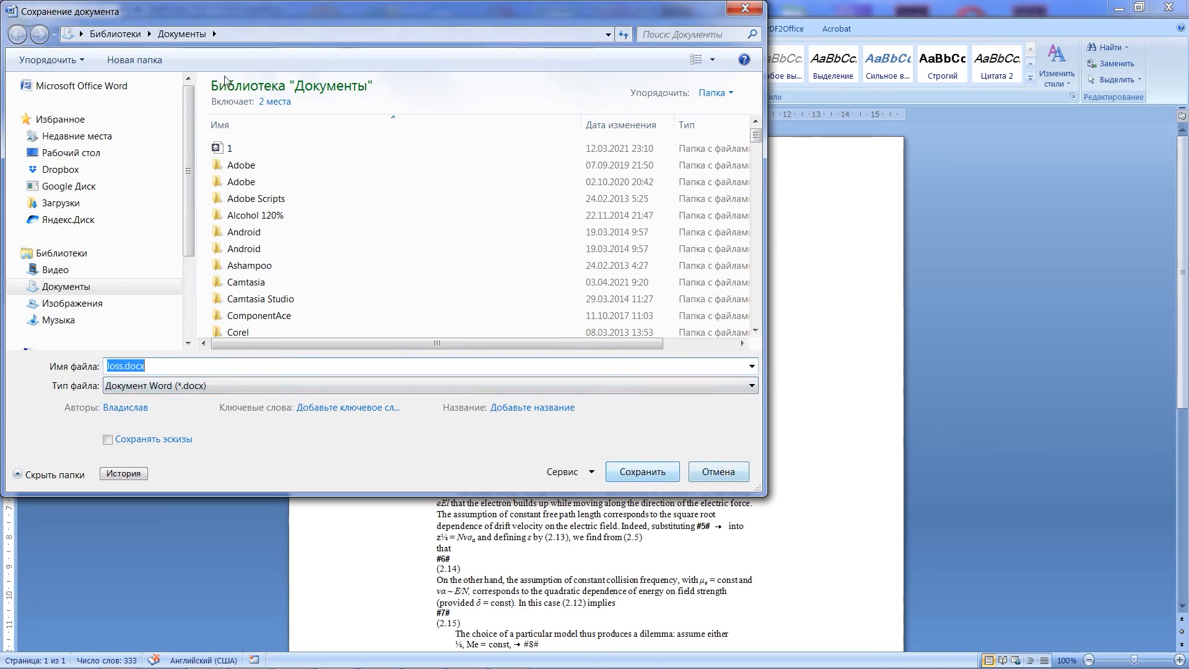
click(641, 470)
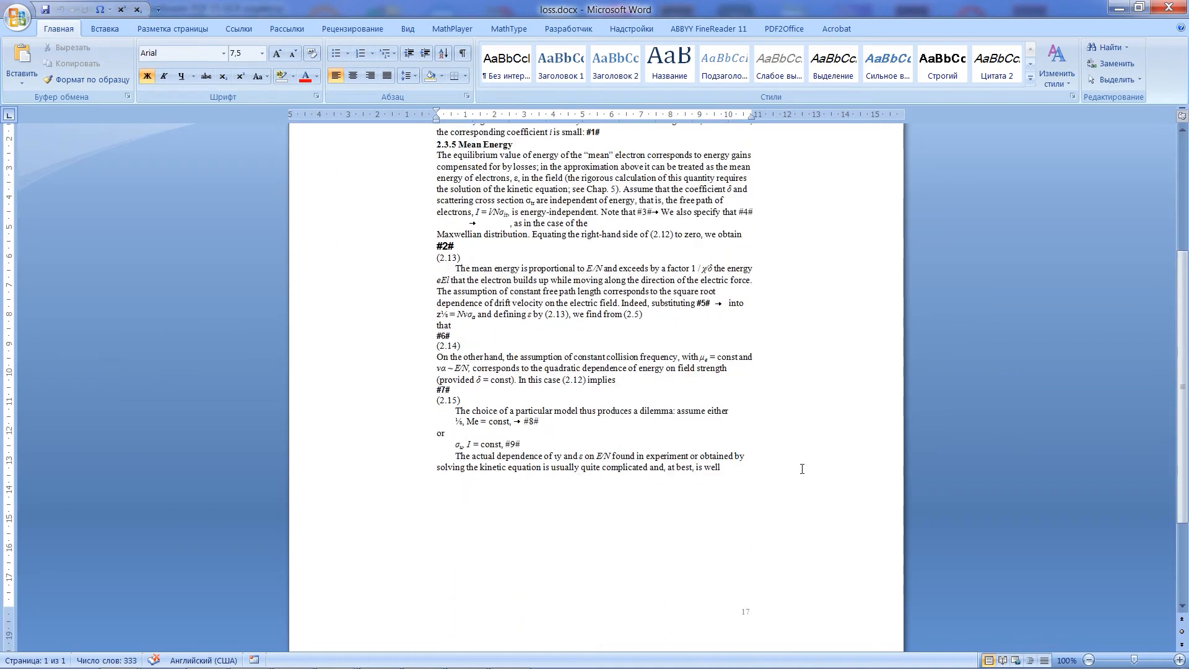
scroll(up, 3)
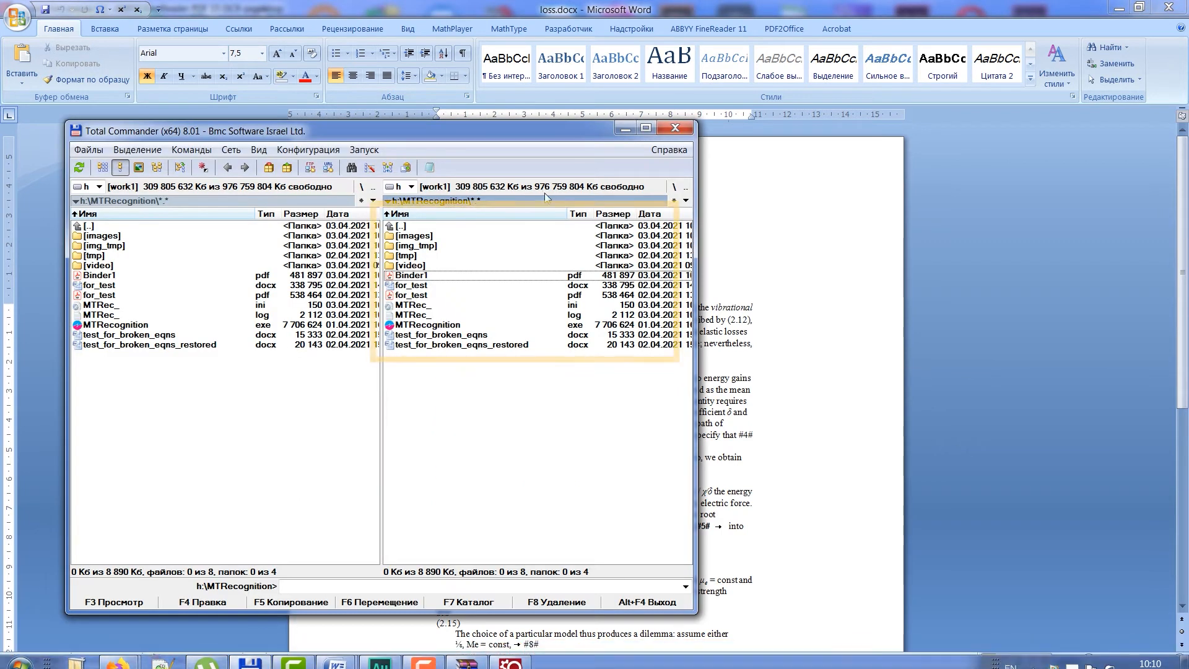
click(531, 318)
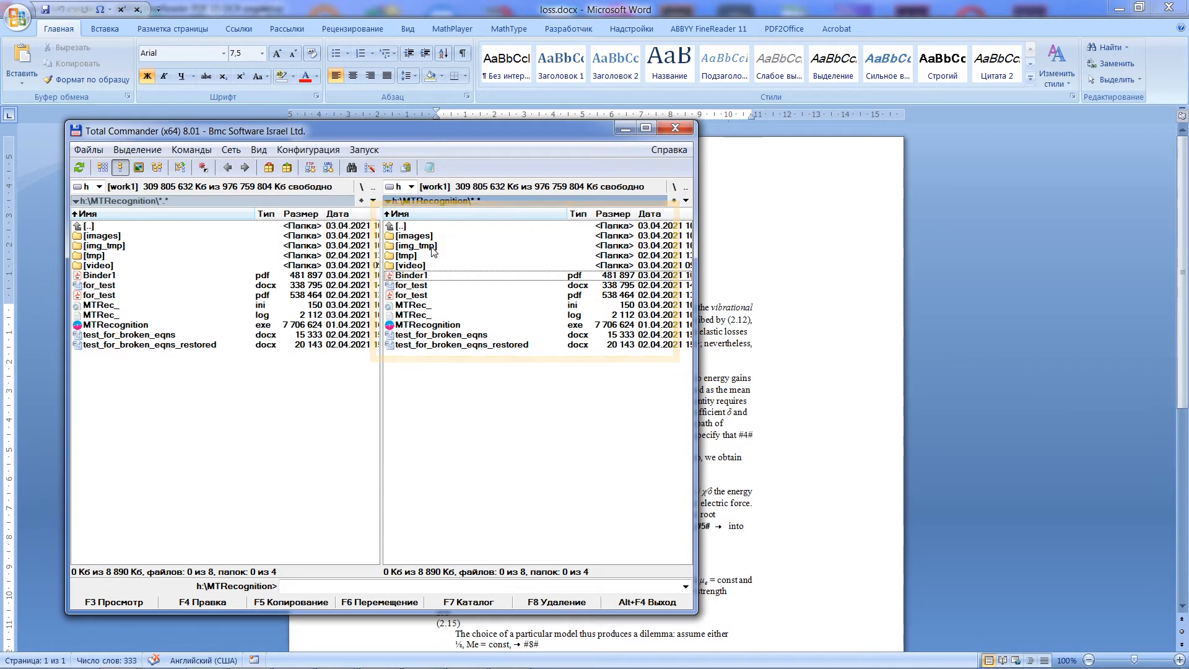
click(416, 245)
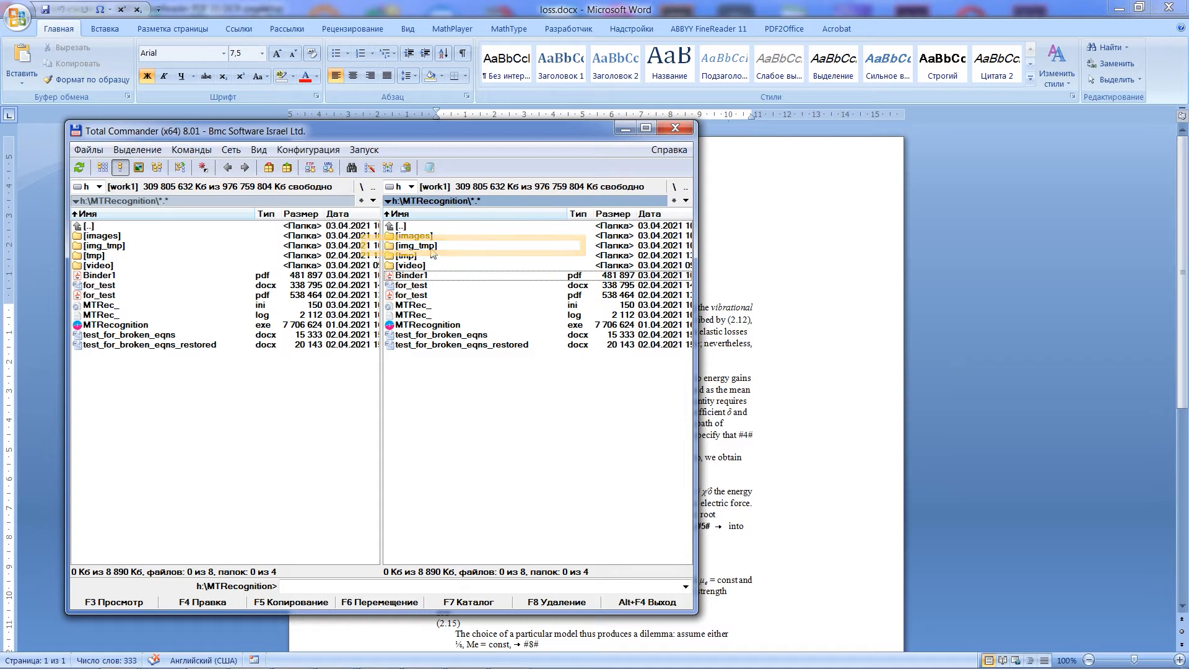
double_click(416, 246)
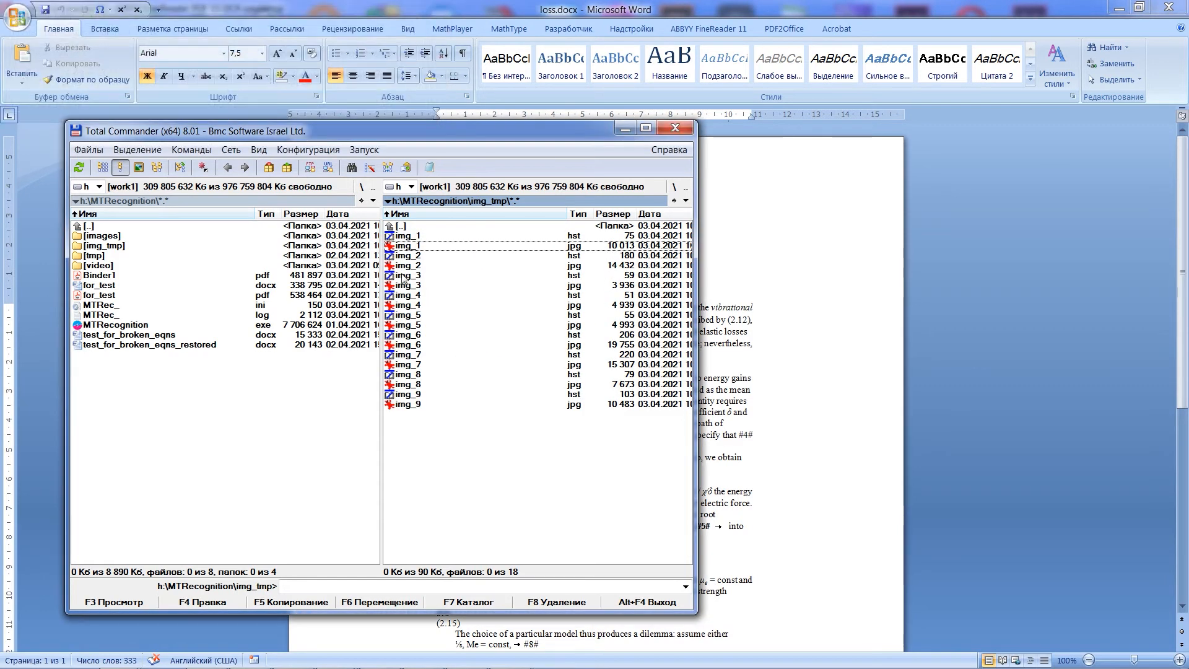
double_click(408, 275)
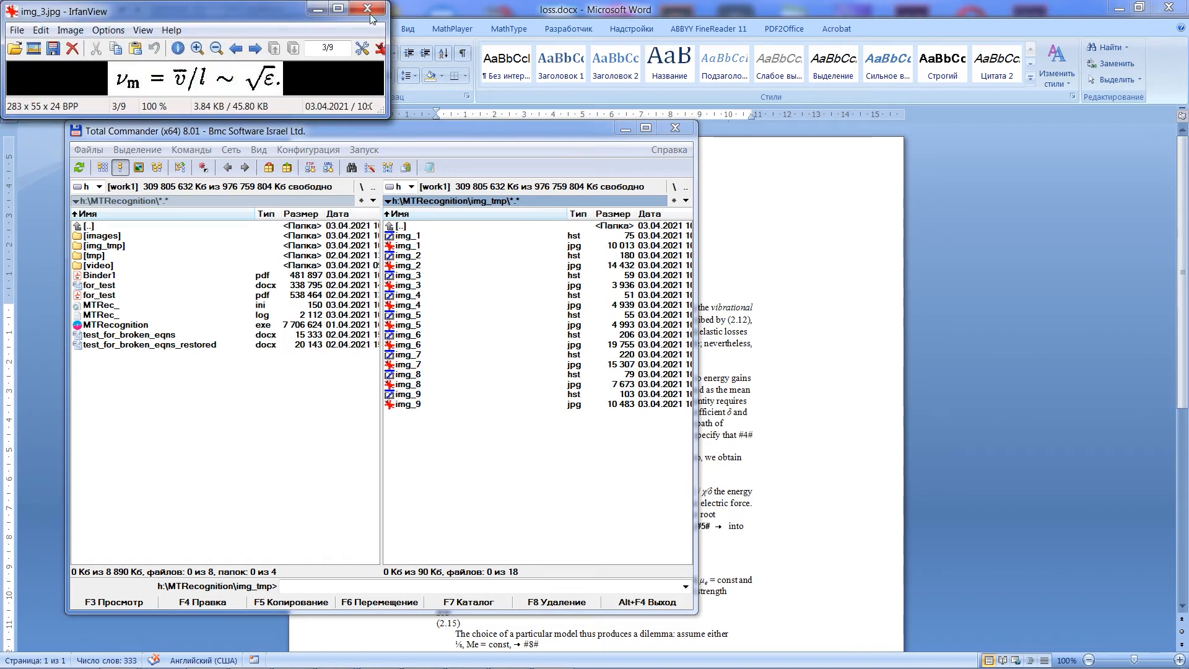
mouse_move(536, 104)
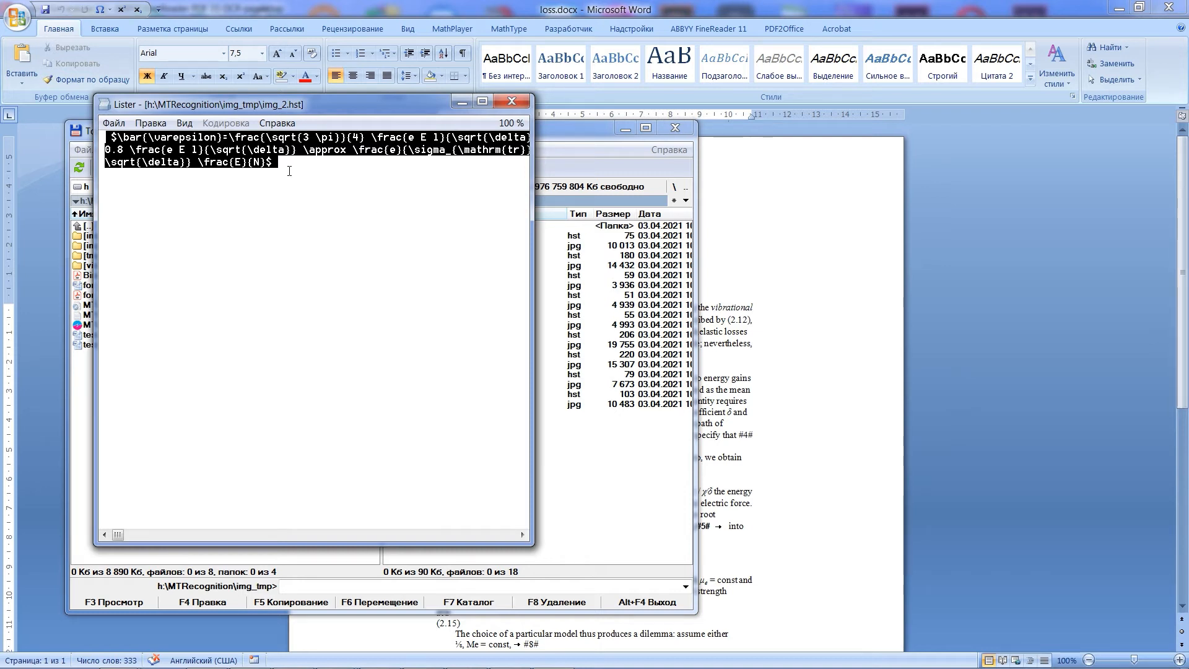
mouse_move(362, 118)
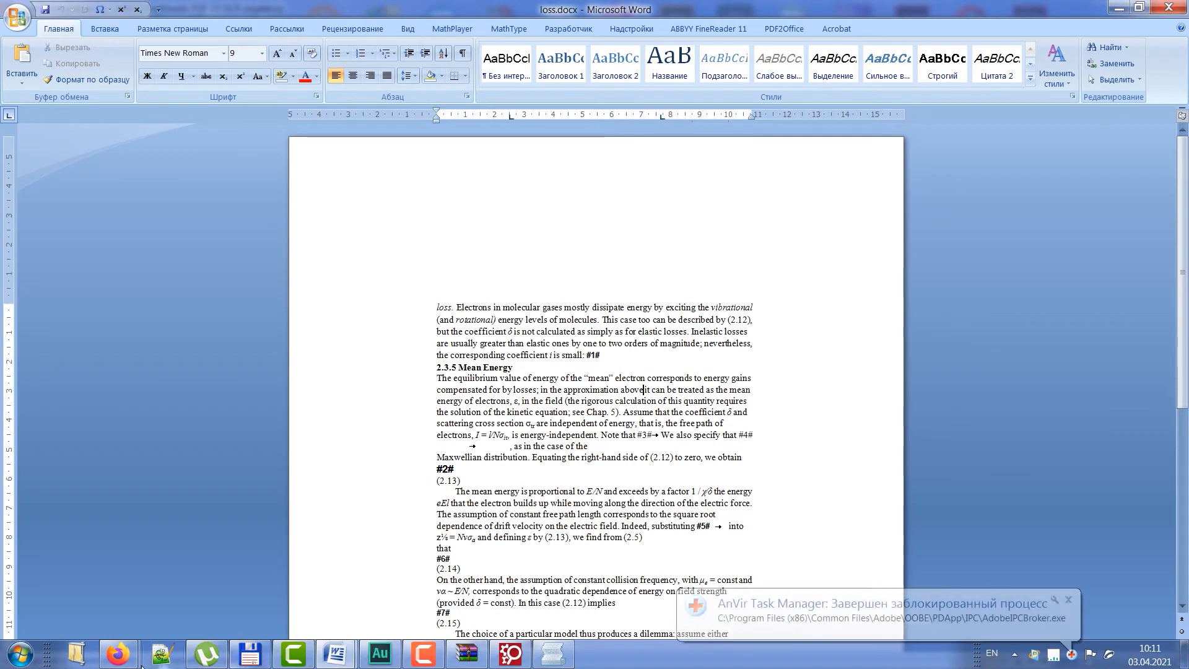
click(118, 653)
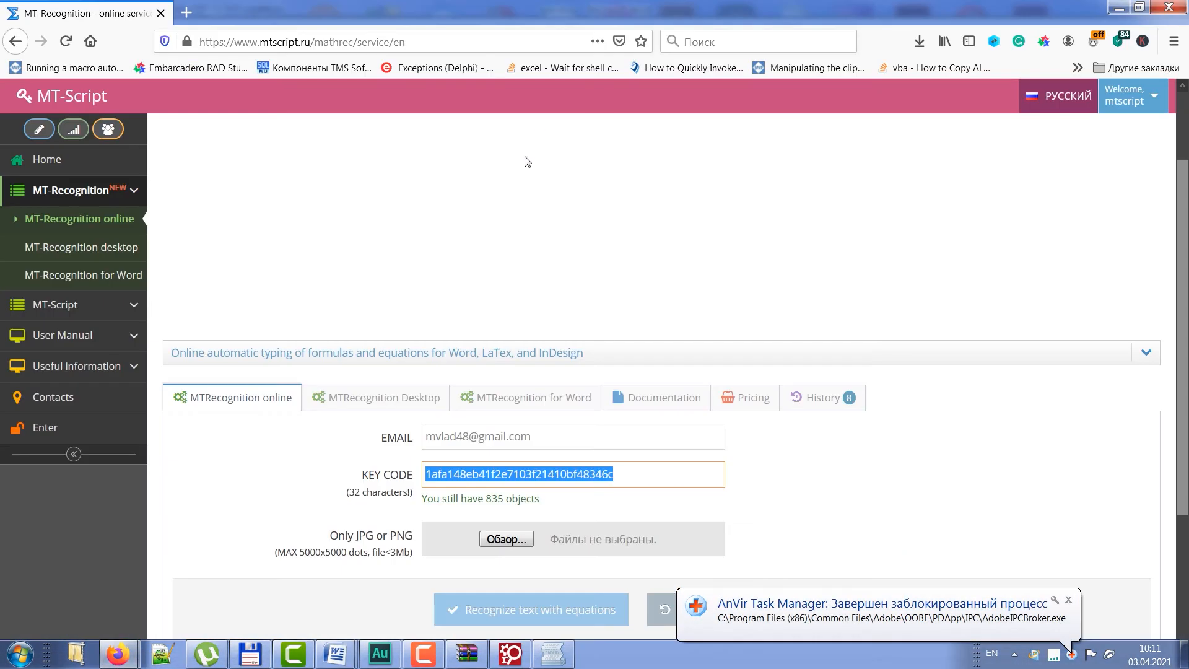
mouse_move(509, 407)
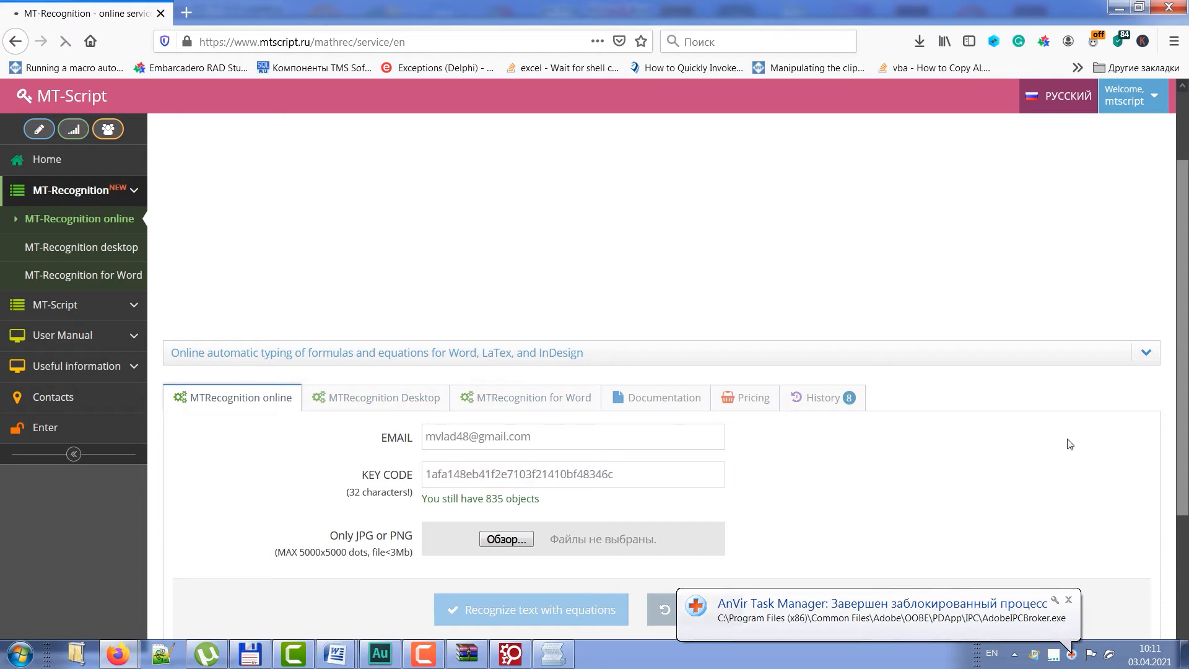
click(81, 246)
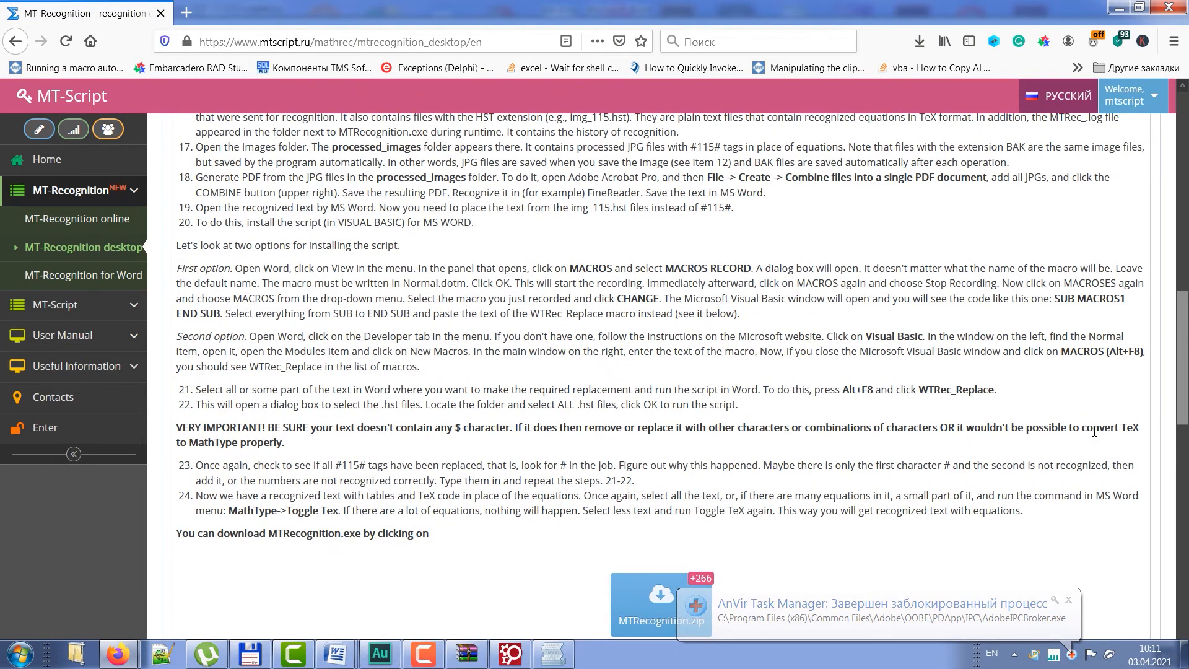
scroll(down, 3)
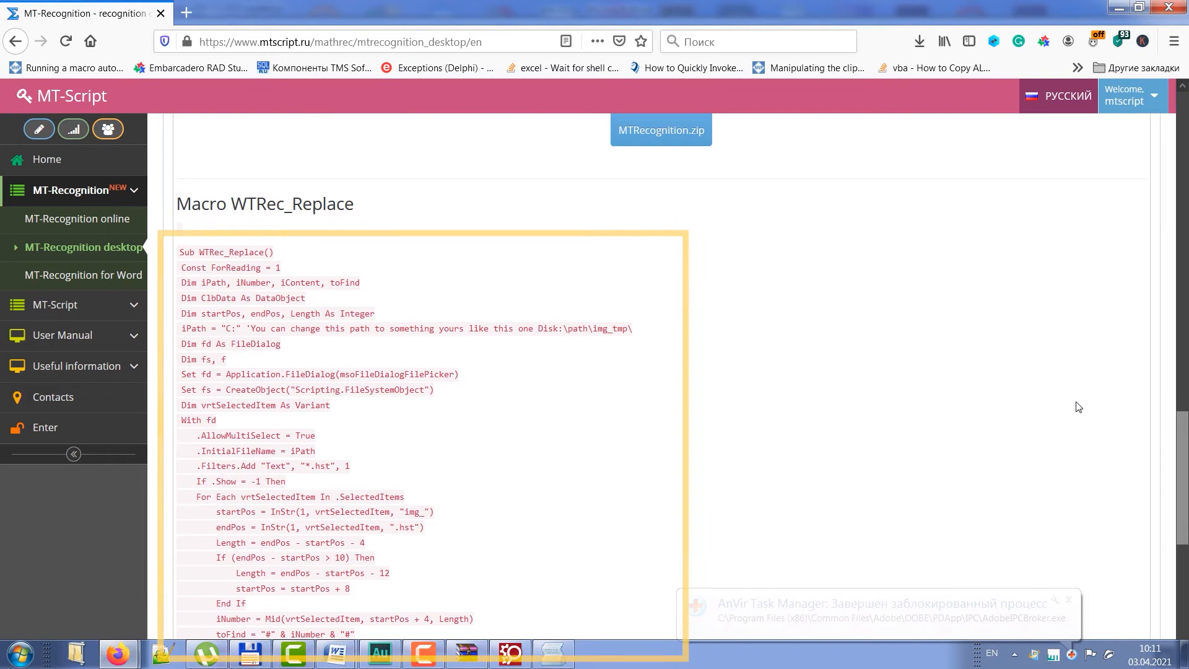
scroll(down, 3)
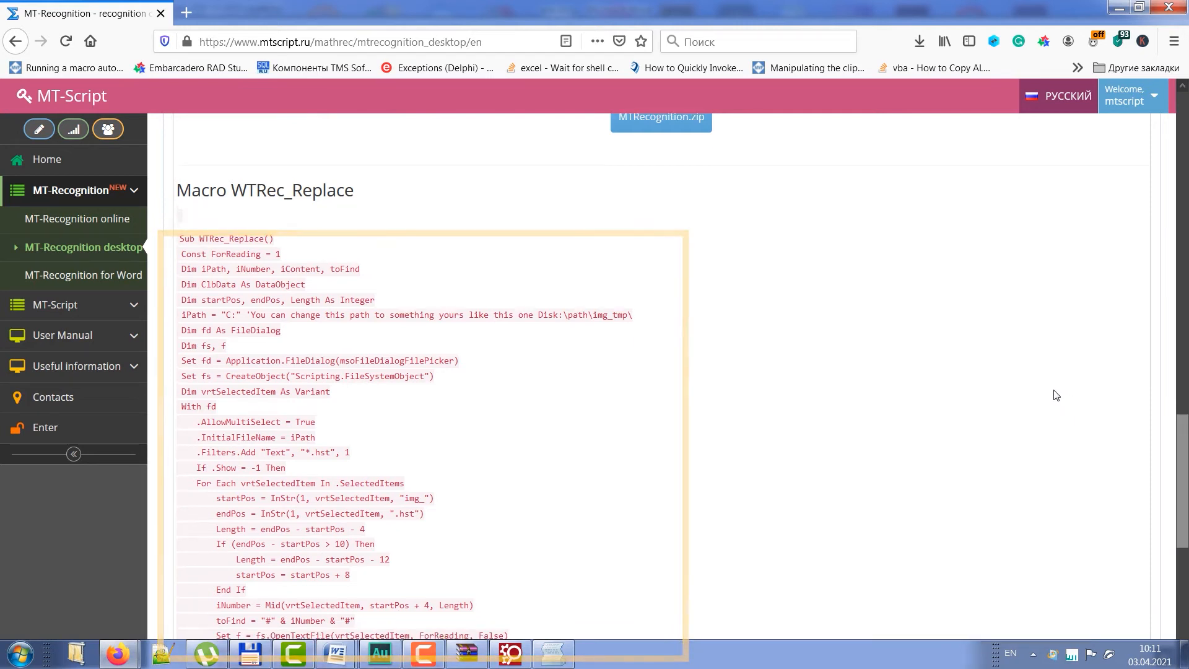
scroll(up, 3)
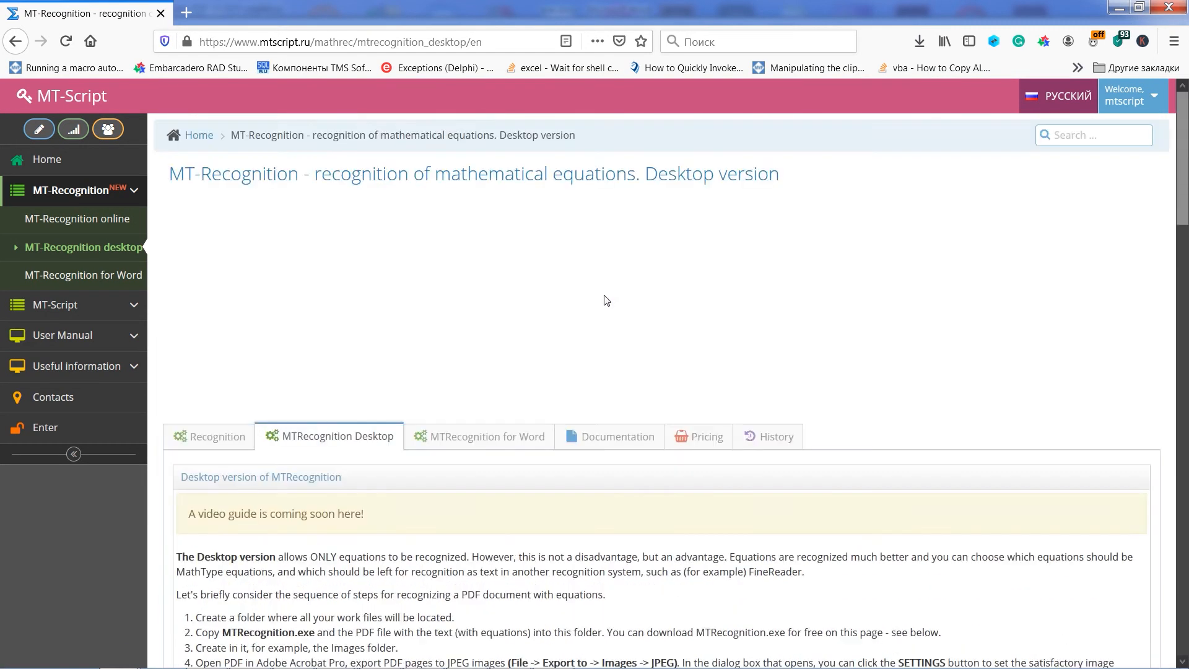
scroll(down, 3)
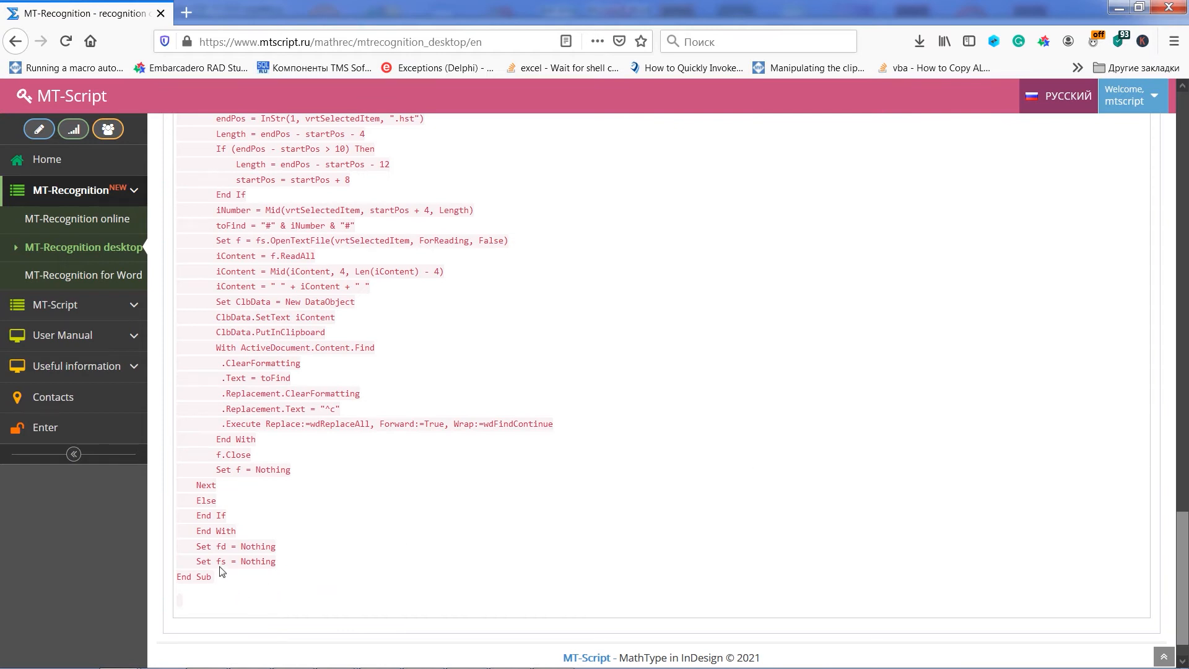
scroll(up, 3)
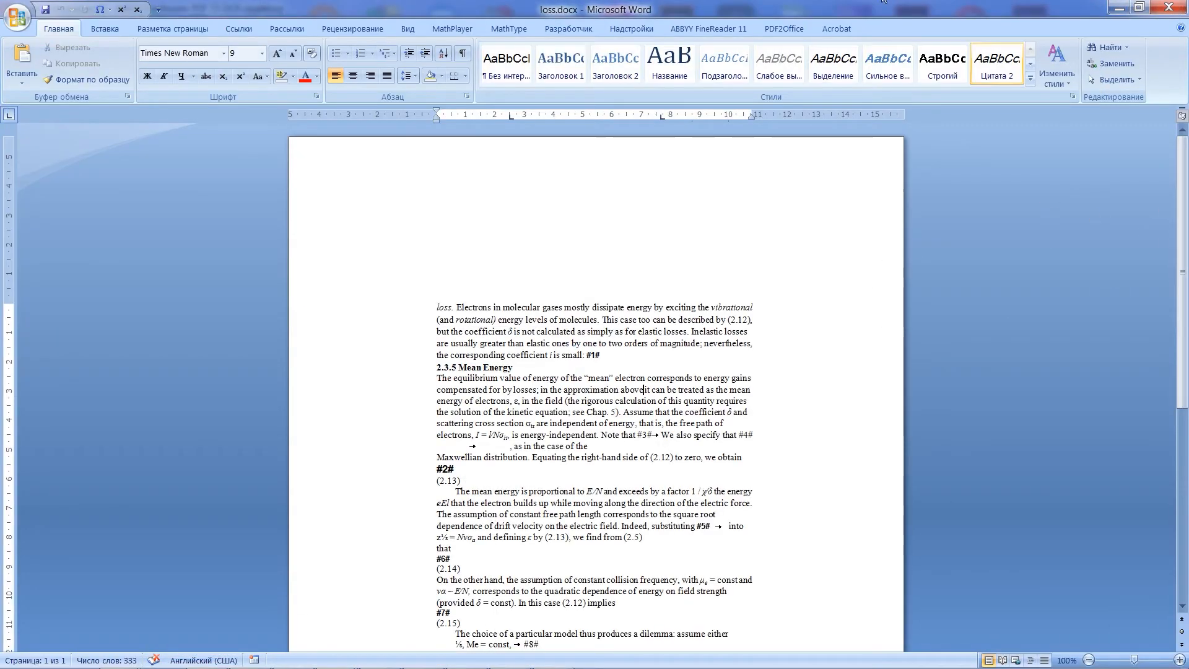
Record an empty macro Макрос1 via View > Macros and stop the recording
click(407, 28)
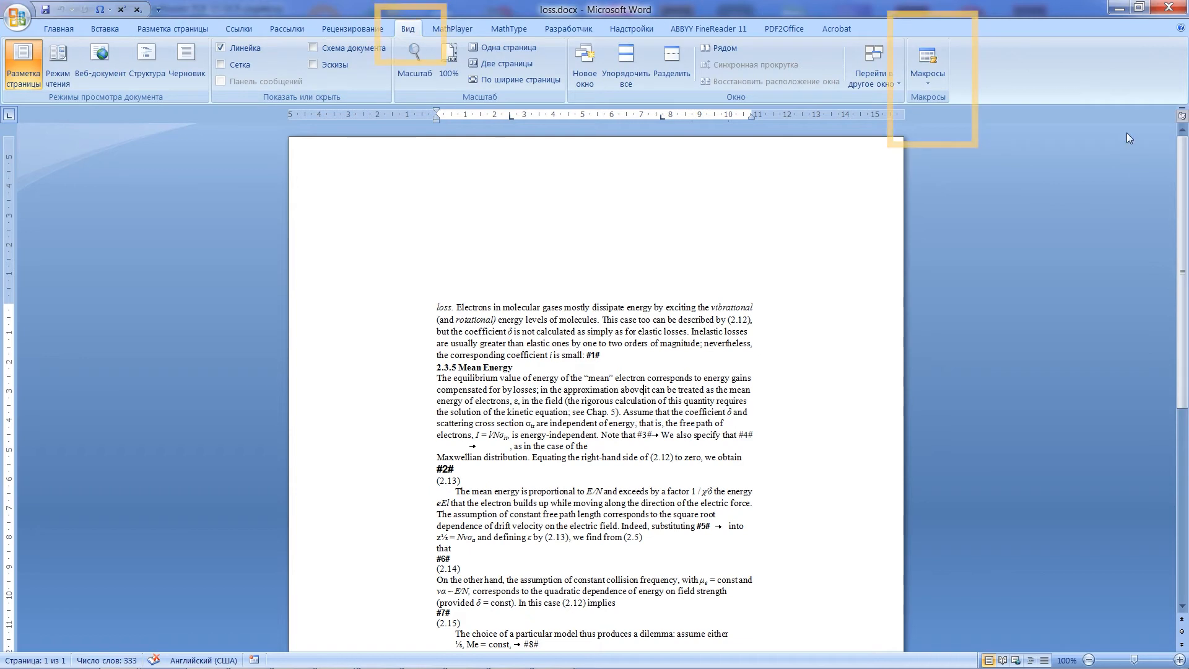
click(927, 63)
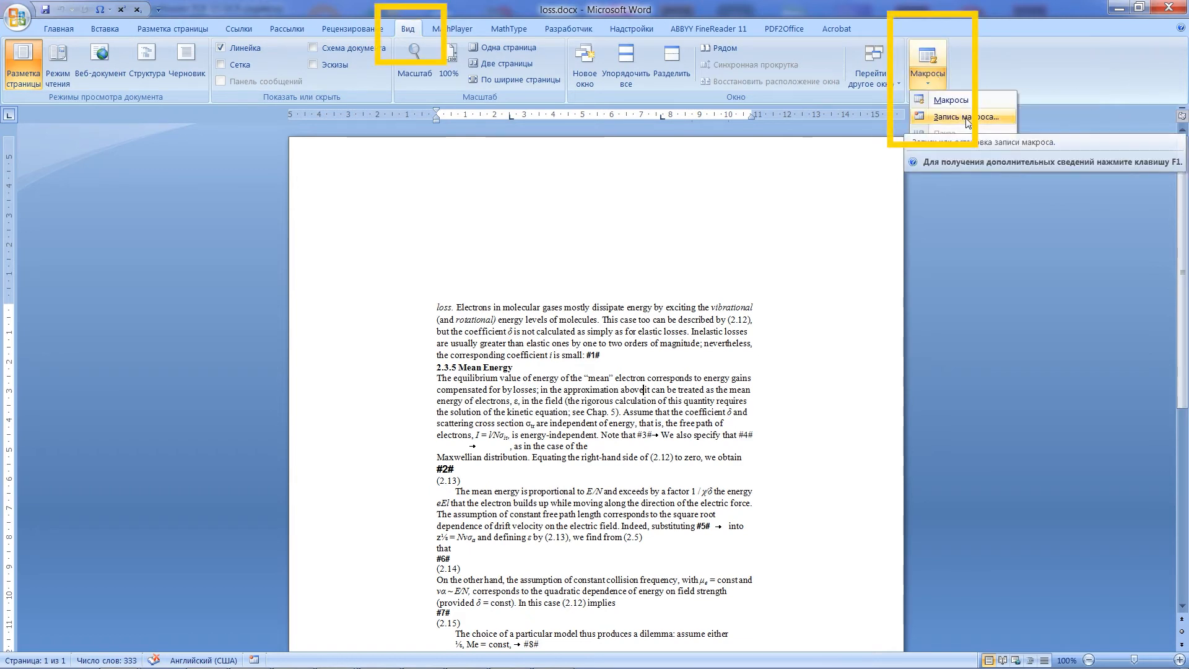
click(966, 117)
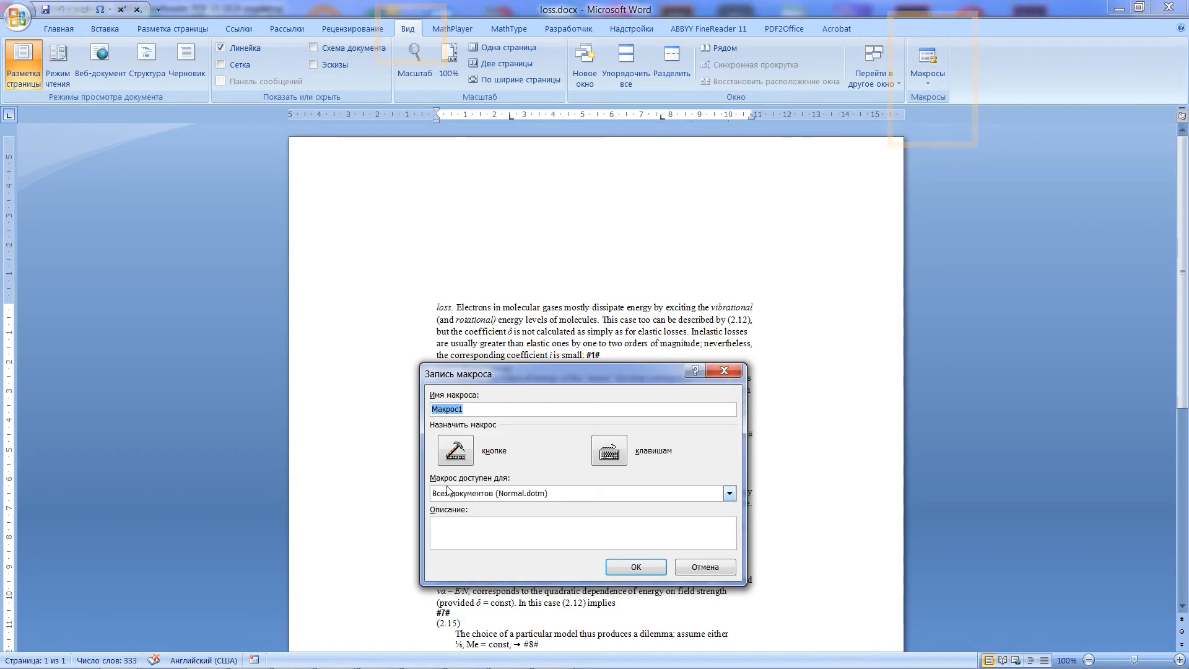
mouse_move(522, 504)
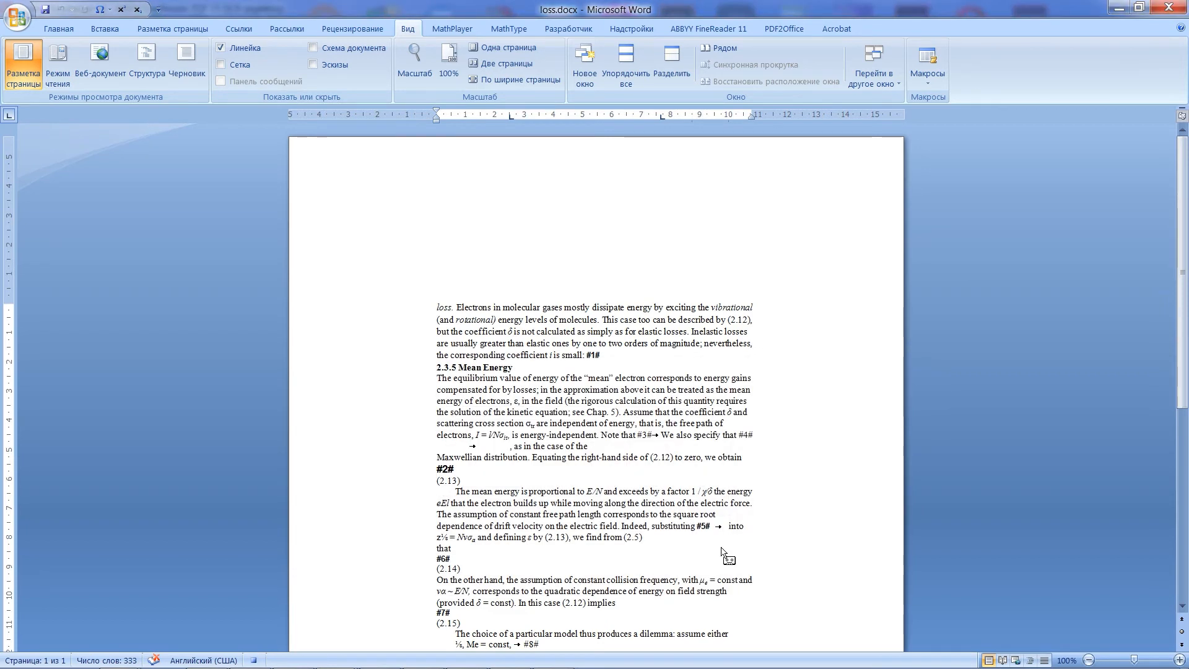
click(927, 60)
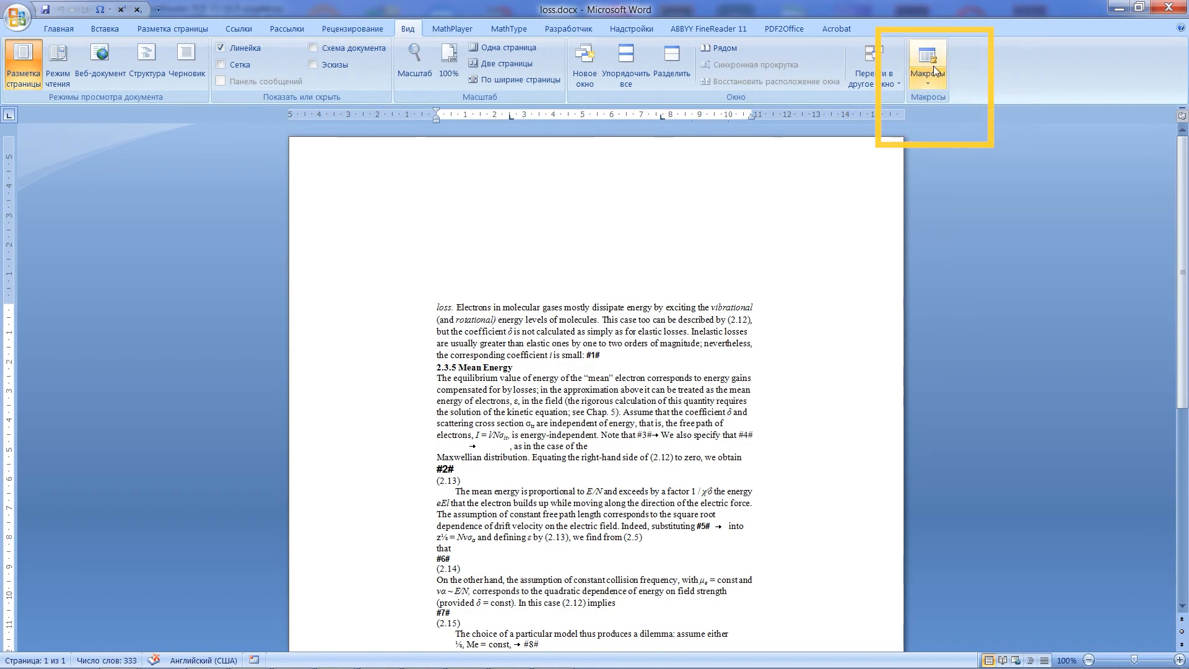
Bring up the macro list and select Макрос1 for editing
click(926, 61)
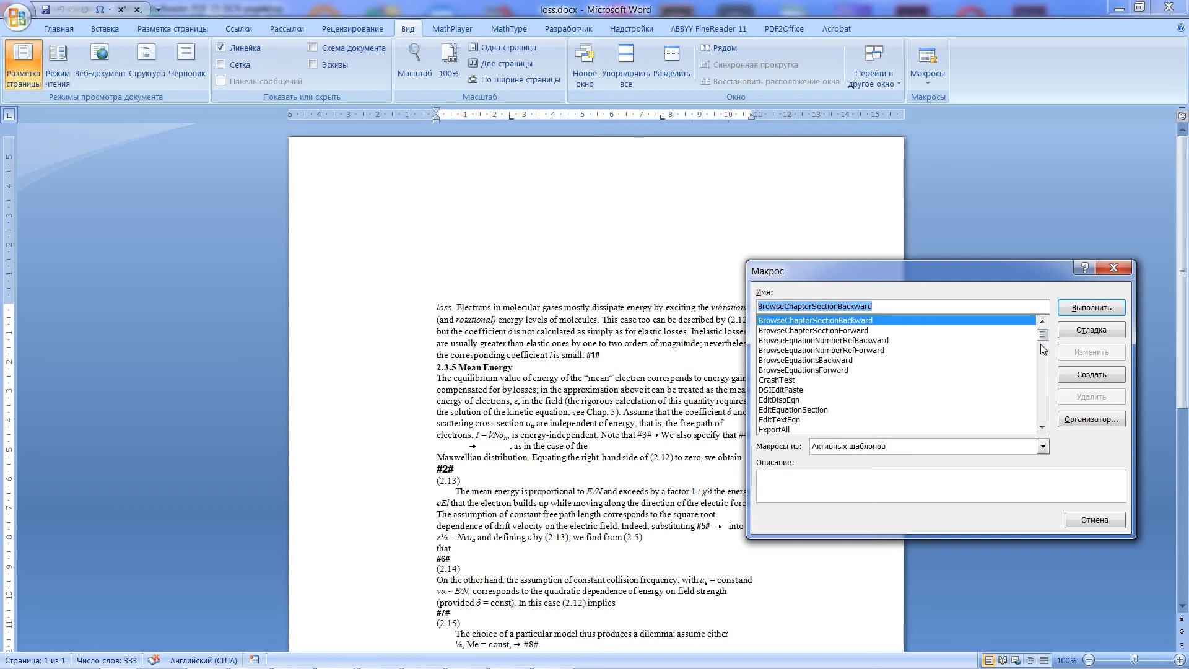
scroll(down, 3)
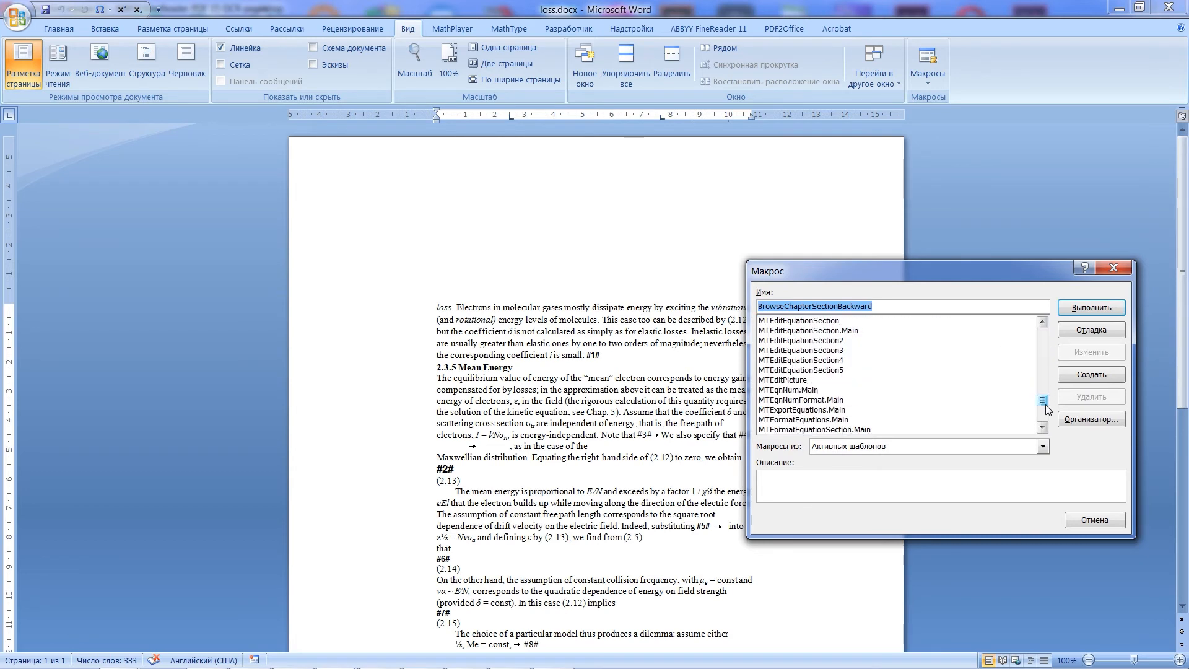
scroll(down, 3)
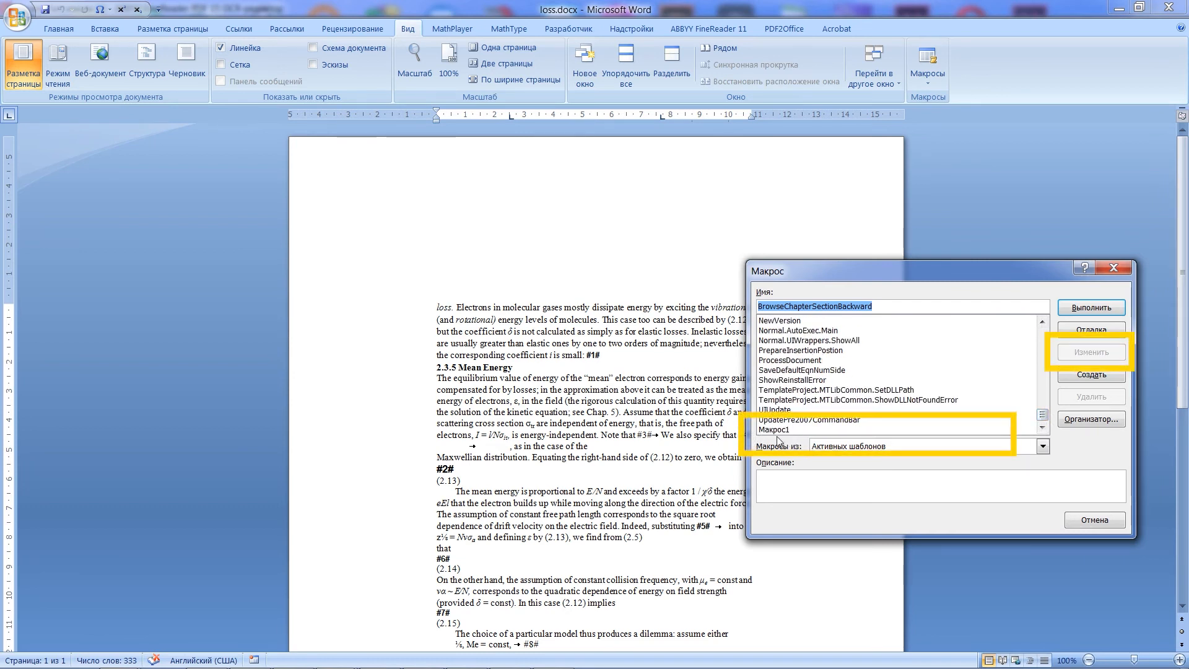
click(795, 429)
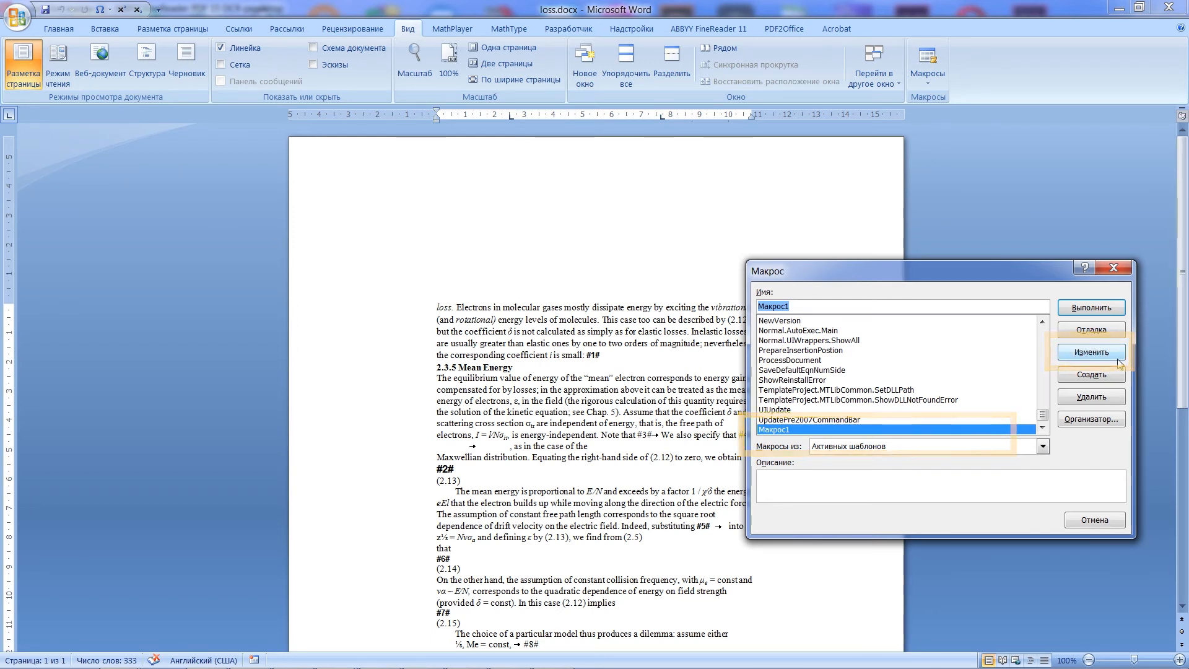
Replace the Макрос1 body with the WTRec_Replace code in Visual Basic and return to loss.docx
click(1090, 352)
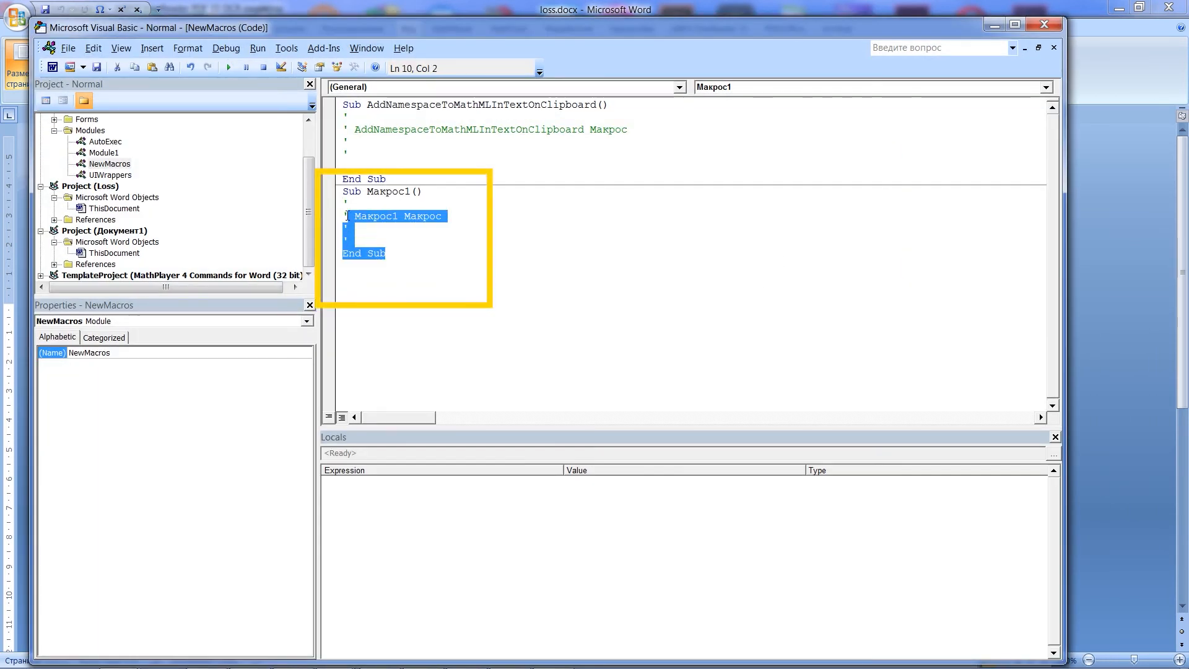
scroll(down, 3)
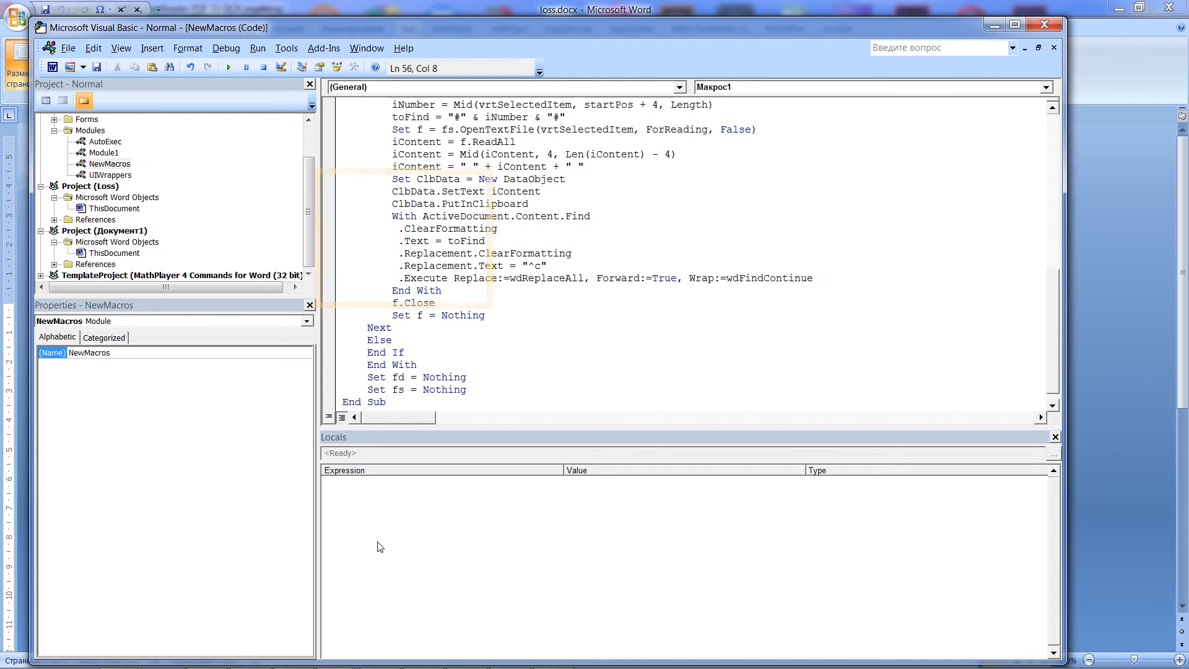
click(783, 275)
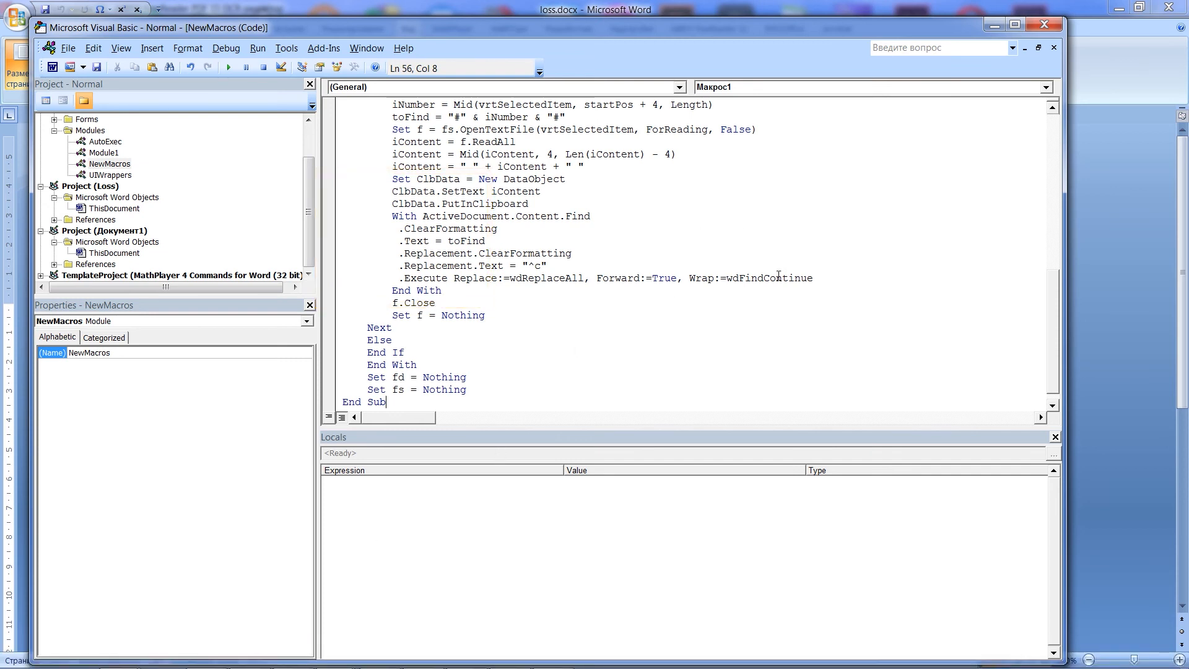
scroll(up, 3)
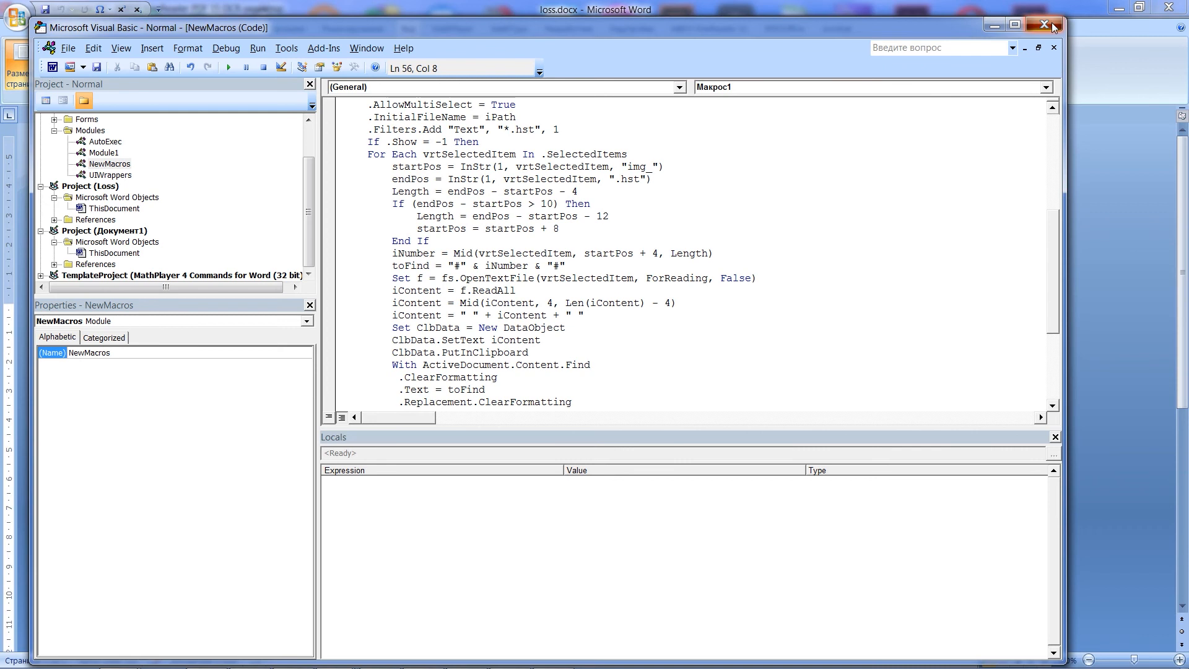
click(1043, 25)
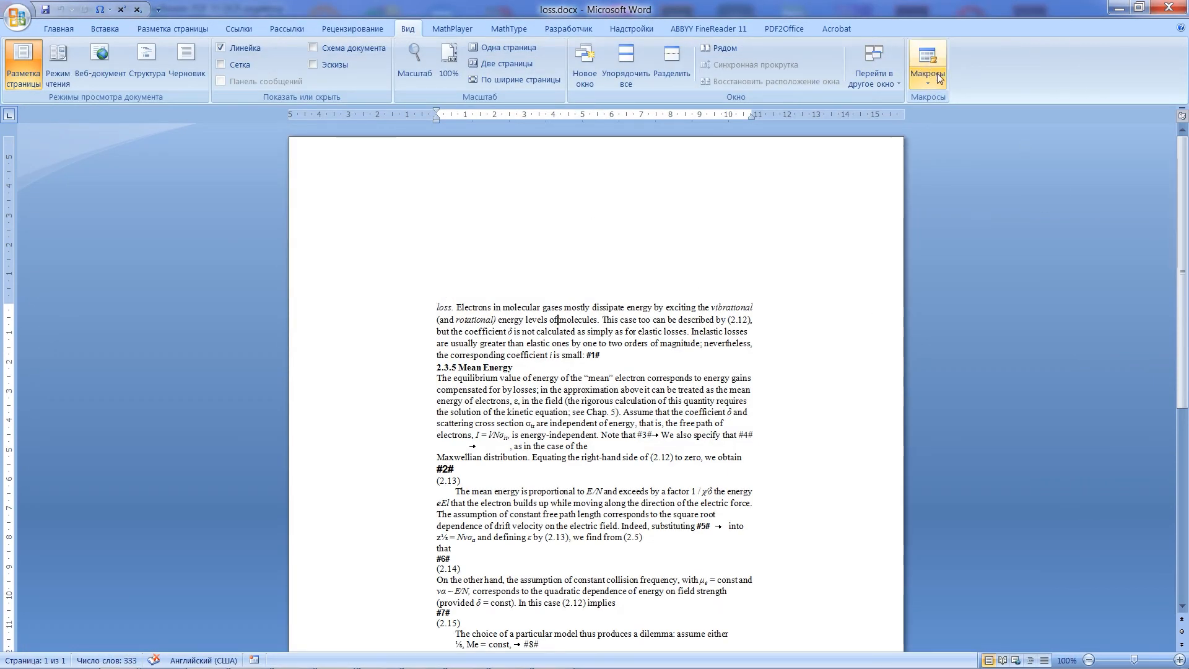
Run the replace macro from the macro list and start browsing the Work1 drive
click(927, 63)
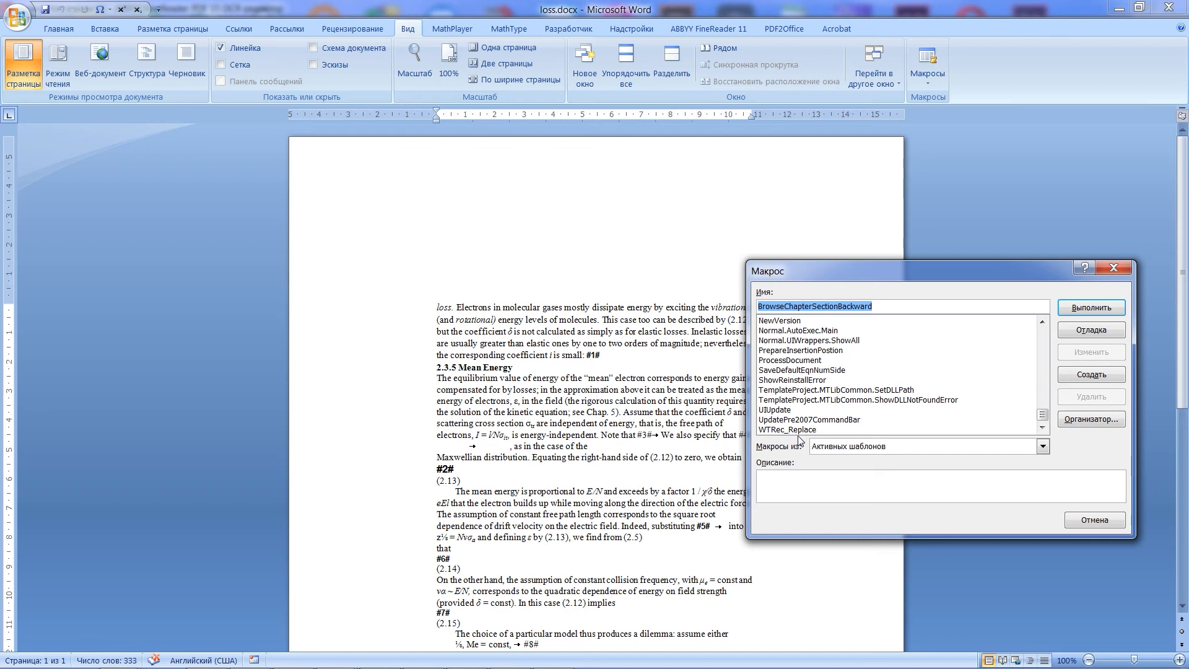
mouse_move(808, 438)
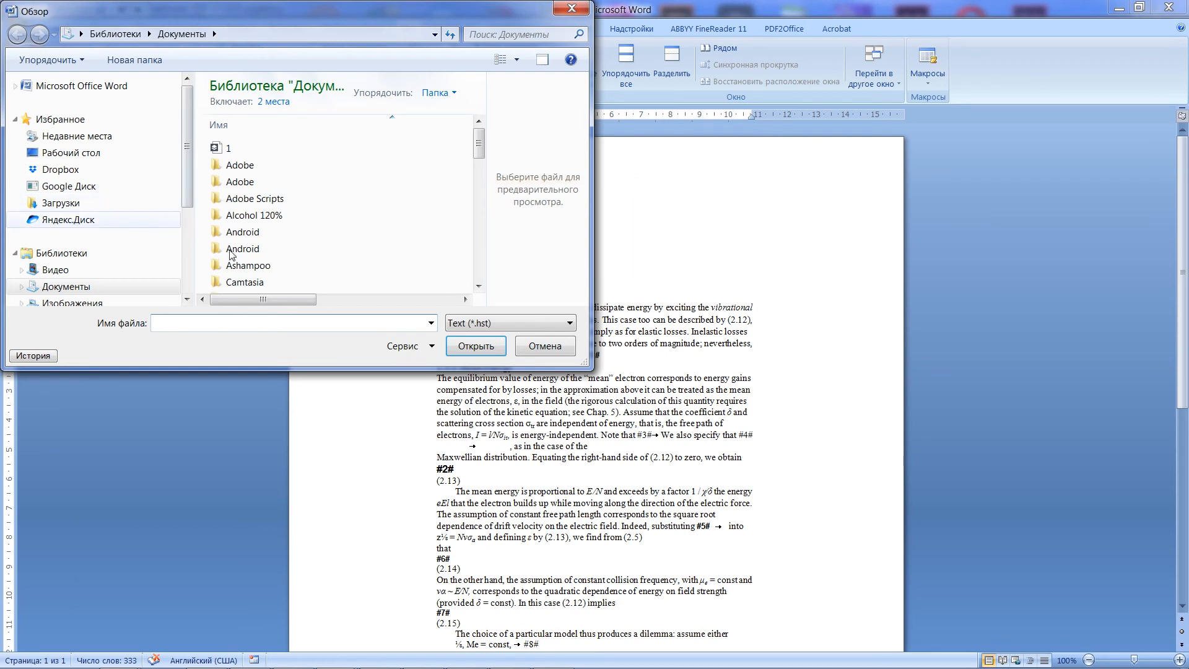
scroll(down, 3)
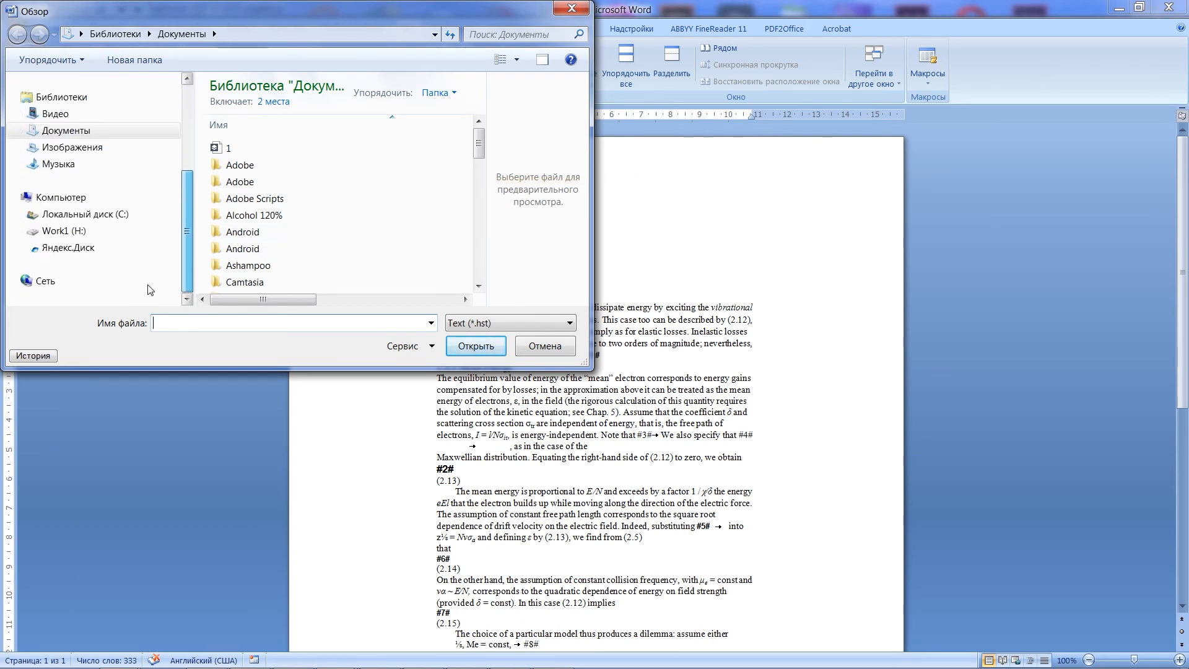
click(61, 231)
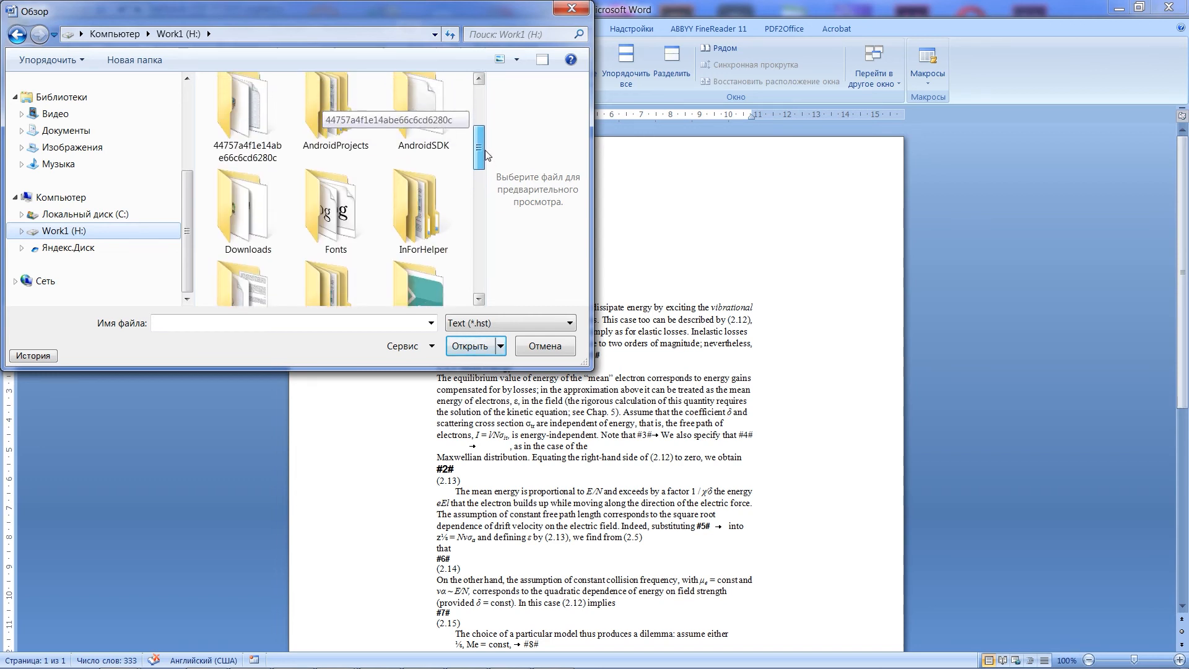
Load all img_*.hst files from MTRecognition\img_tmp so the #N# tags become TeX code
scroll(down, 3)
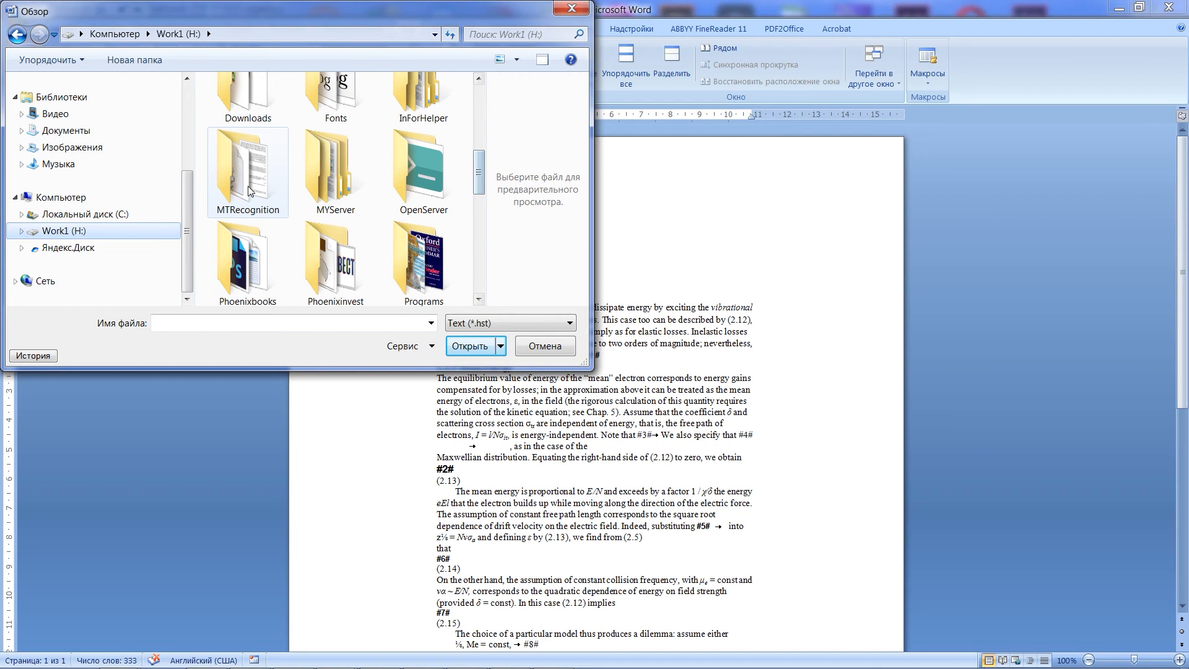
double_click(248, 171)
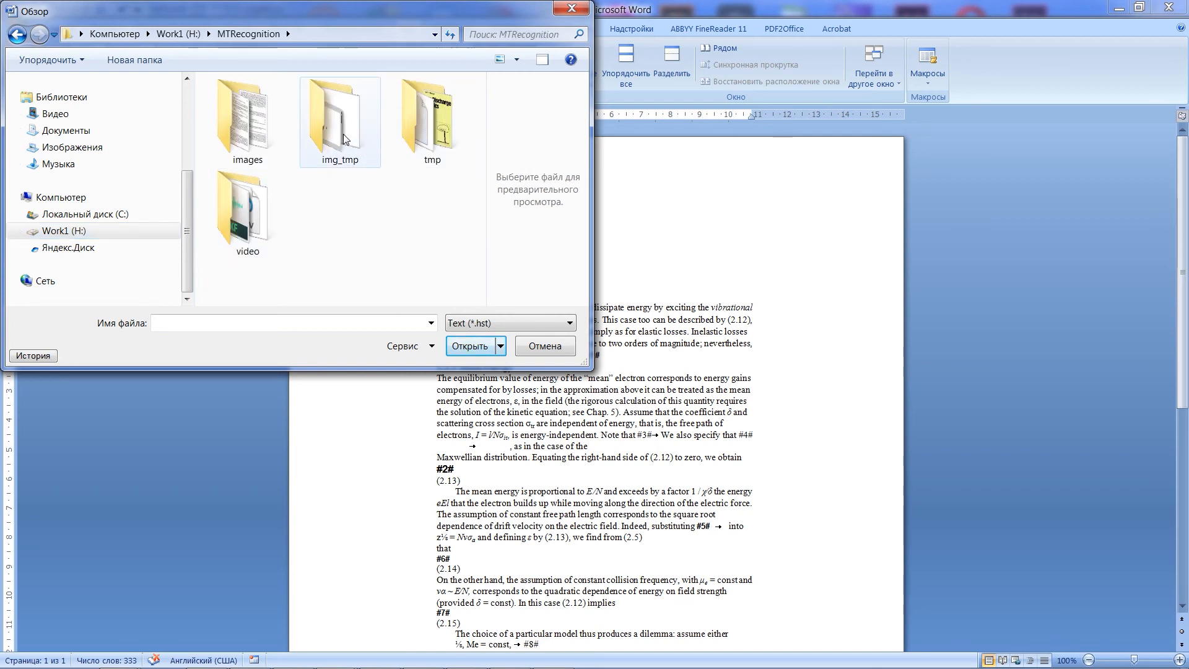
double_click(339, 114)
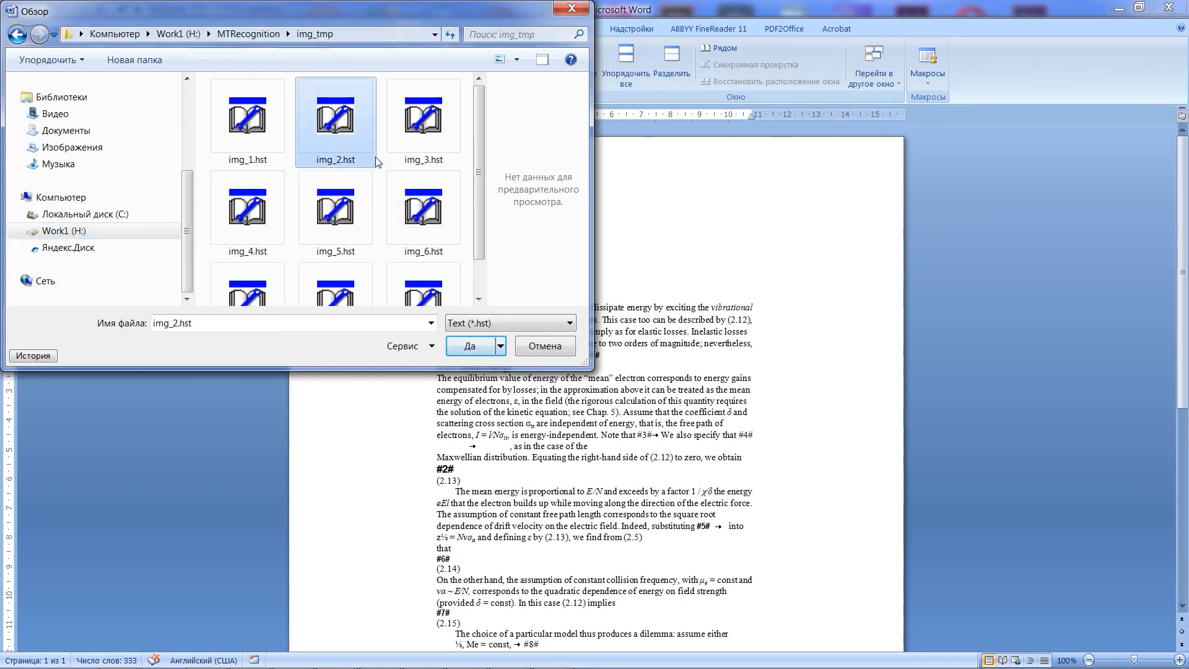
mouse_move(377, 168)
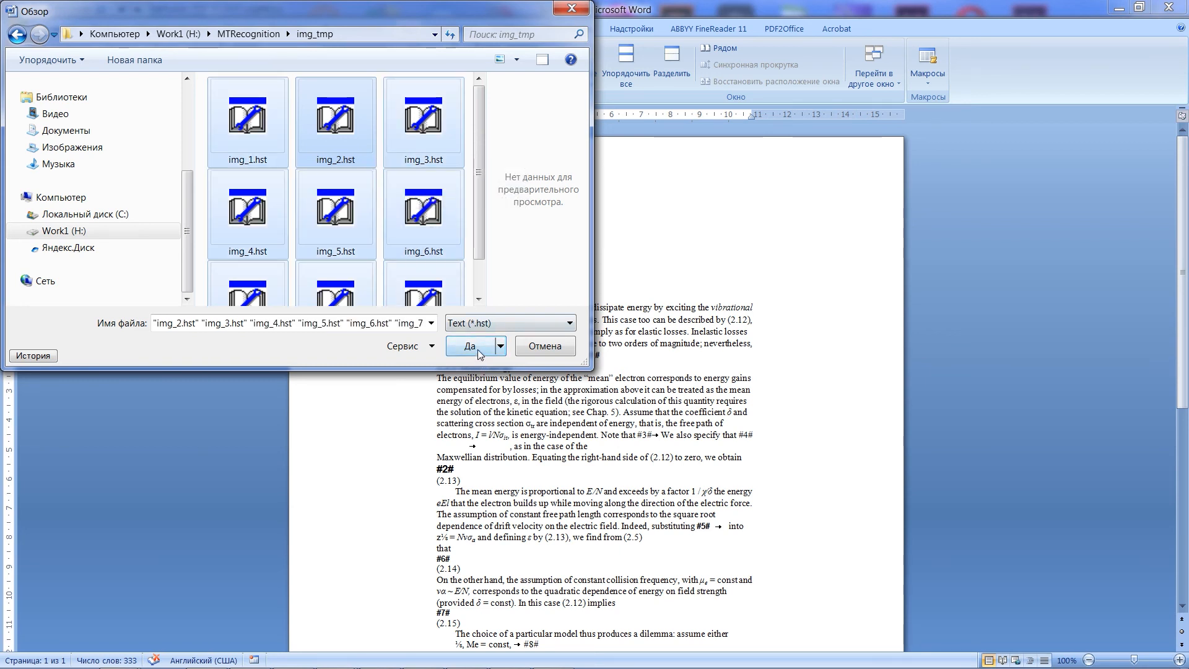
click(469, 346)
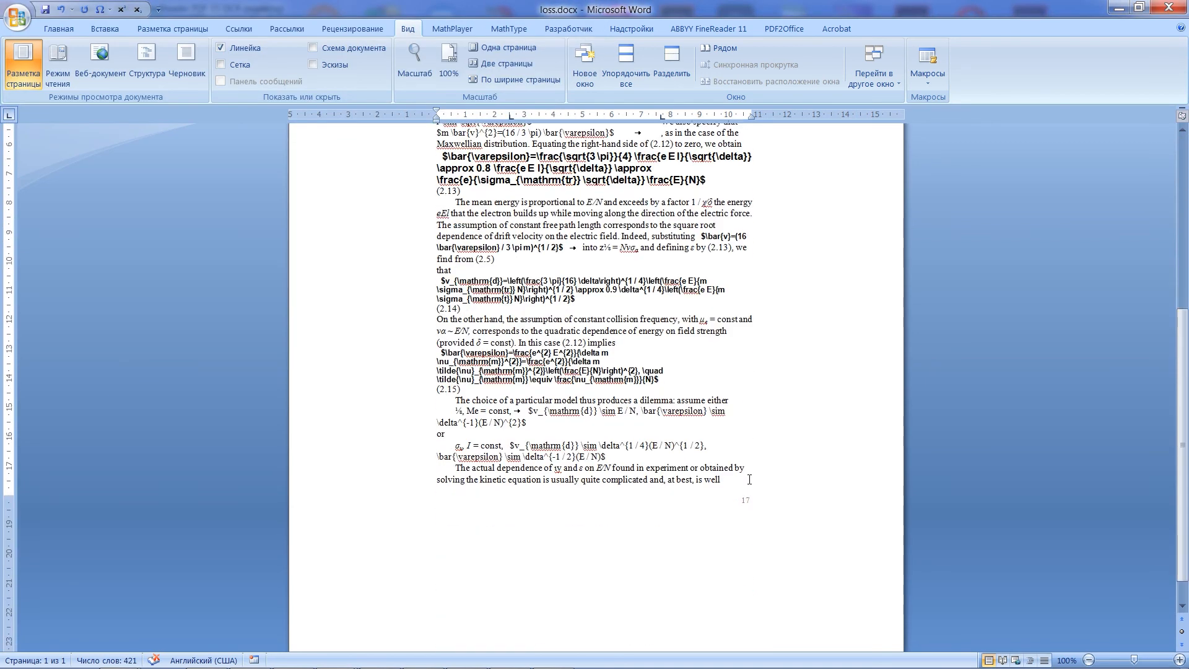
Select the whole loss.docx text with its TeX strings and bring up the MathType commands
scroll(up, 3)
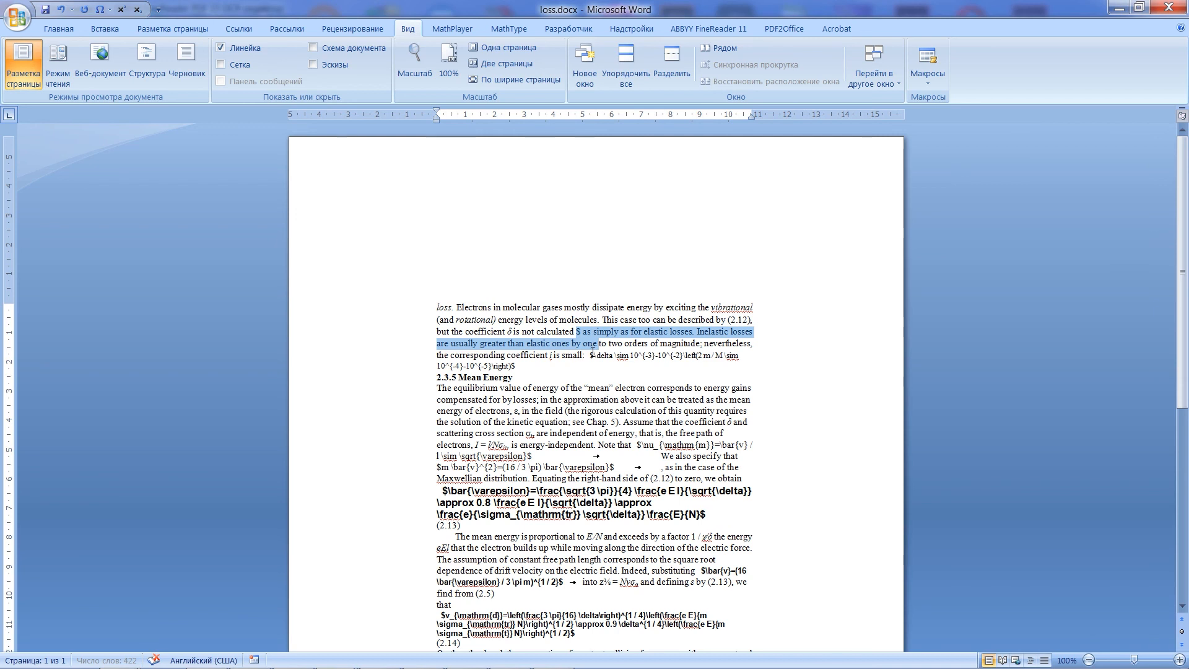
click(578, 332)
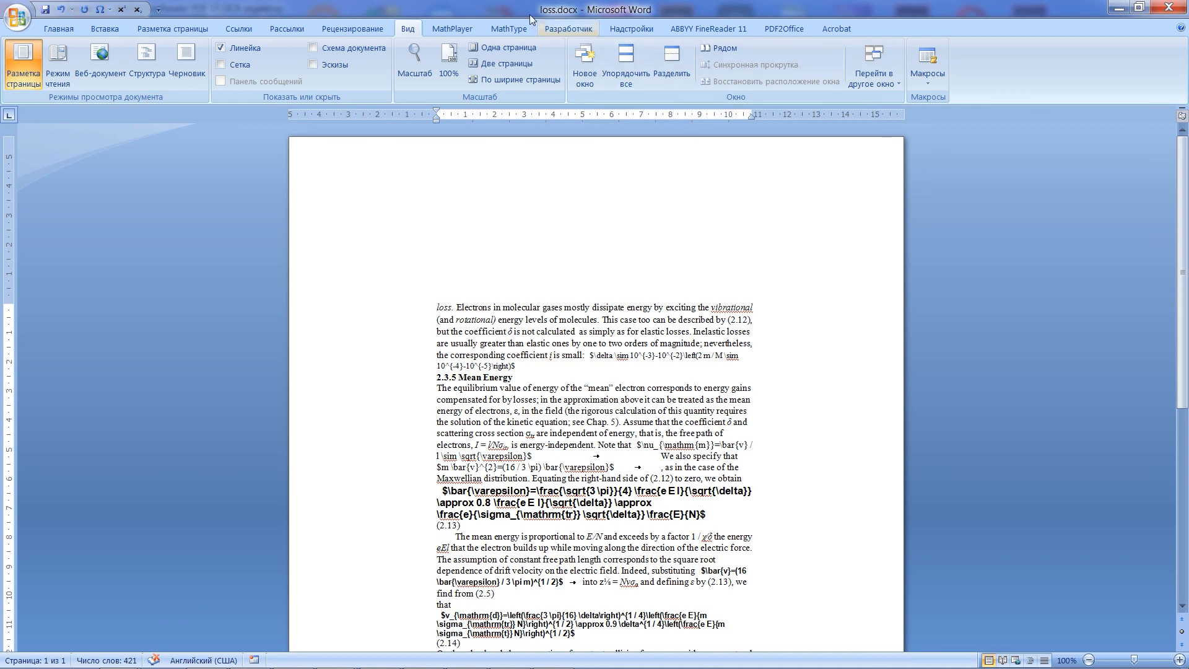
click(507, 29)
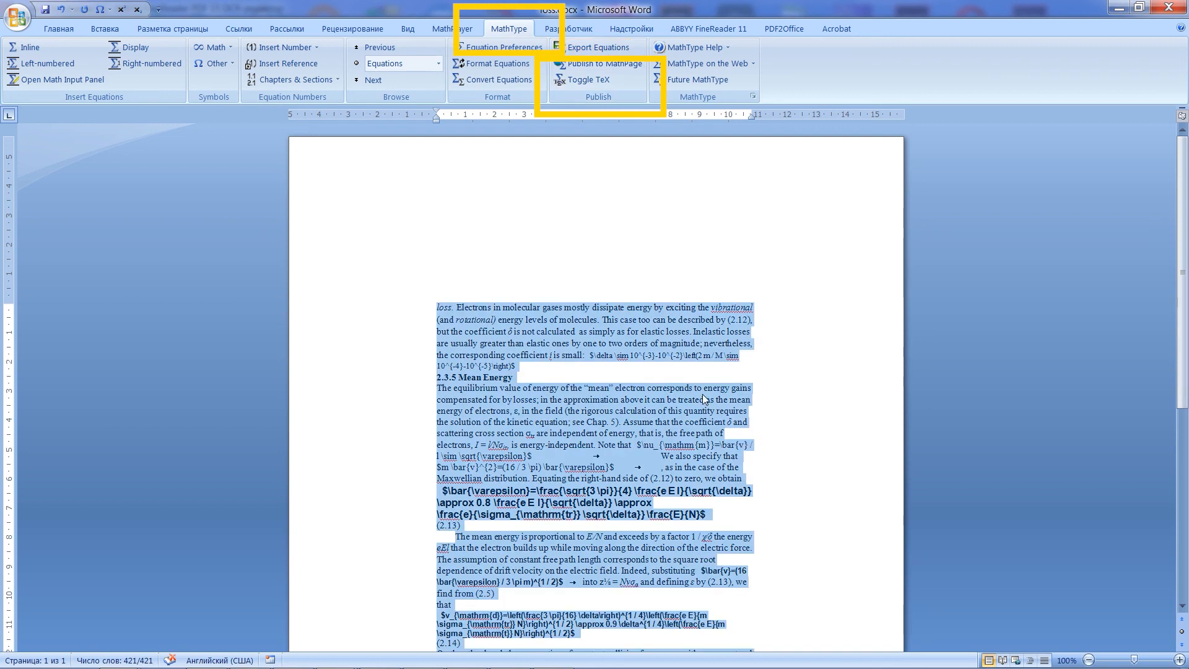
mouse_move(553, 72)
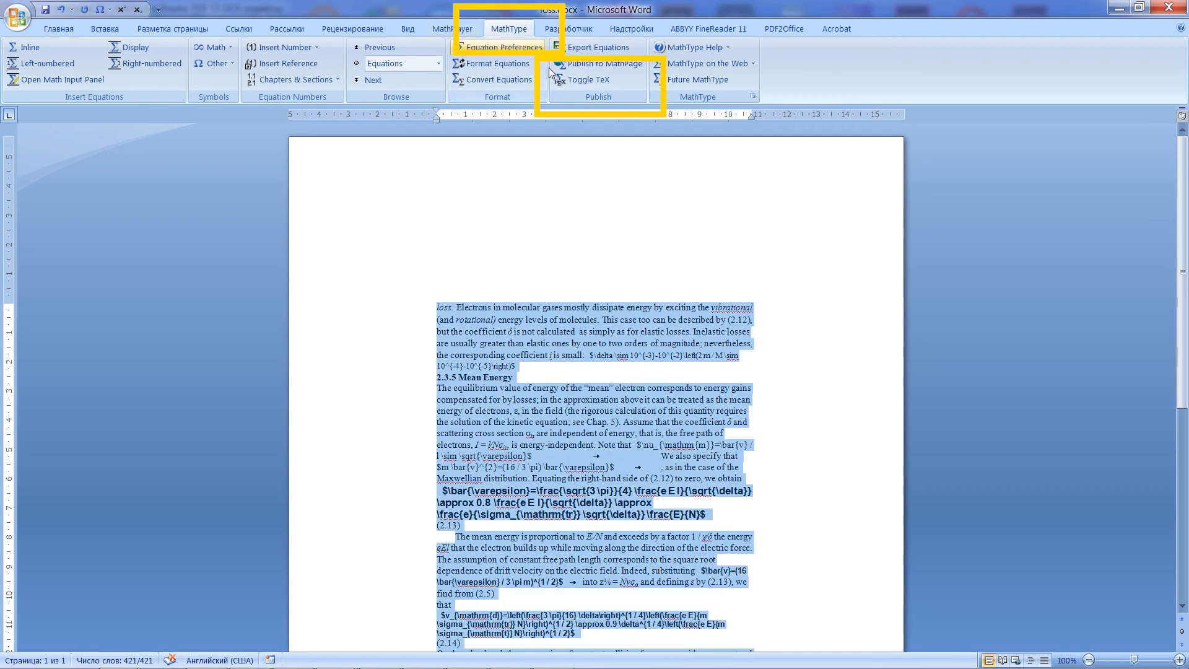
mouse_move(587, 79)
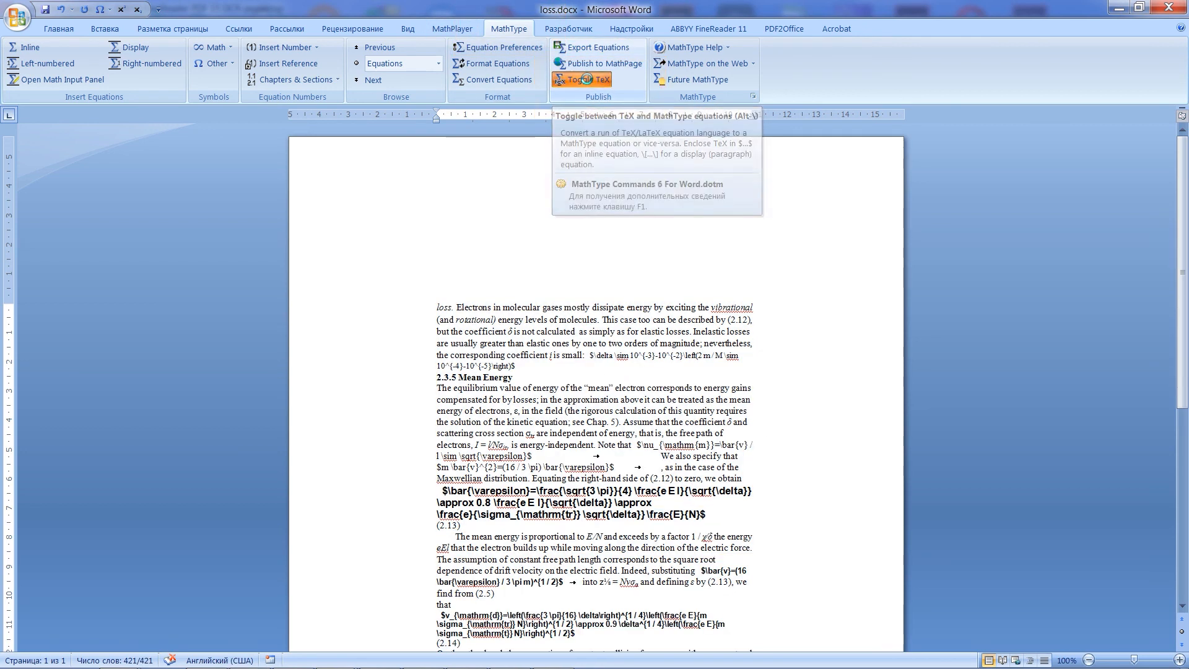
Convert the selected $…$ TeX strings into typeset MathType equations with Toggle TeX and deselect
click(581, 80)
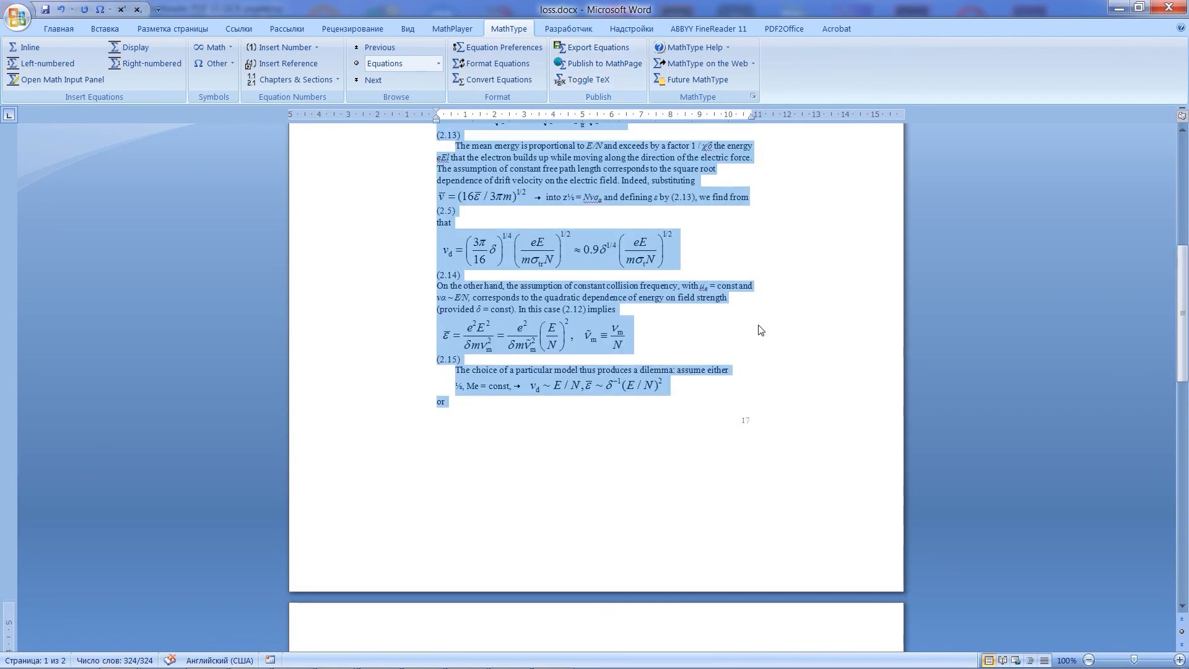
scroll(up, 3)
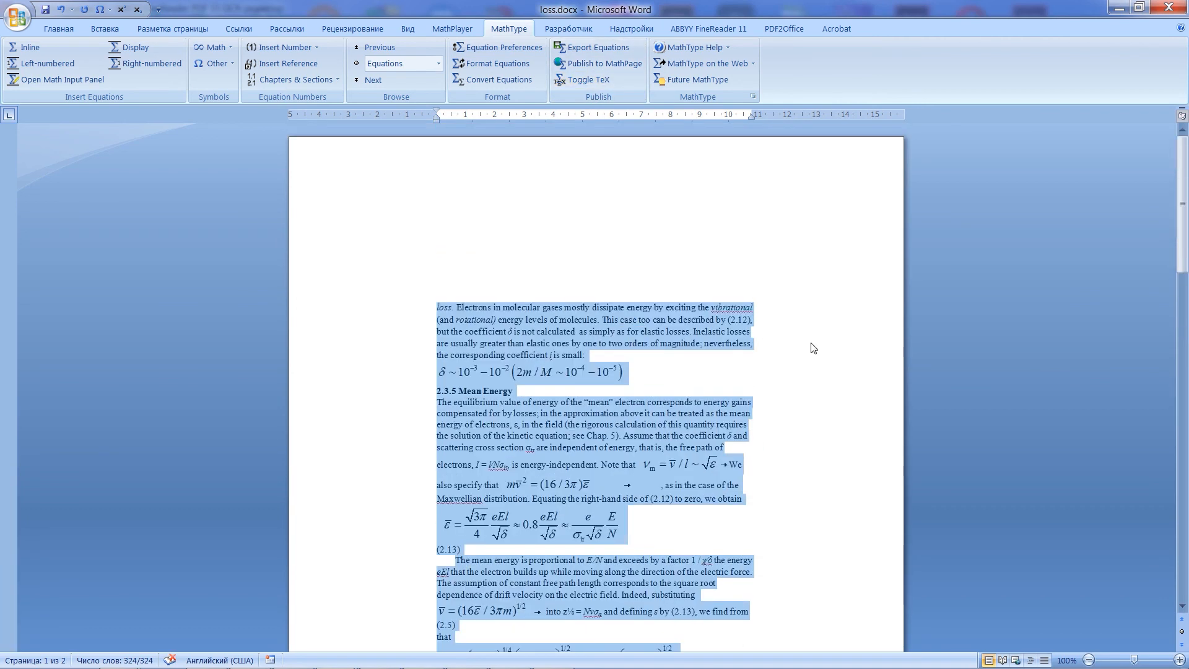
click(677, 373)
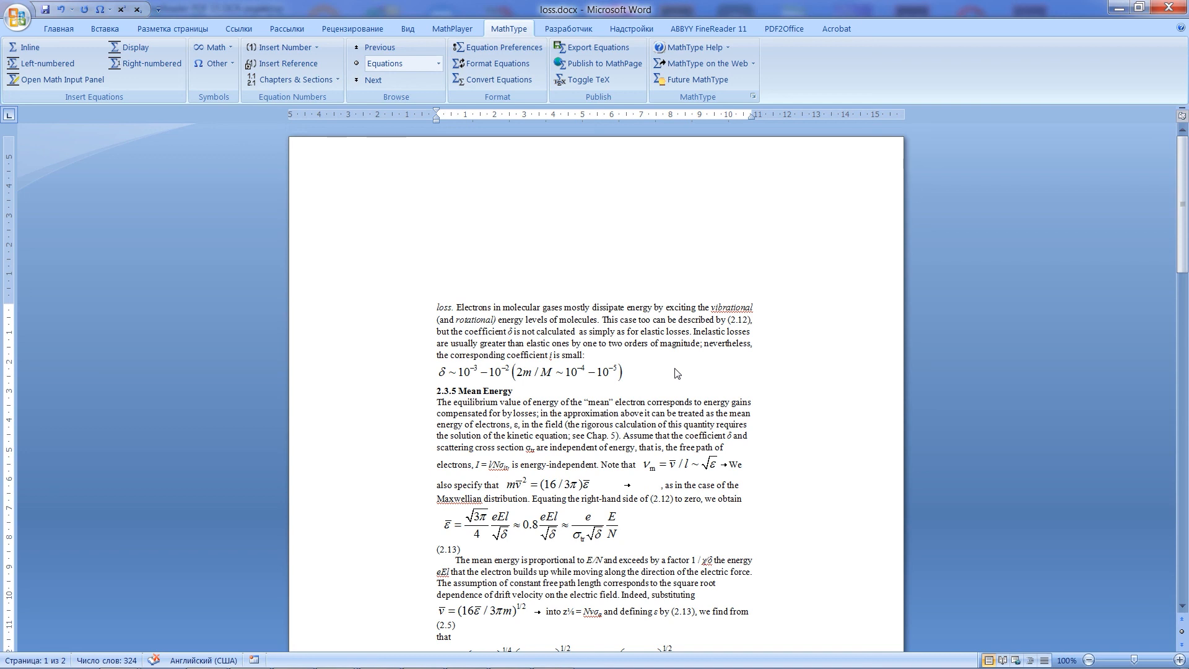
mouse_move(714, 367)
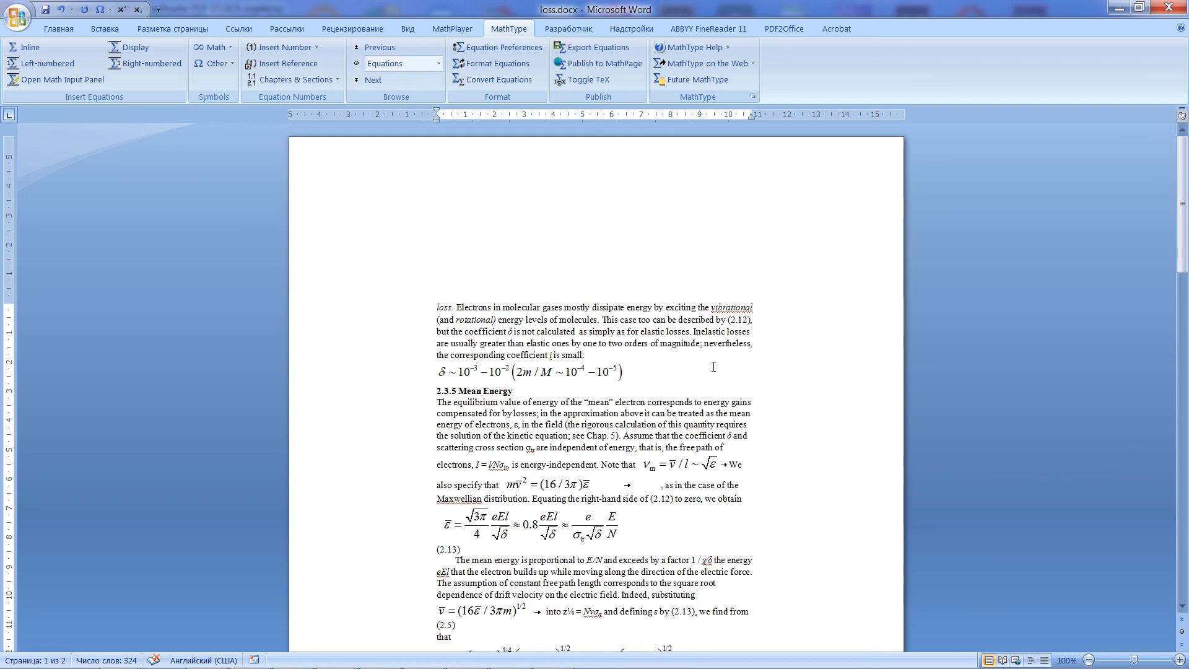
click(624, 373)
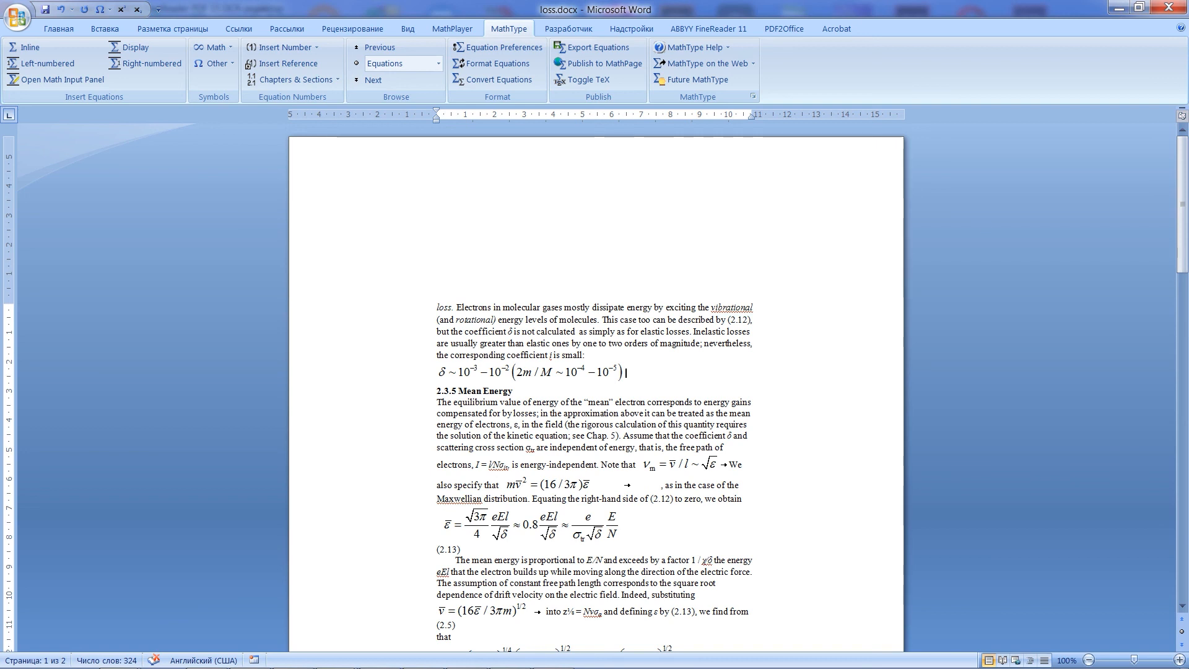